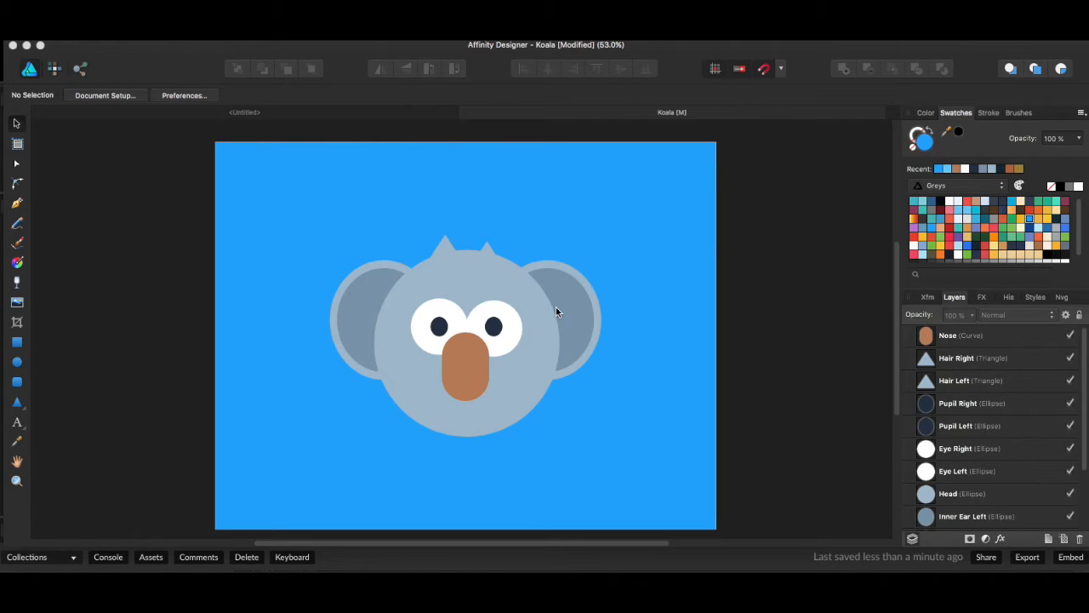
{"action": "mouse_move", "coordinate": [156, 184]}
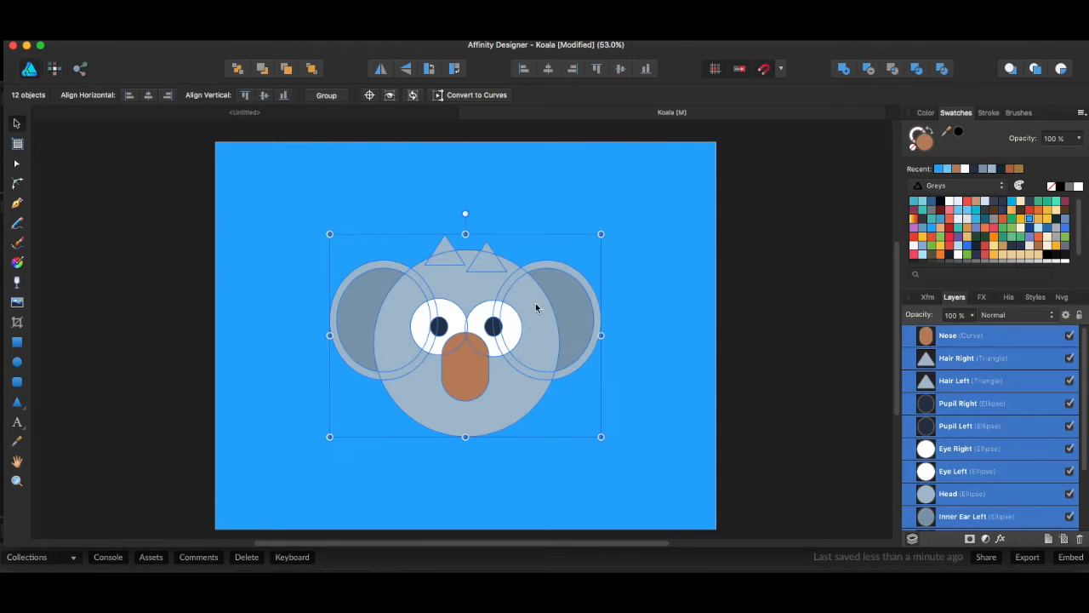
Select the ear, nose, hair triangle and pupil shapes in turn, ending on the nose.
{"action": "left_click", "coordinate": [546, 320]}
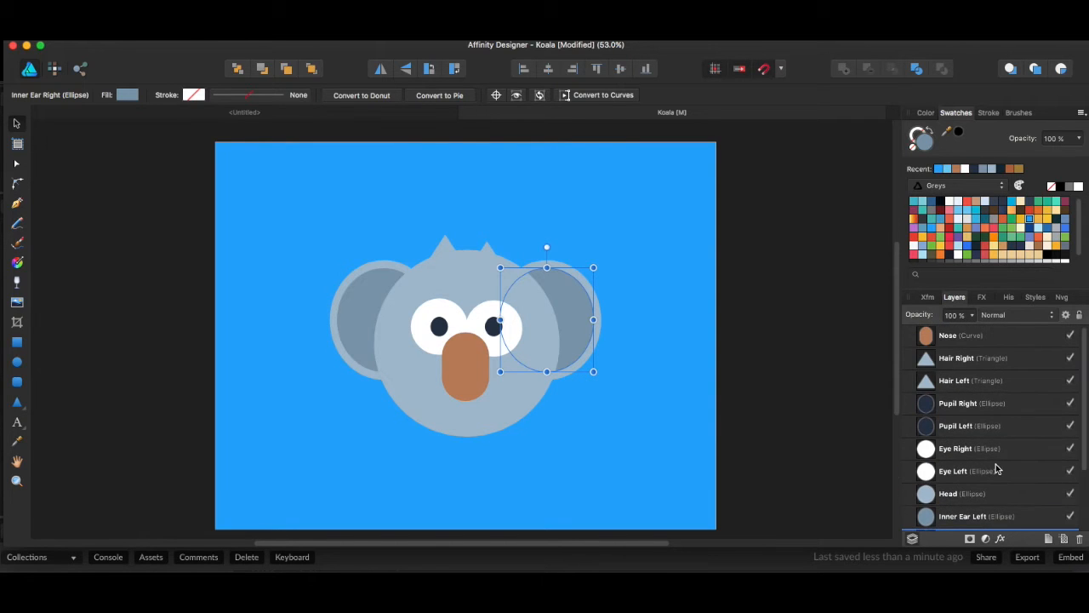
{"action": "left_click", "coordinate": [962, 334]}
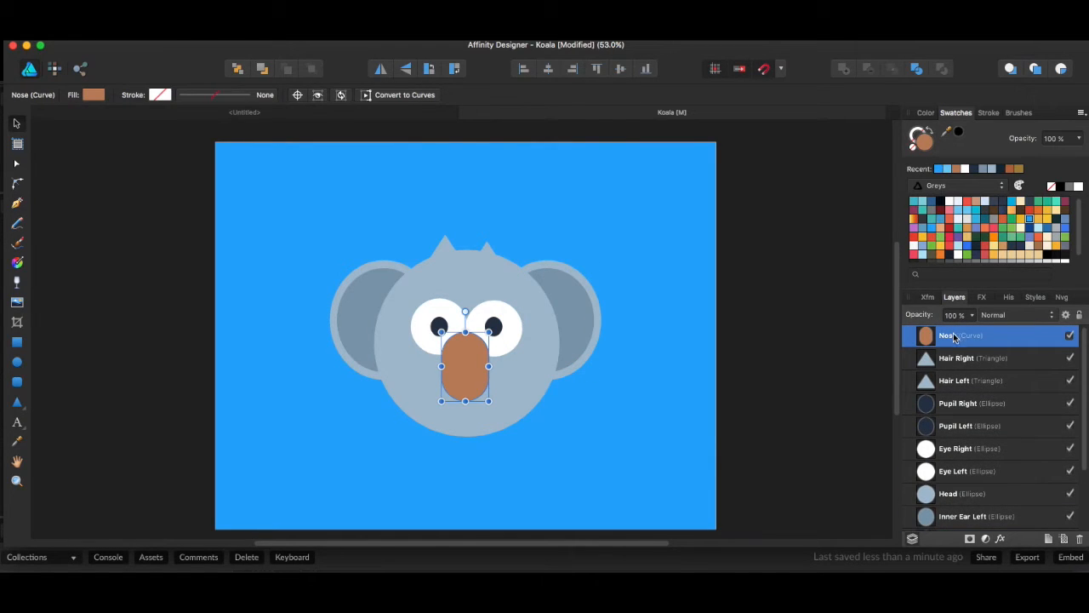
{"action": "left_click", "coordinate": [953, 381]}
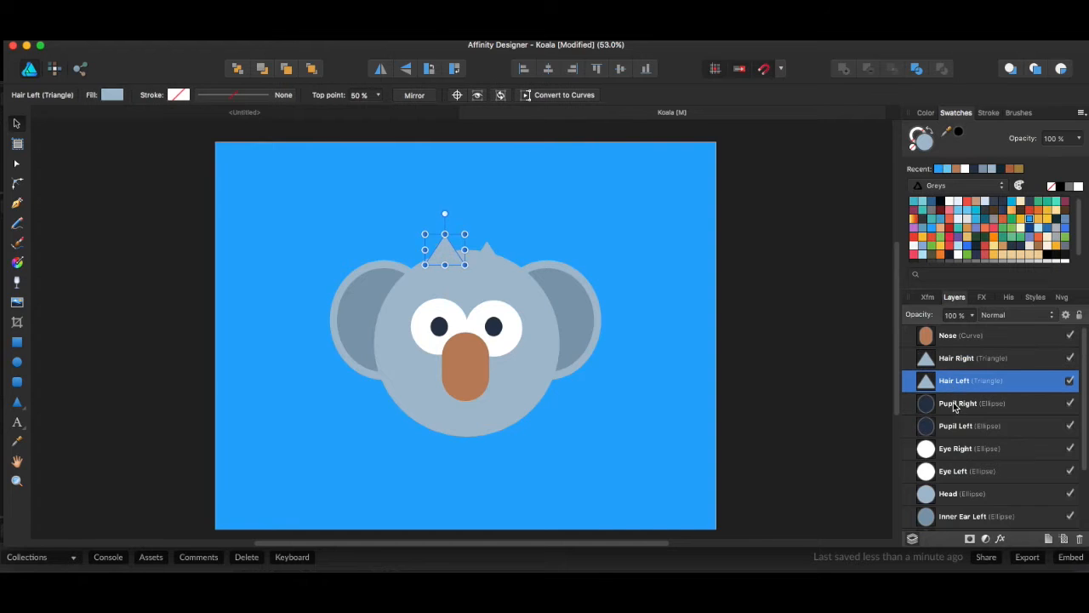
{"action": "left_click", "coordinate": [970, 425]}
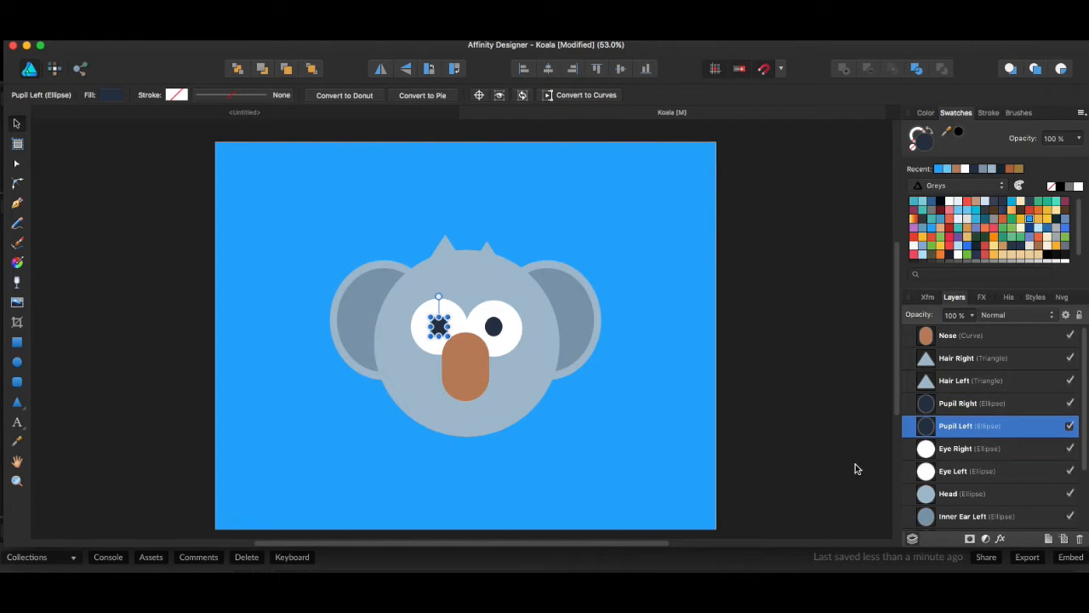
{"action": "left_click", "coordinate": [970, 334]}
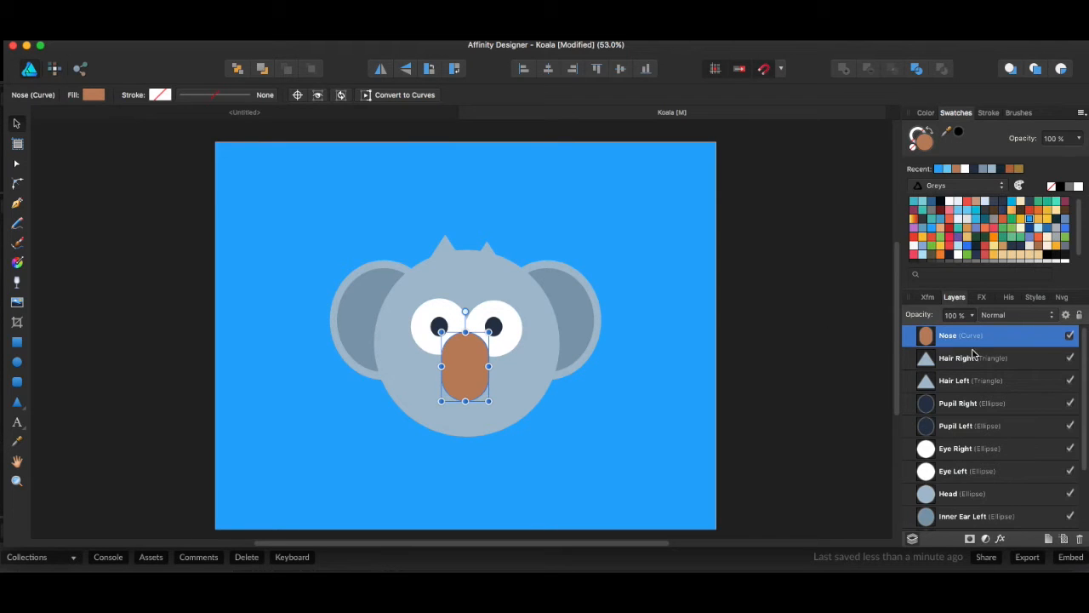
{"action": "scroll", "scroll_direction": "down", "scroll_amount": 3}
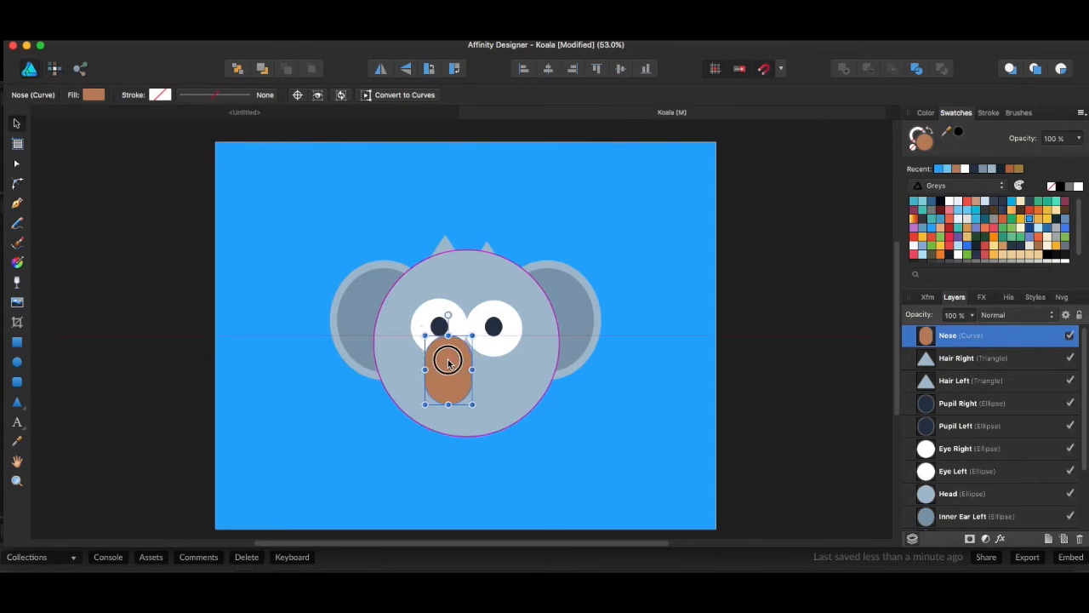
Drag the nose around the face and back, then move its layer beneath the hair triangles.
{"action": "left_click_drag", "start_coordinate": [450, 360], "coordinate": [553, 274]}
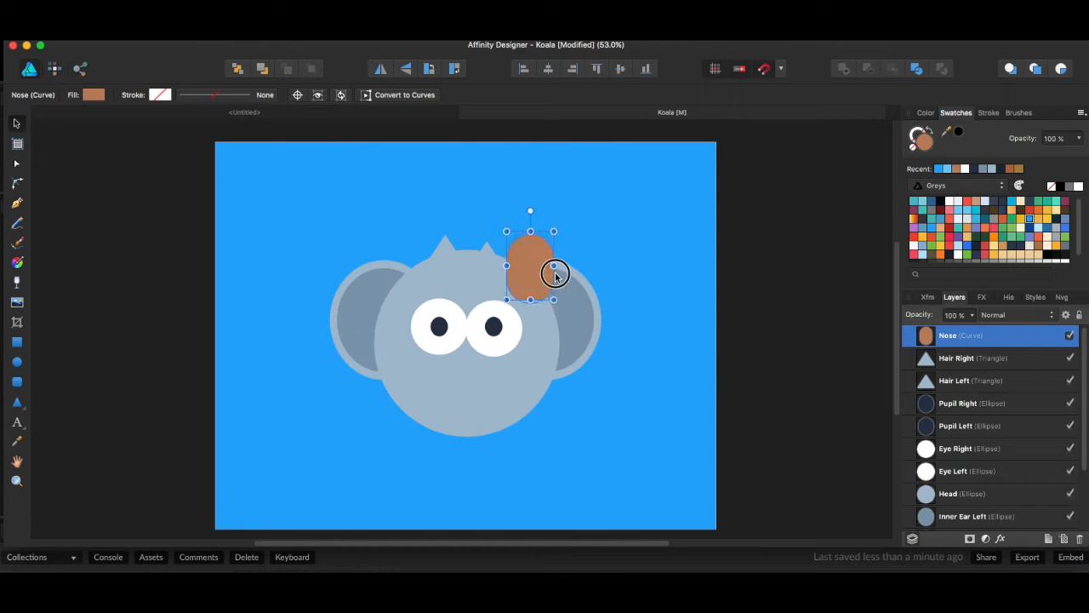
{"action": "left_click_drag", "start_coordinate": [553, 276], "coordinate": [429, 286]}
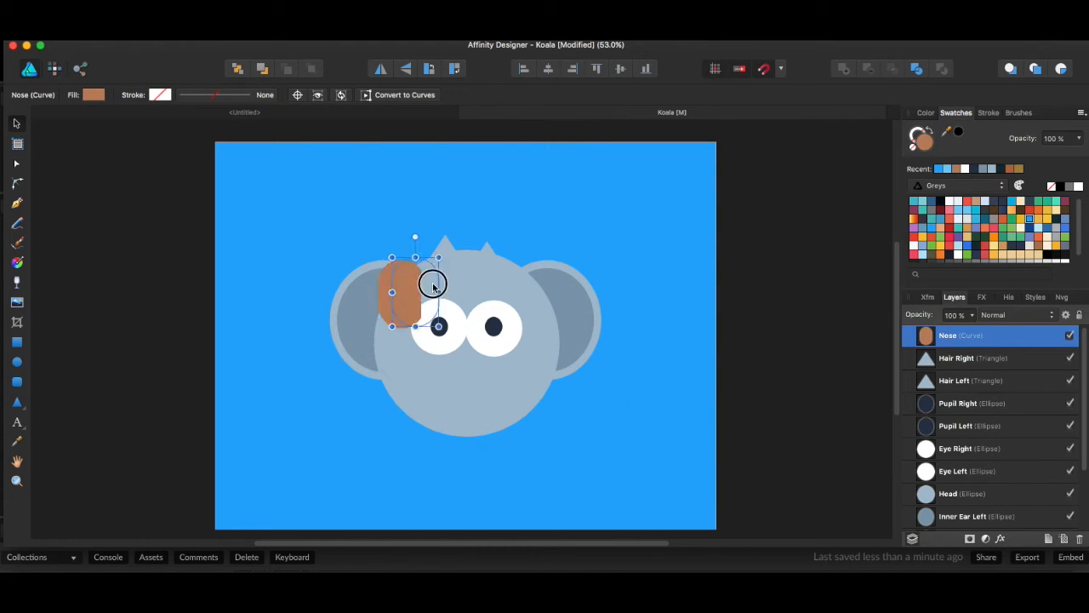
{"action": "left_click_drag", "start_coordinate": [415, 293], "coordinate": [466, 355]}
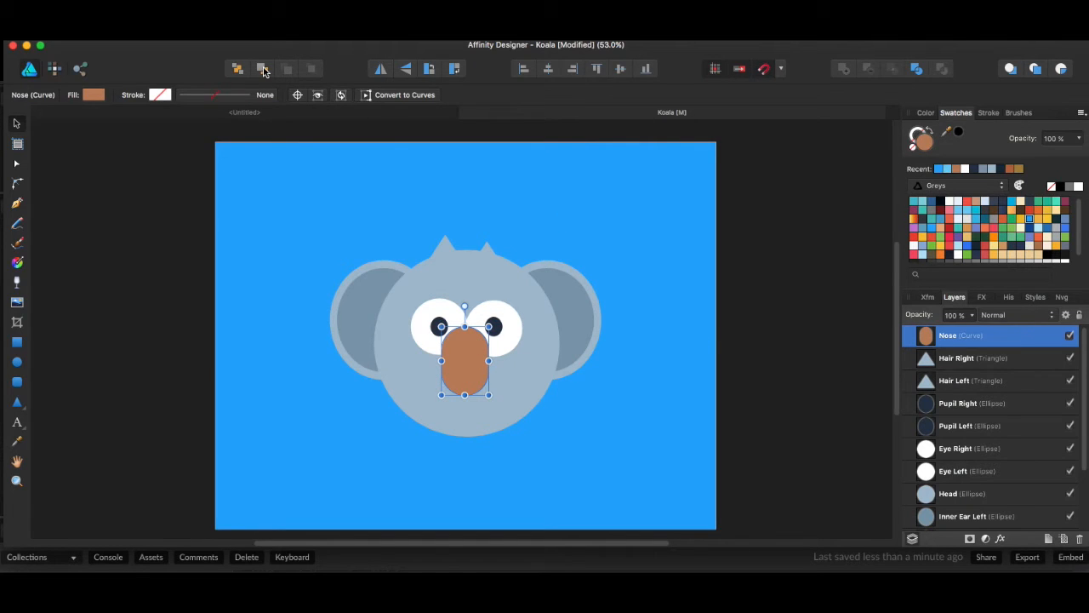
{"action": "left_click_drag", "start_coordinate": [960, 334], "coordinate": [960, 381]}
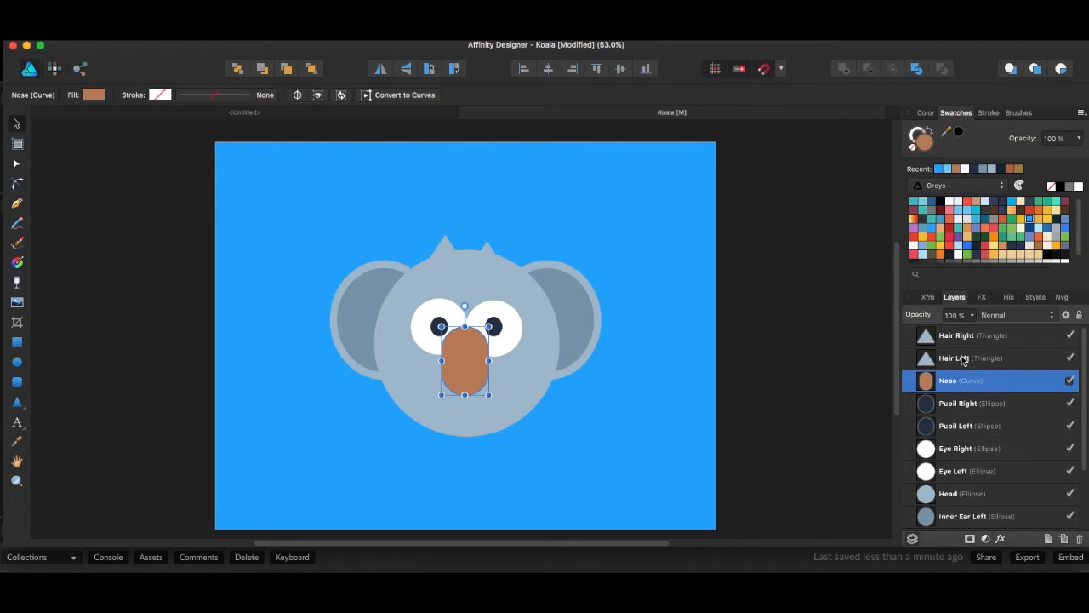
{"action": "left_click", "coordinate": [961, 357]}
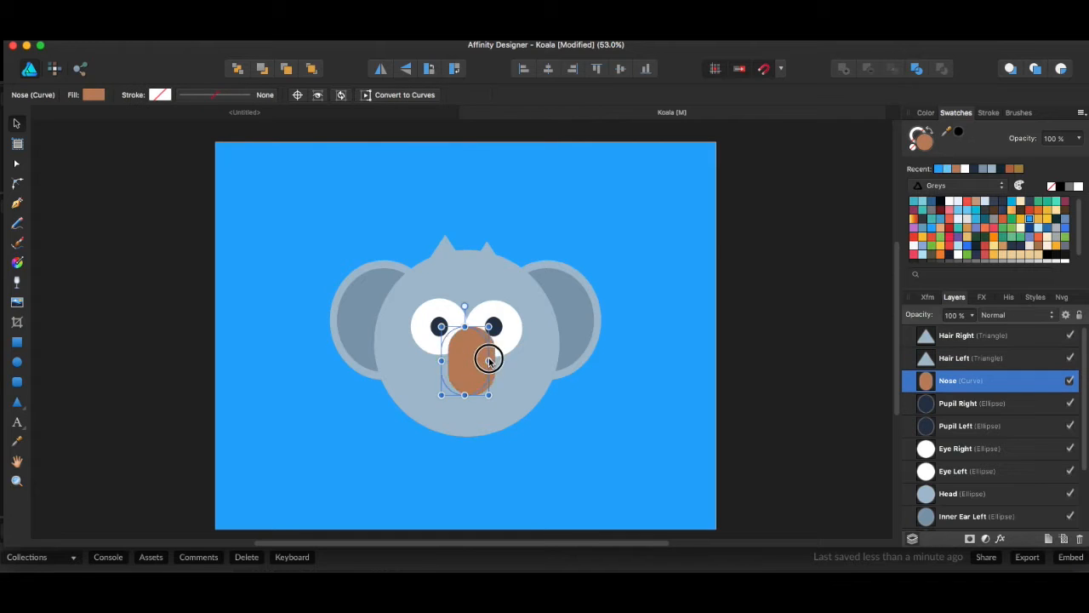
{"action": "left_click_drag", "start_coordinate": [490, 357], "coordinate": [361, 324]}
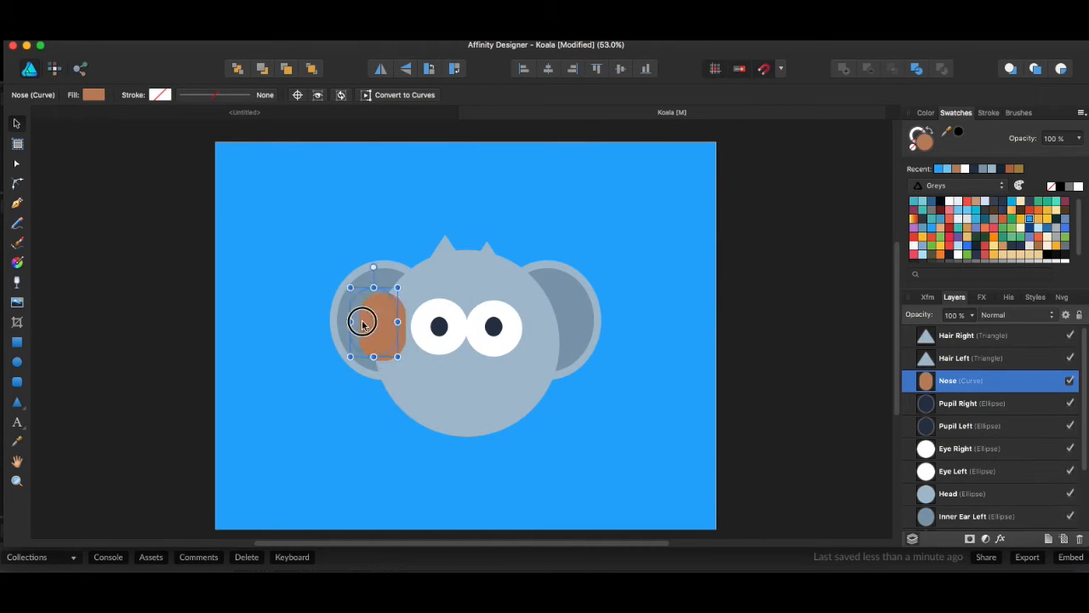
{"action": "left_click_drag", "start_coordinate": [375, 324], "coordinate": [561, 344]}
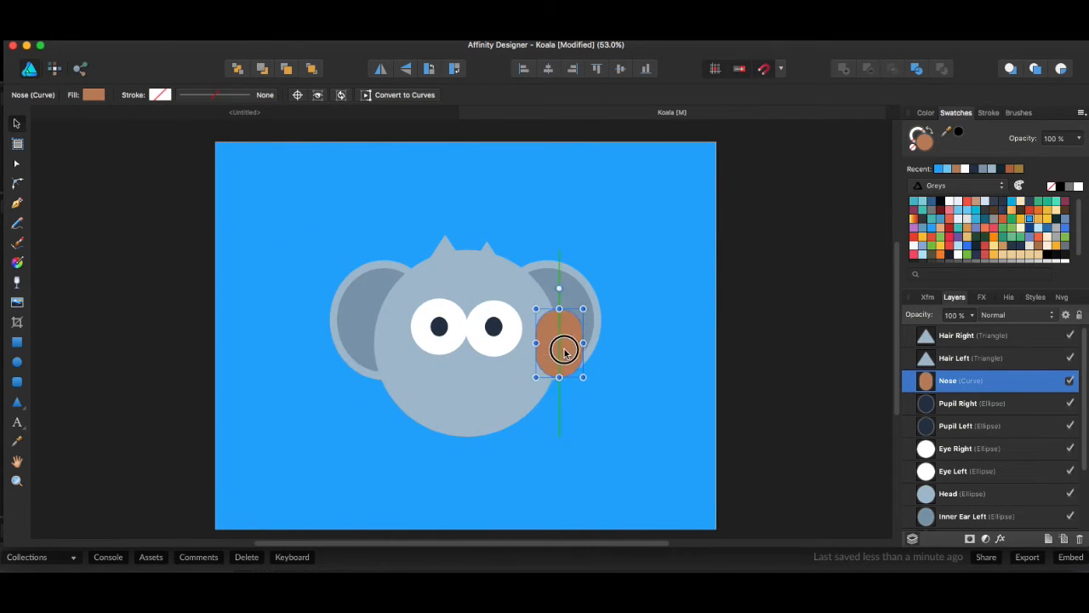
{"action": "left_click_drag", "start_coordinate": [561, 349], "coordinate": [443, 272]}
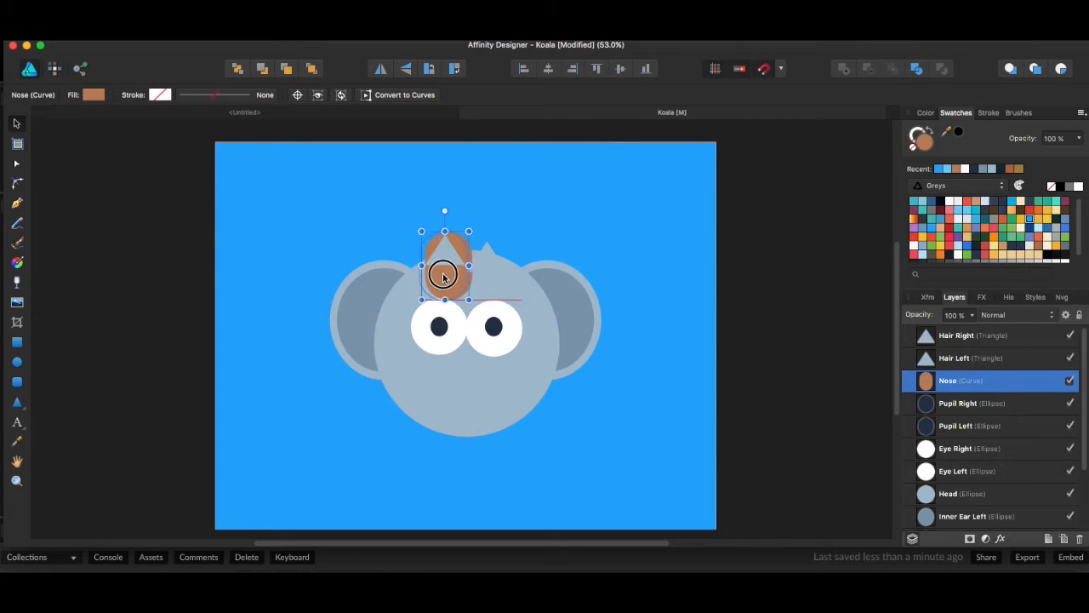
{"action": "left_click_drag", "start_coordinate": [444, 274], "coordinate": [459, 357]}
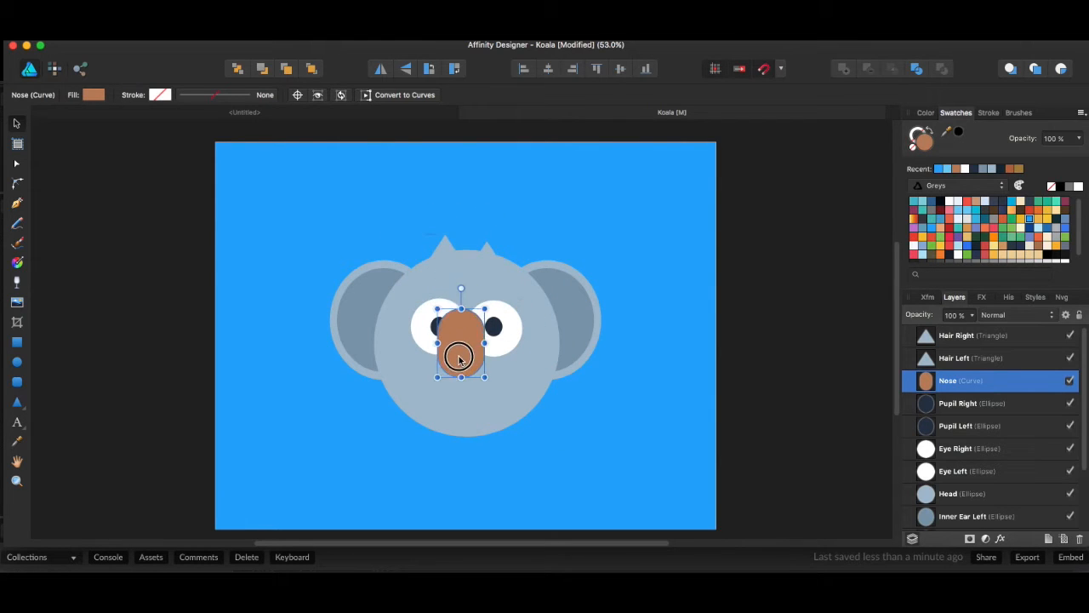
{"action": "left_click_drag", "start_coordinate": [462, 337], "coordinate": [466, 378]}
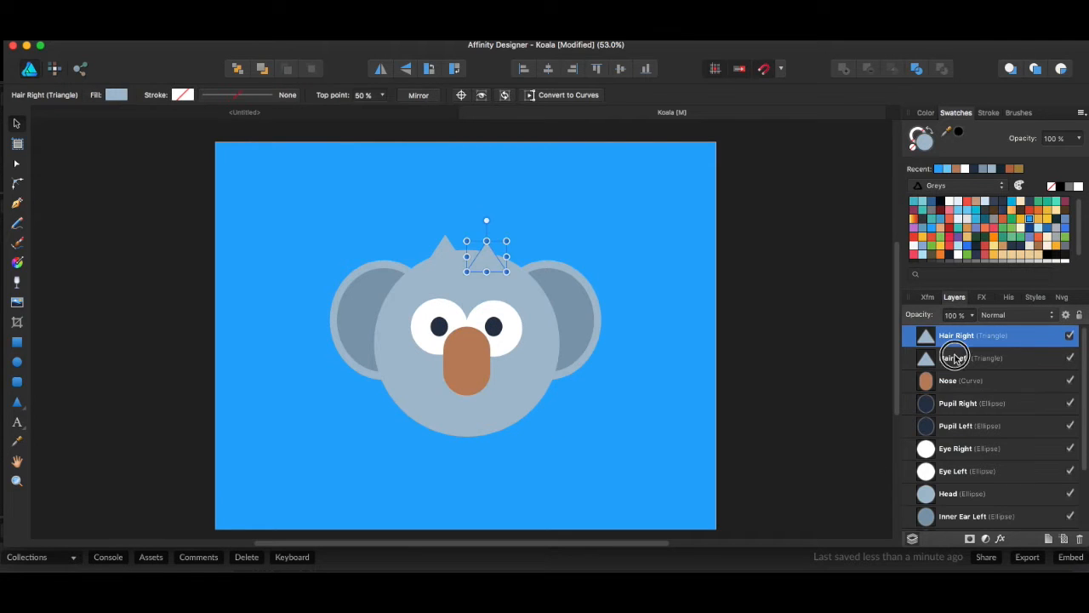
{"action": "left_click", "coordinate": [962, 381]}
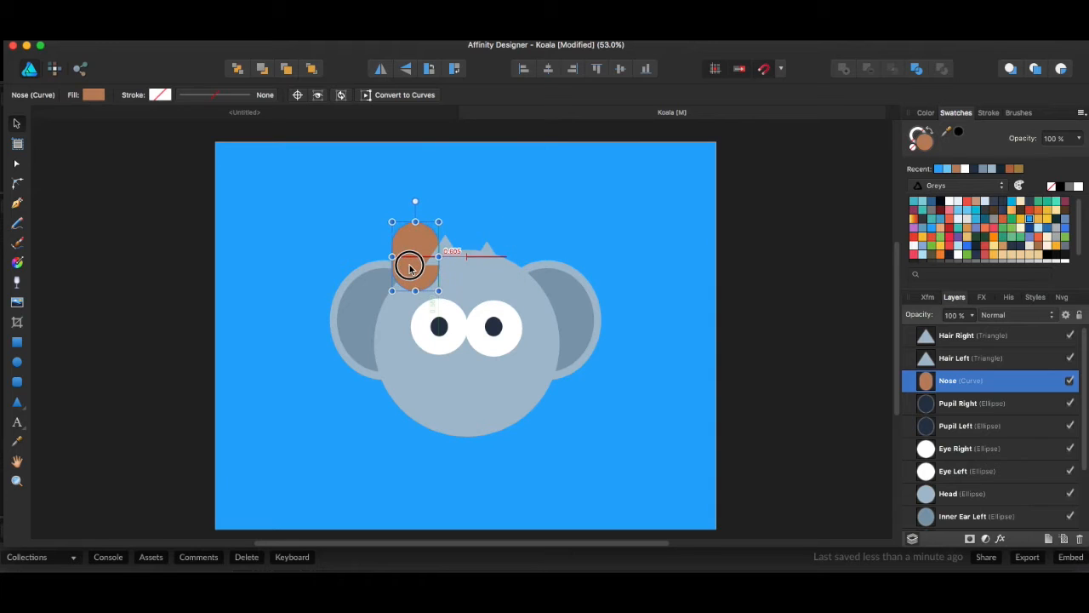
{"action": "left_click_drag", "start_coordinate": [415, 263], "coordinate": [468, 358]}
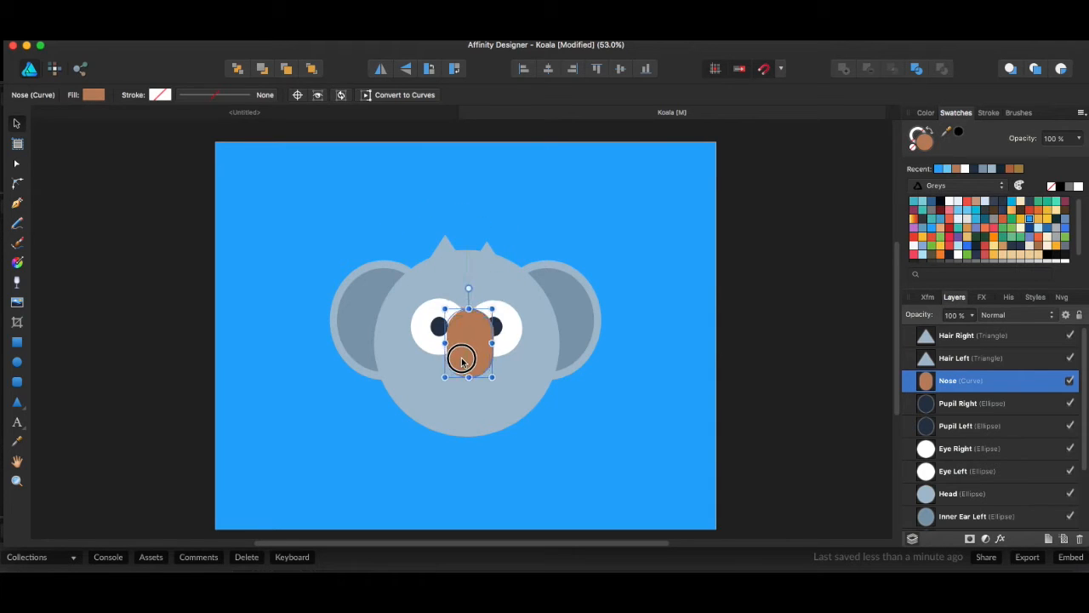
{"action": "left_click_drag", "start_coordinate": [466, 357], "coordinate": [467, 361]}
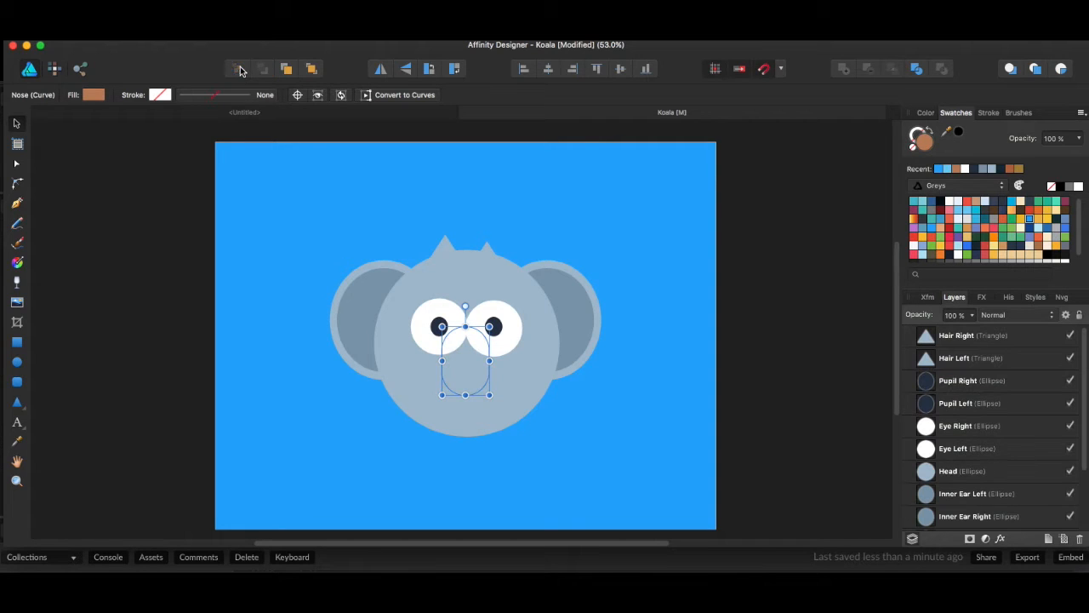
Deselect everything and select the nose layer at the bottom of the stack.
{"action": "left_click", "coordinate": [597, 197]}
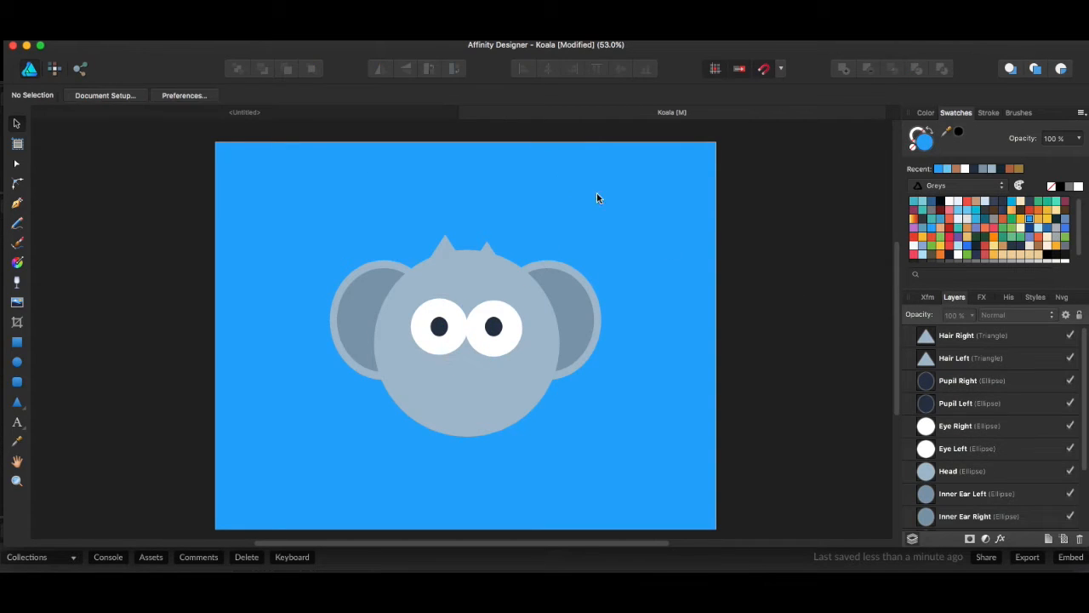
{"action": "mouse_move", "coordinate": [703, 378]}
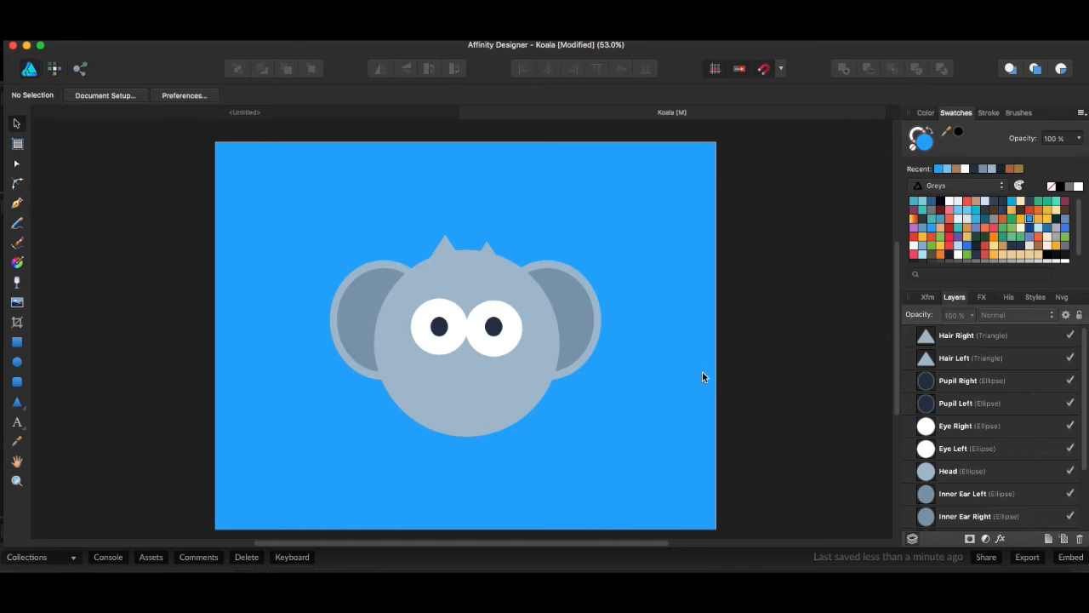
{"action": "scroll", "scroll_direction": "down", "scroll_amount": 3}
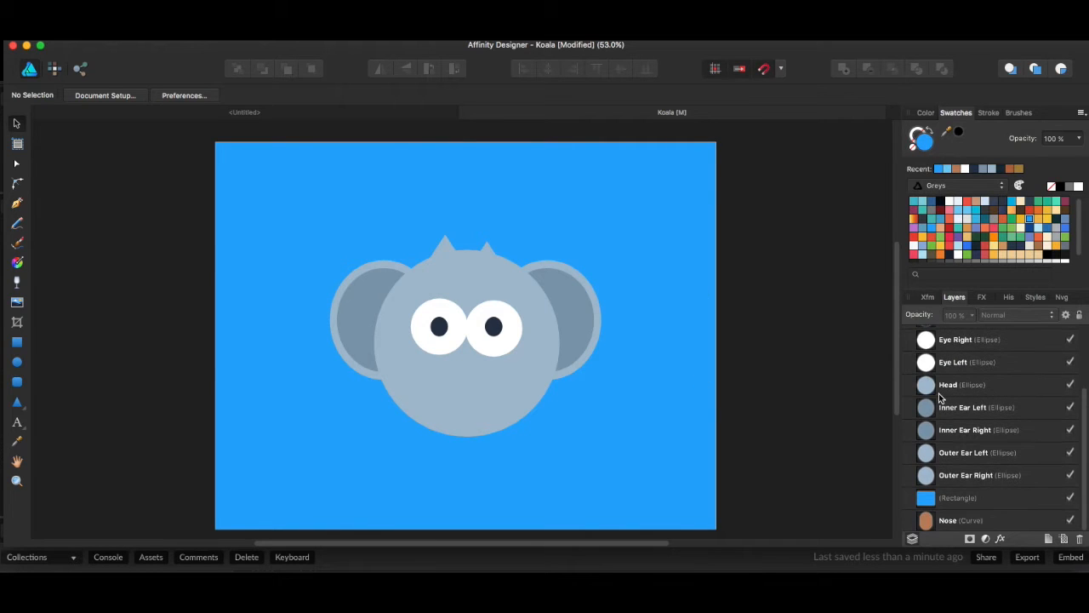
{"action": "left_click", "coordinate": [961, 521]}
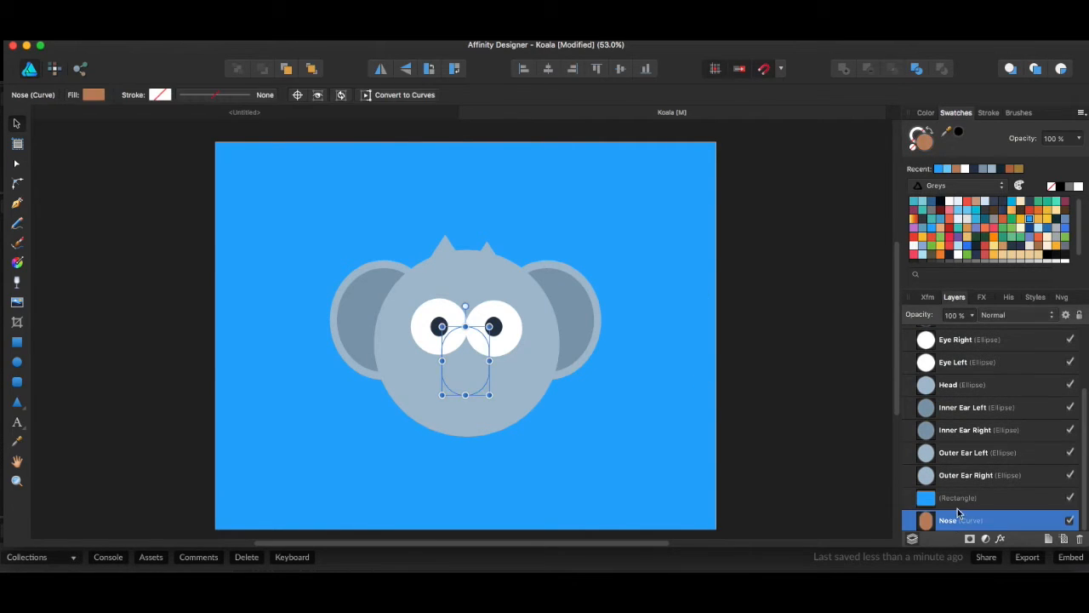
{"action": "mouse_move", "coordinate": [621, 332]}
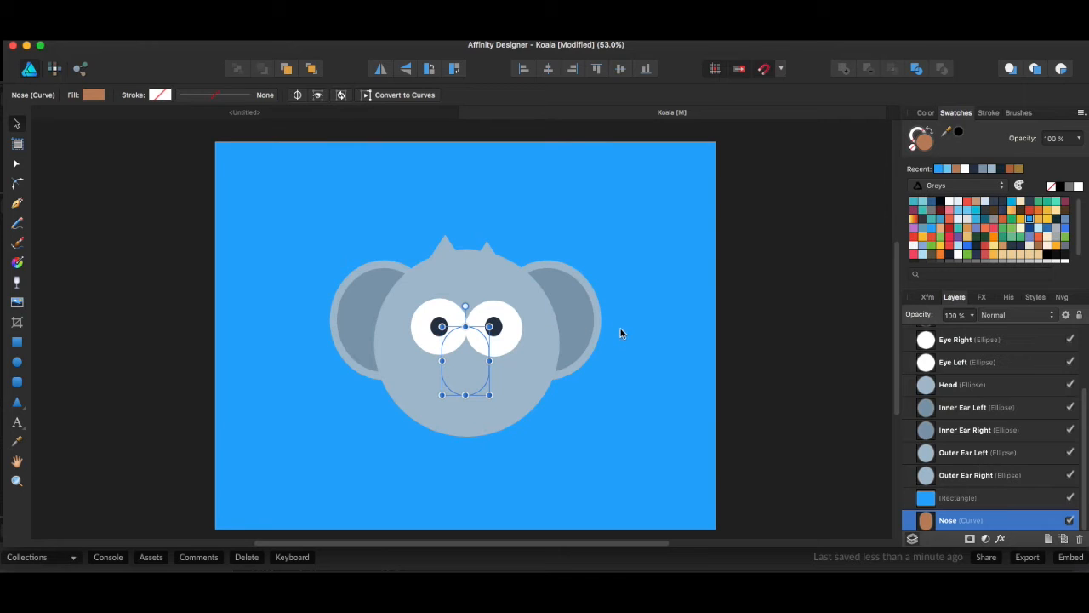
{"action": "mouse_move", "coordinate": [837, 429]}
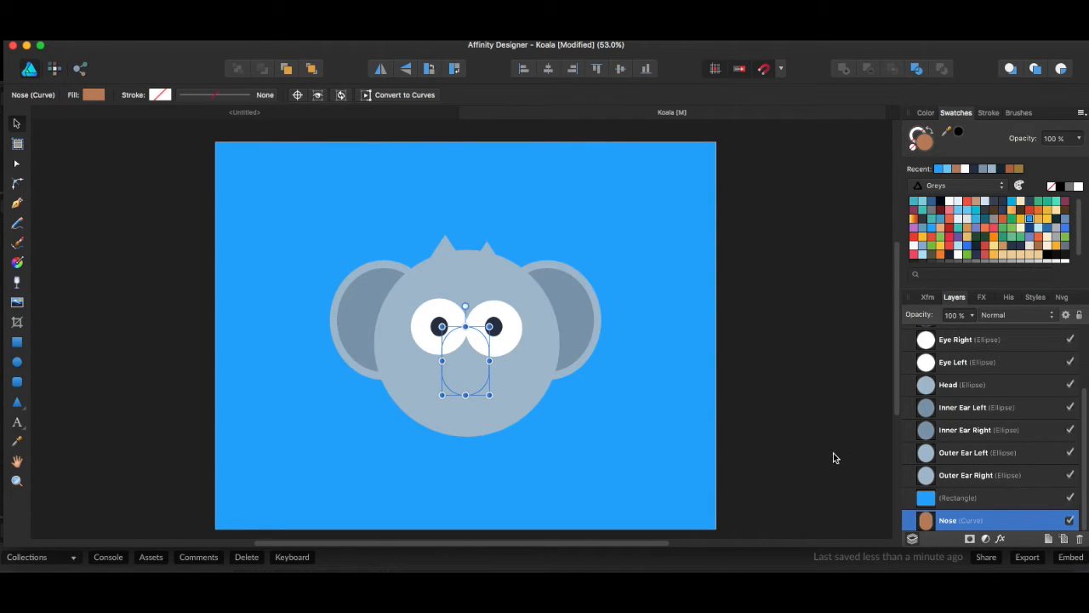
{"action": "mouse_move", "coordinate": [943, 480]}
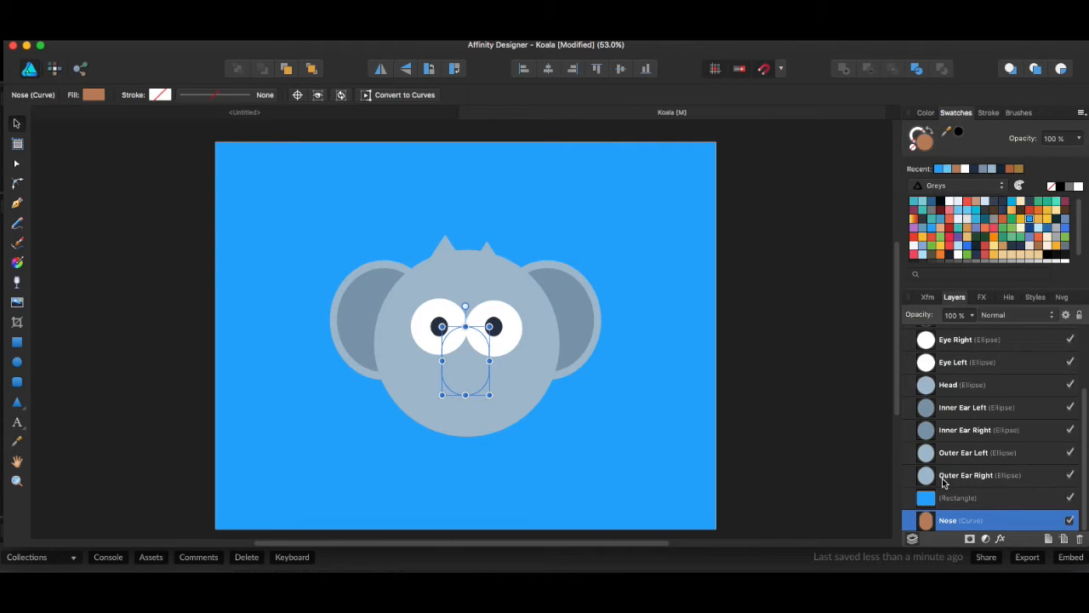
{"action": "mouse_move", "coordinate": [1029, 517]}
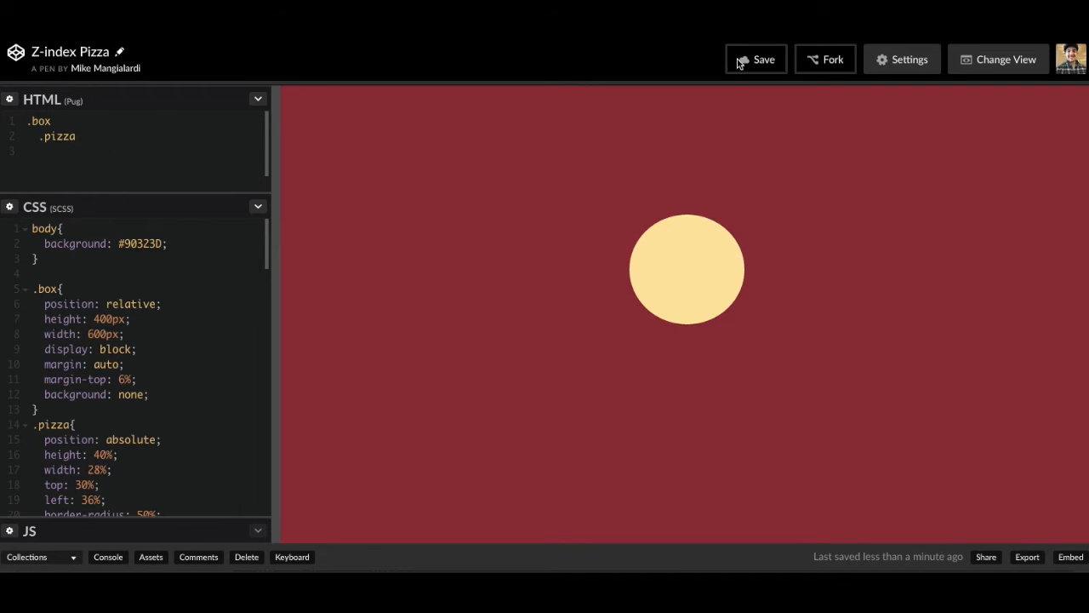
Save the pen and add a .sauce element nested under .pizza.
{"action": "left_click", "coordinate": [755, 58]}
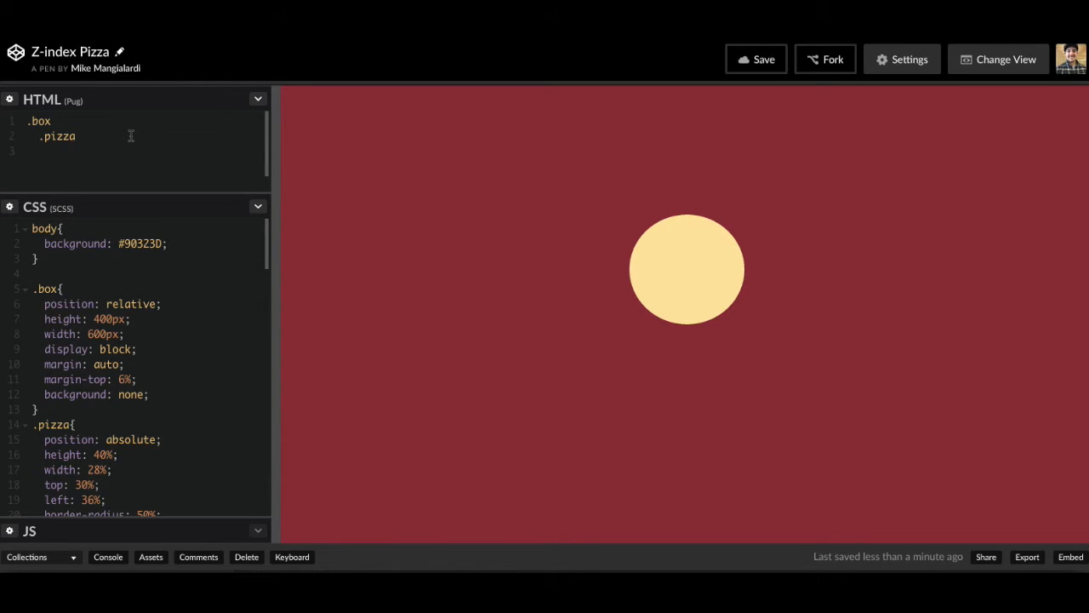
{"action": "left_click", "coordinate": [75, 136]}
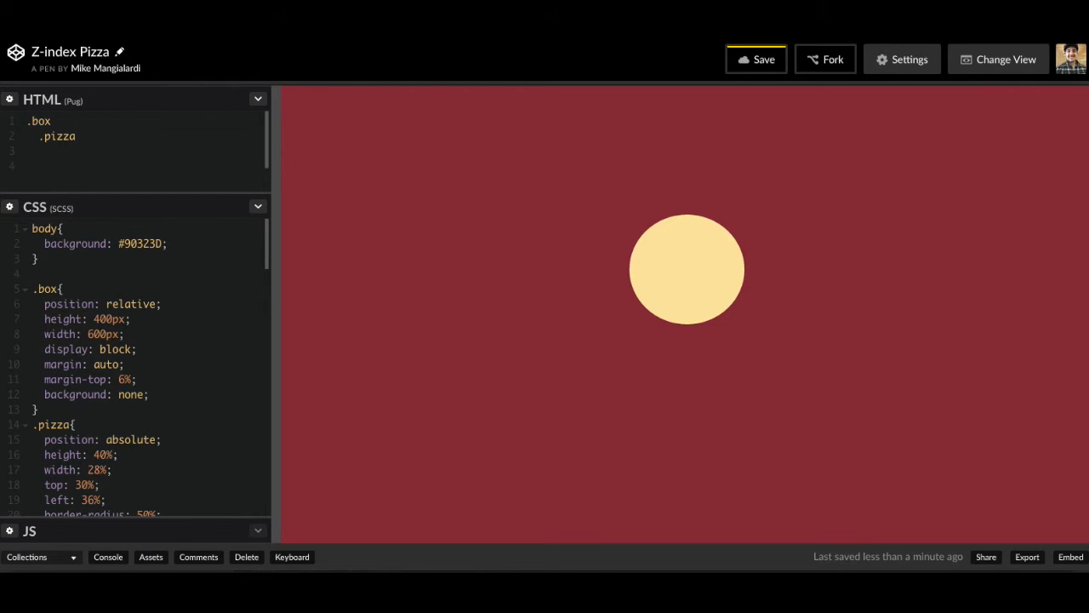
{"action": "type", "text": ".sauce"}
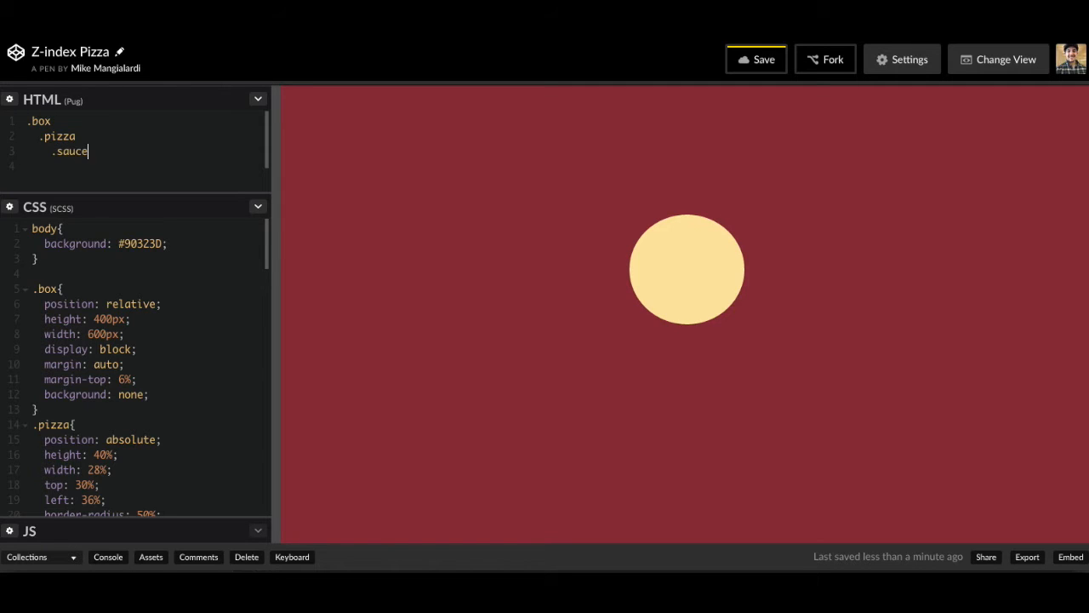
{"action": "left_click", "coordinate": [756, 58]}
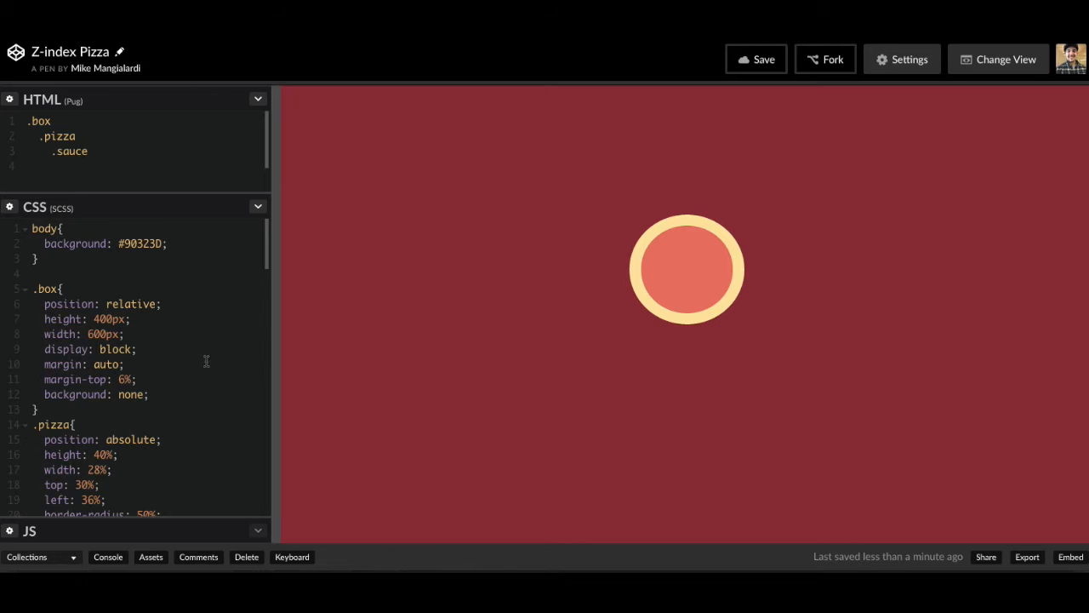
Add a .cheese-1 element under .pizza and review its SCSS rules.
{"action": "scroll", "scroll_direction": "down", "scroll_amount": 3}
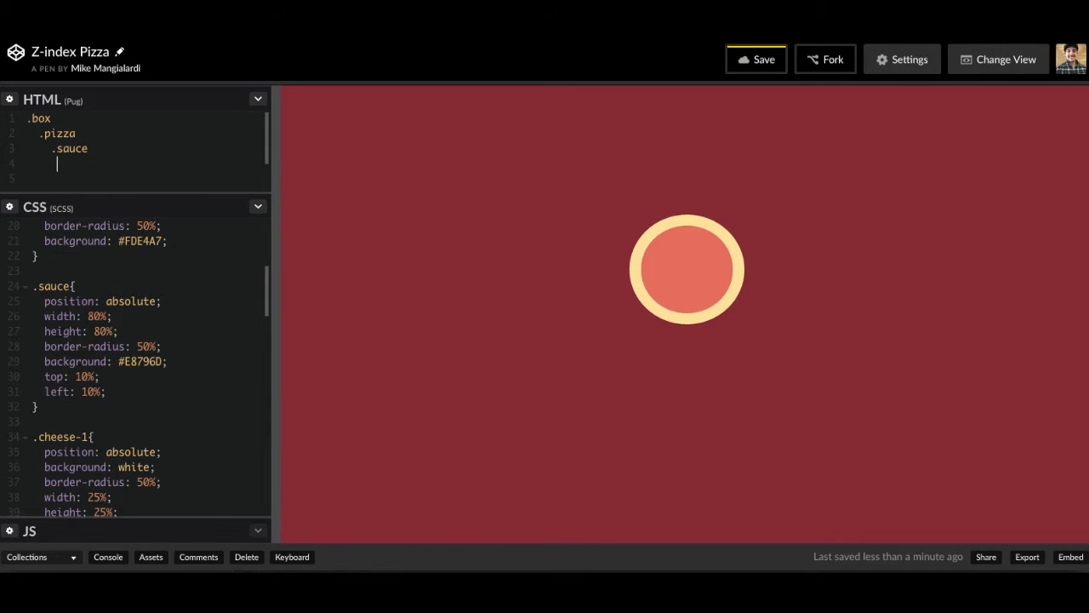
{"action": "type", "text": ".cheese-1"}
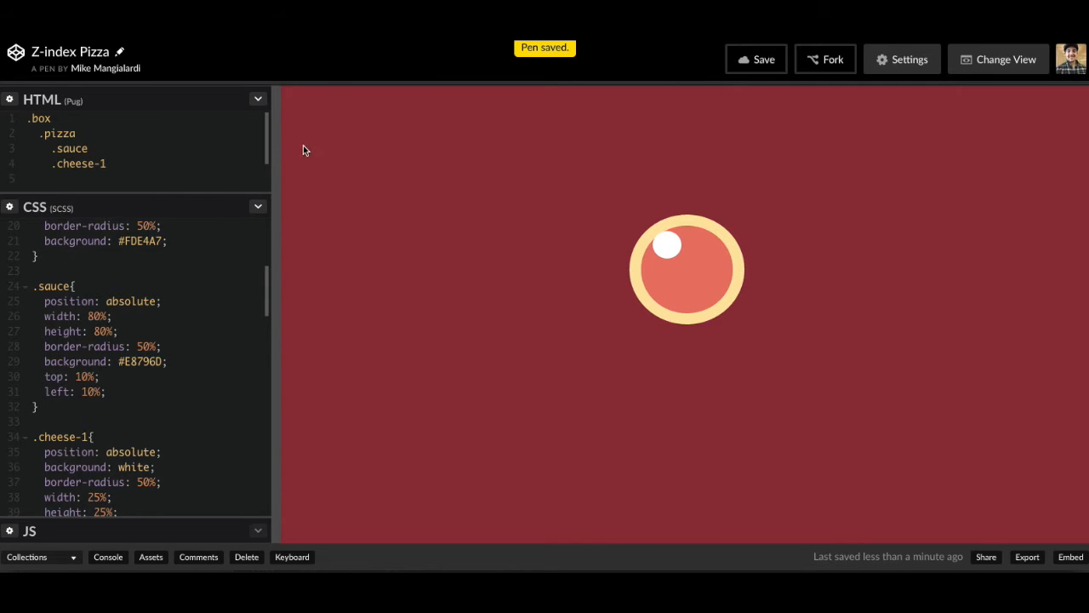
{"action": "mouse_move", "coordinate": [664, 249]}
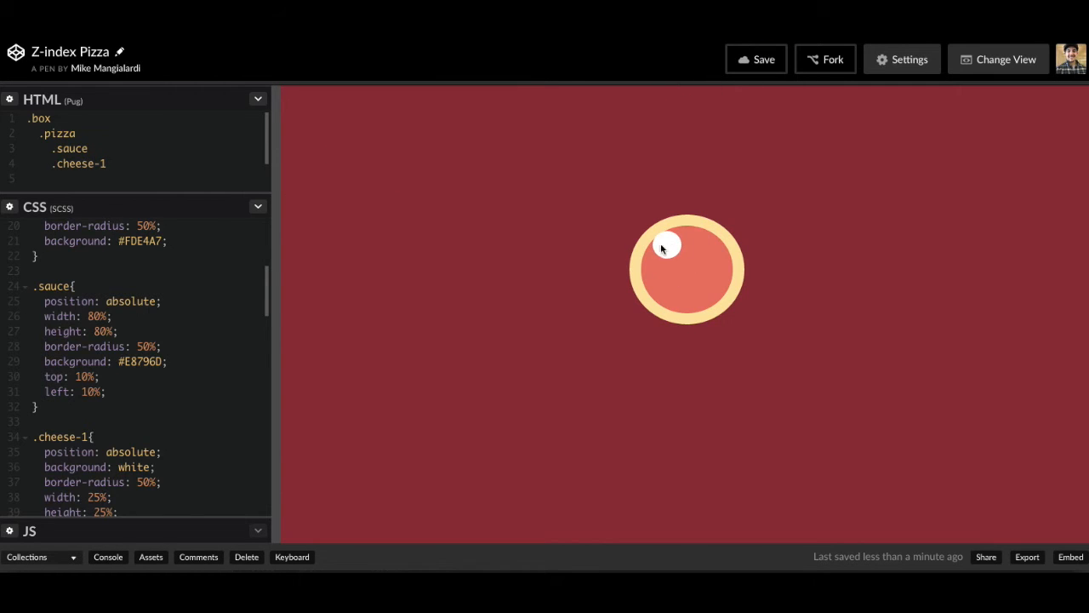
{"action": "mouse_move", "coordinate": [85, 143]}
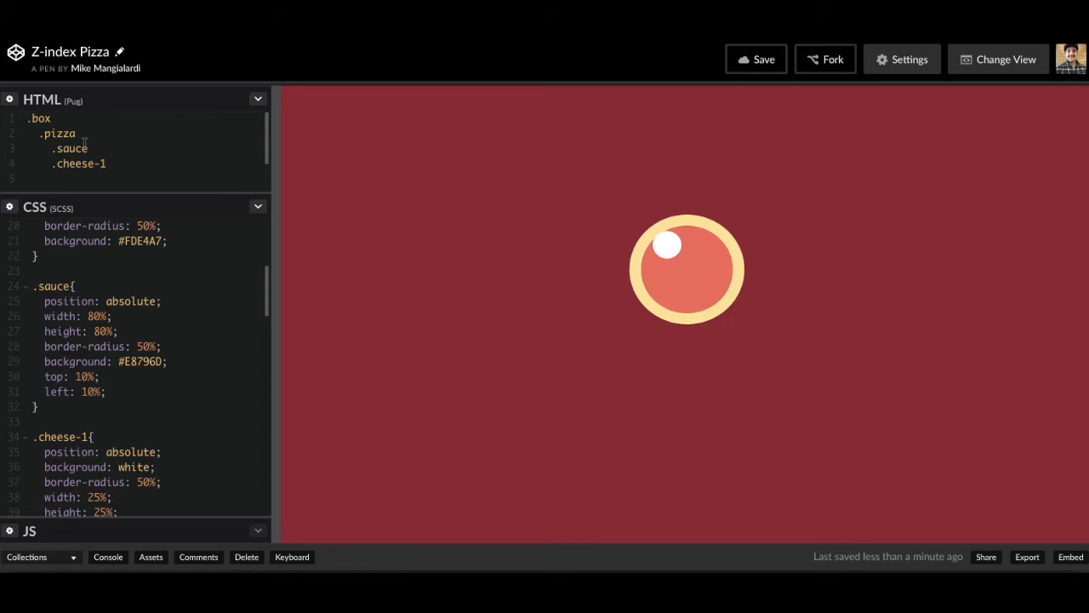
{"action": "scroll", "scroll_direction": "up", "scroll_amount": 3}
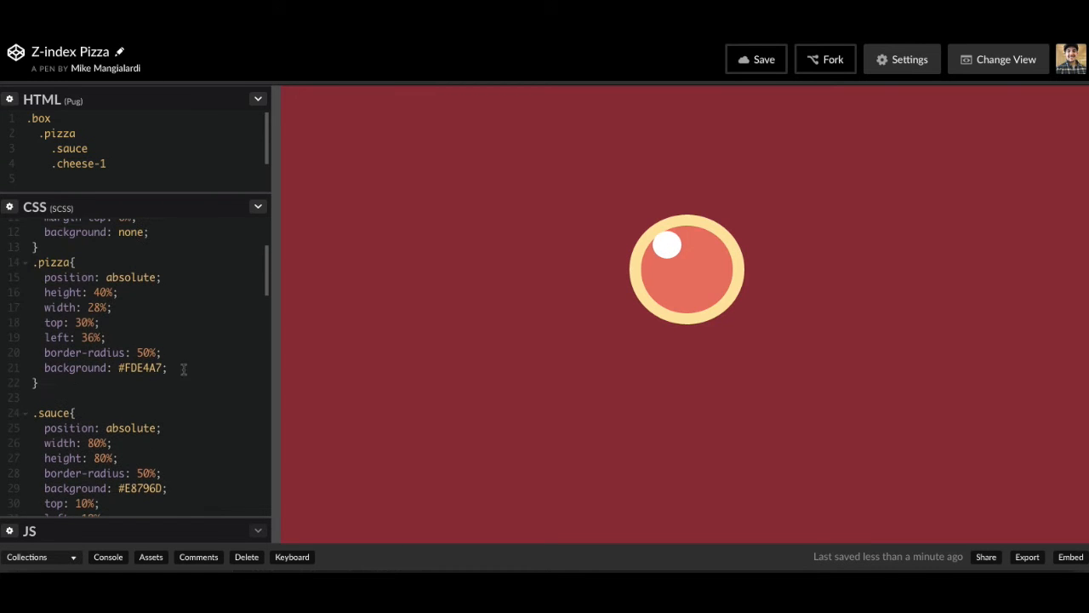
{"action": "scroll", "scroll_direction": "down", "scroll_amount": 3}
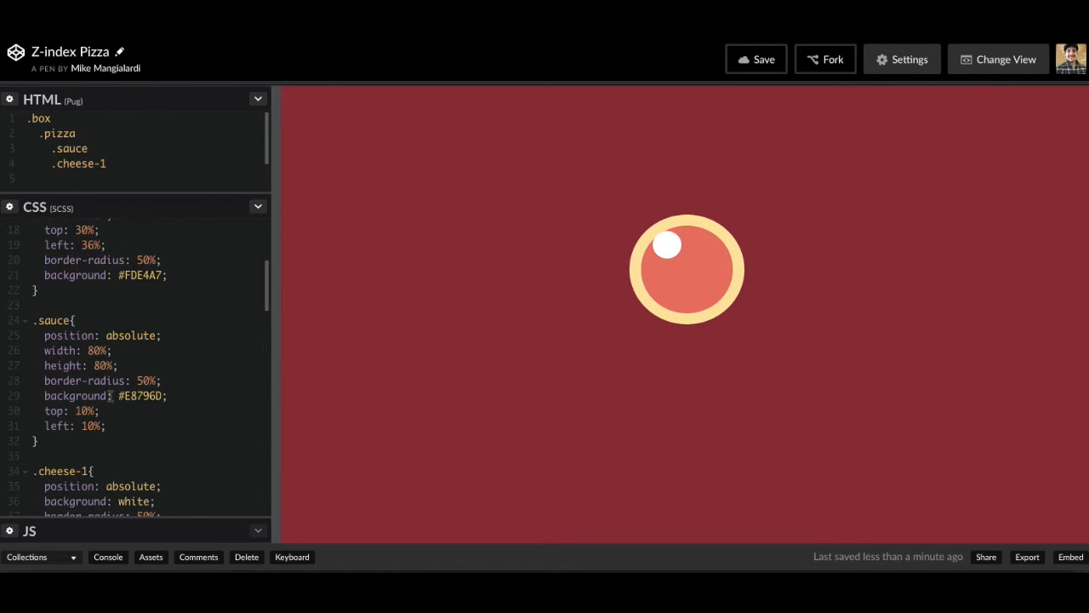
{"action": "scroll", "scroll_direction": "up", "scroll_amount": 3}
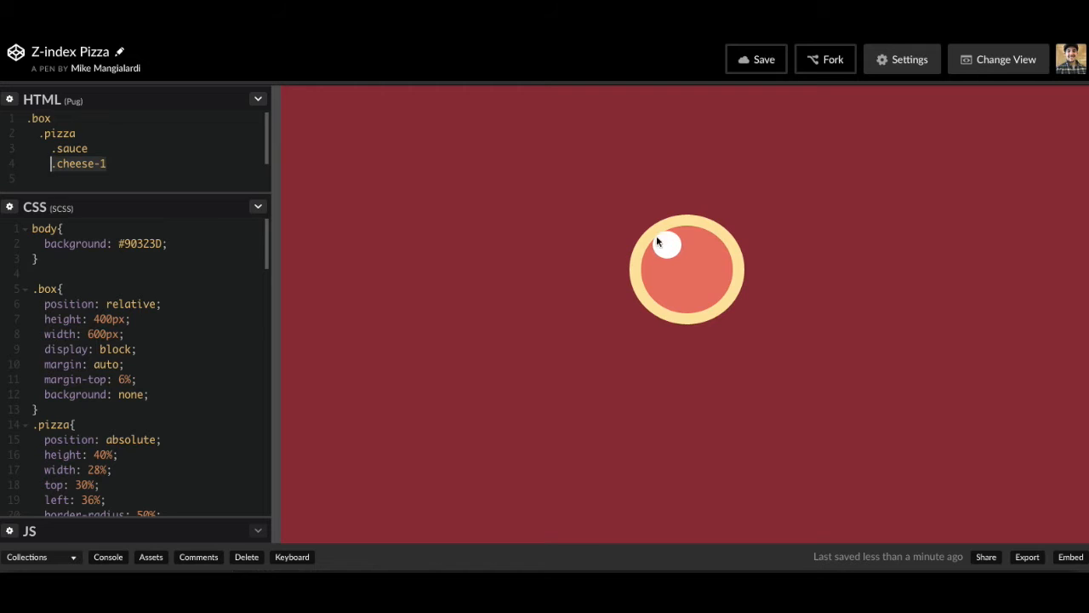
{"action": "mouse_move", "coordinate": [146, 173]}
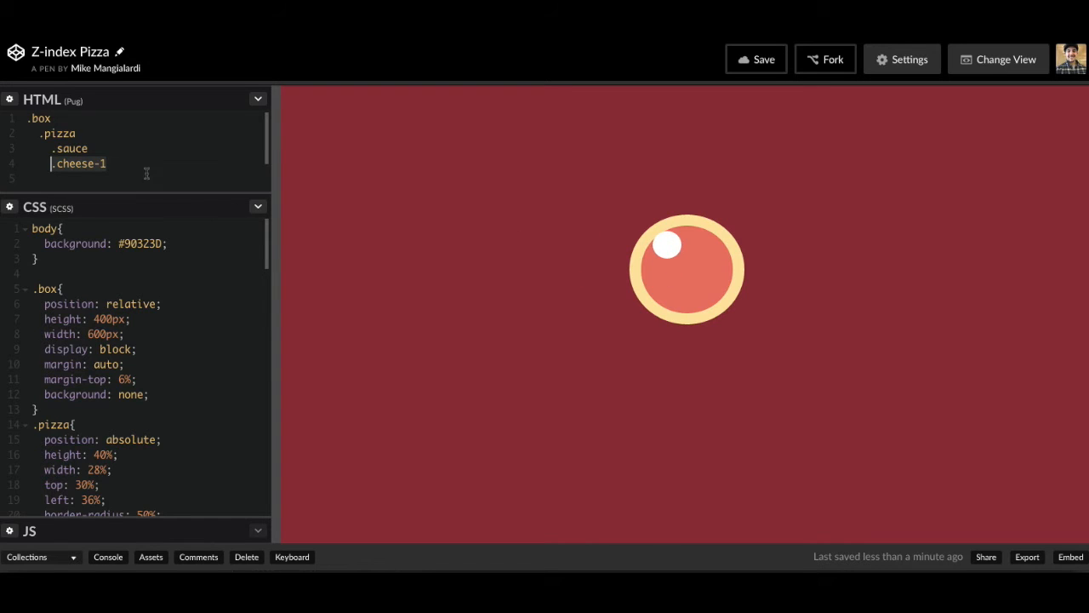
Rewrite the markup so .cheese-1 comes before .sauce, hiding the cheese dot.
{"action": "scroll", "scroll_direction": "down", "scroll_amount": 3}
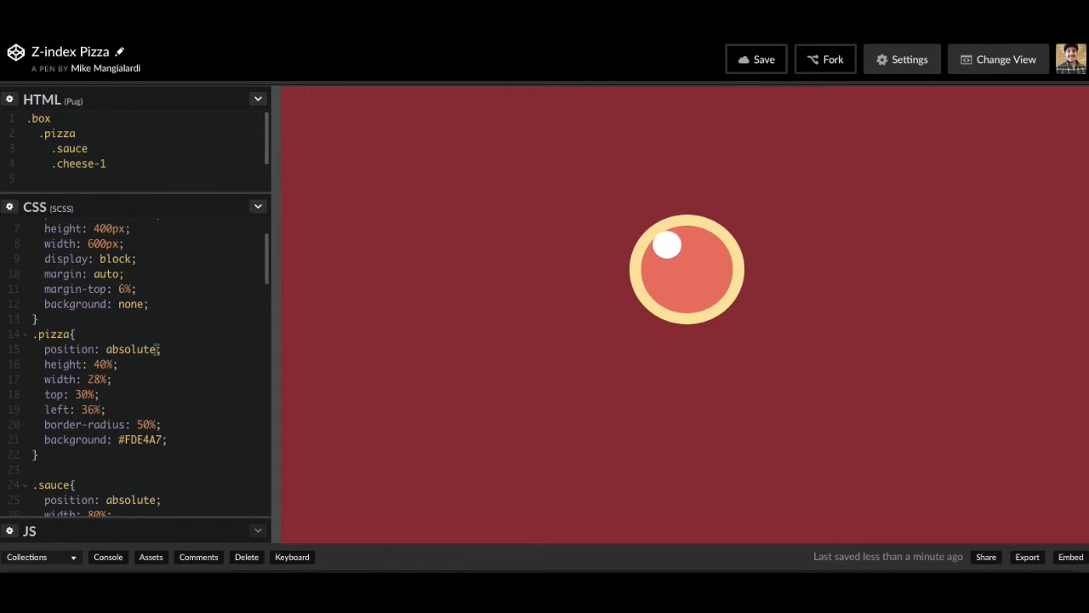
{"action": "left_click", "coordinate": [105, 164]}
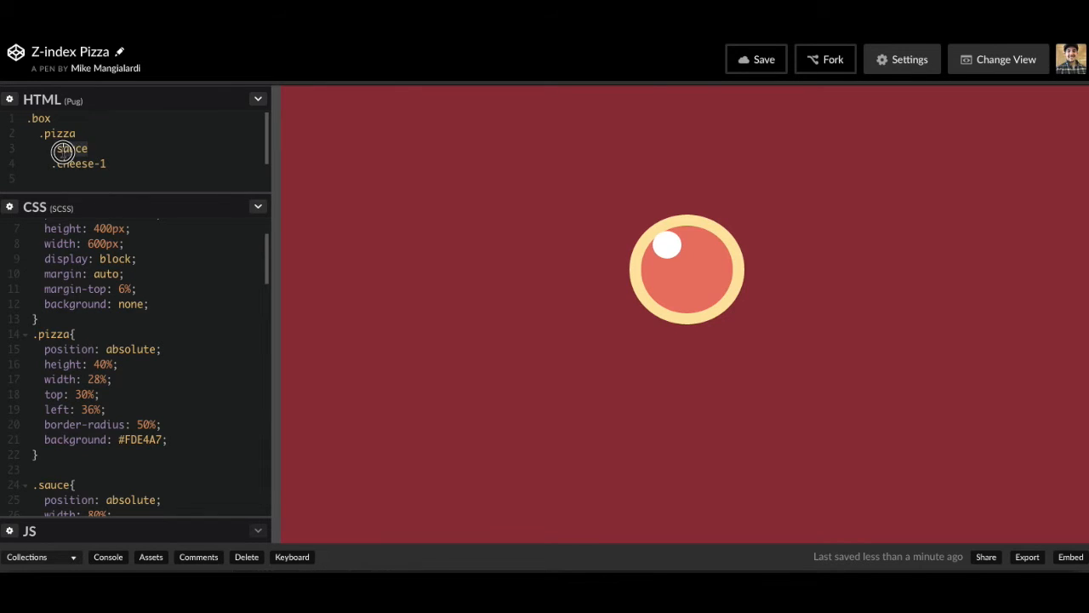
{"action": "type", "text": "cheese"}
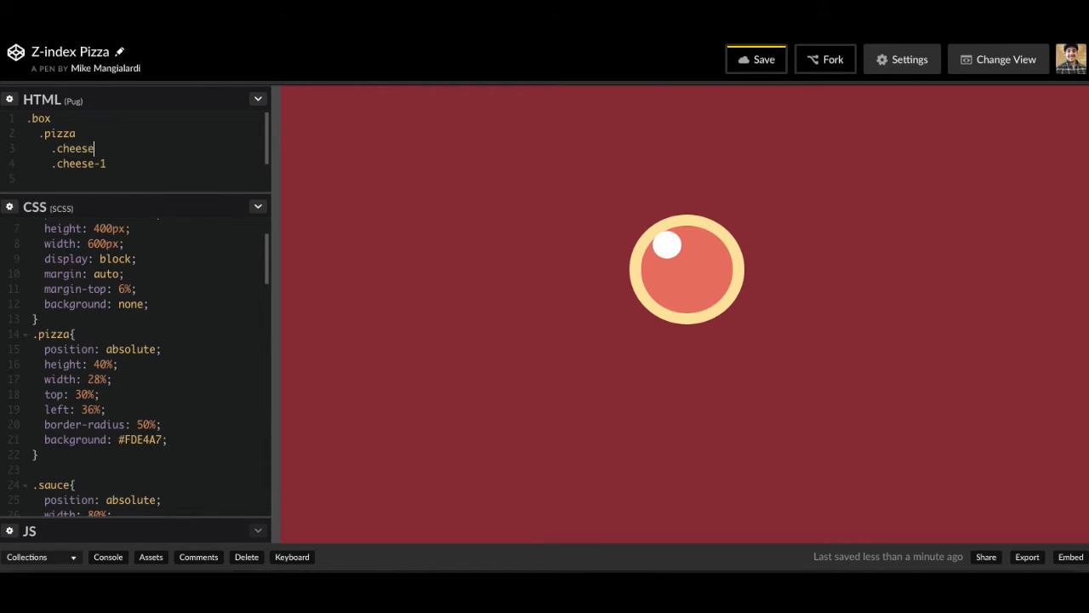
{"action": "type", "text": "-1"}
{"action": "left_click", "coordinate": [148, 164]}
{"action": "type", "text": ".sauce"}
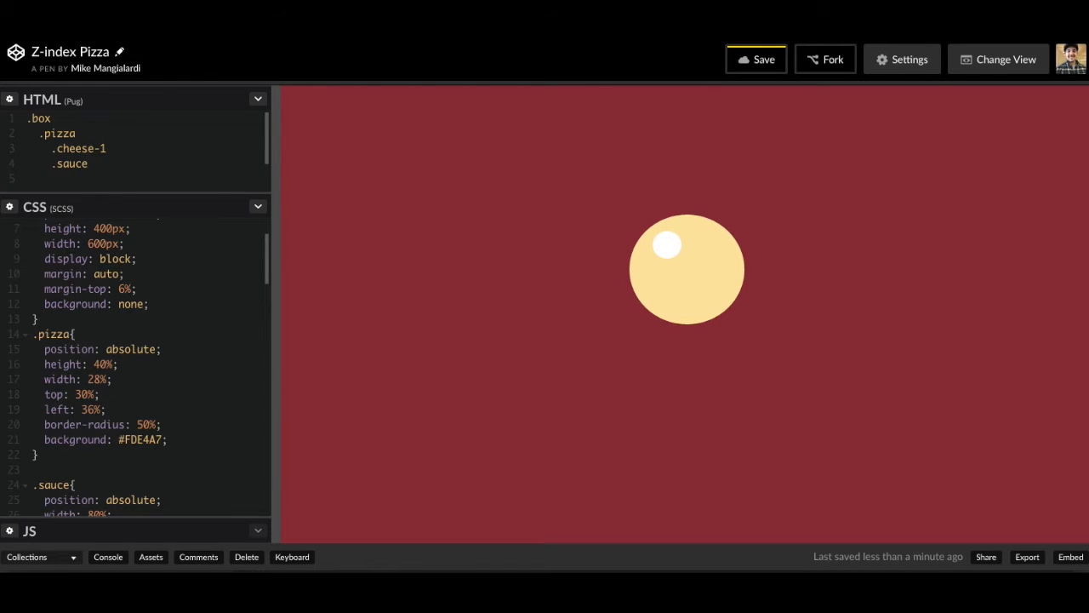
{"action": "left_click", "coordinate": [103, 148]}
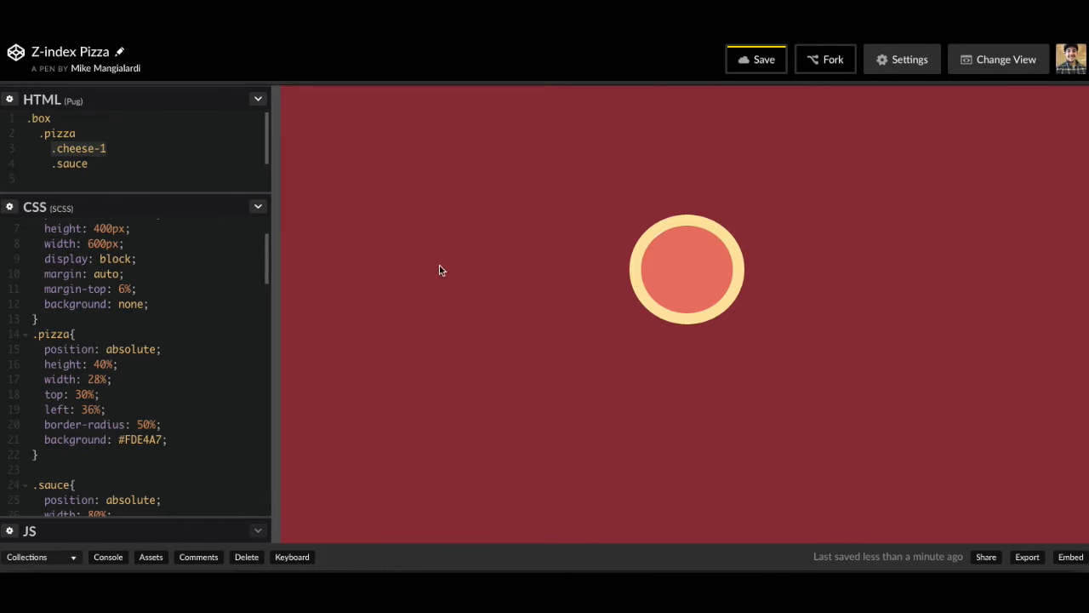
{"action": "mouse_move", "coordinate": [657, 248]}
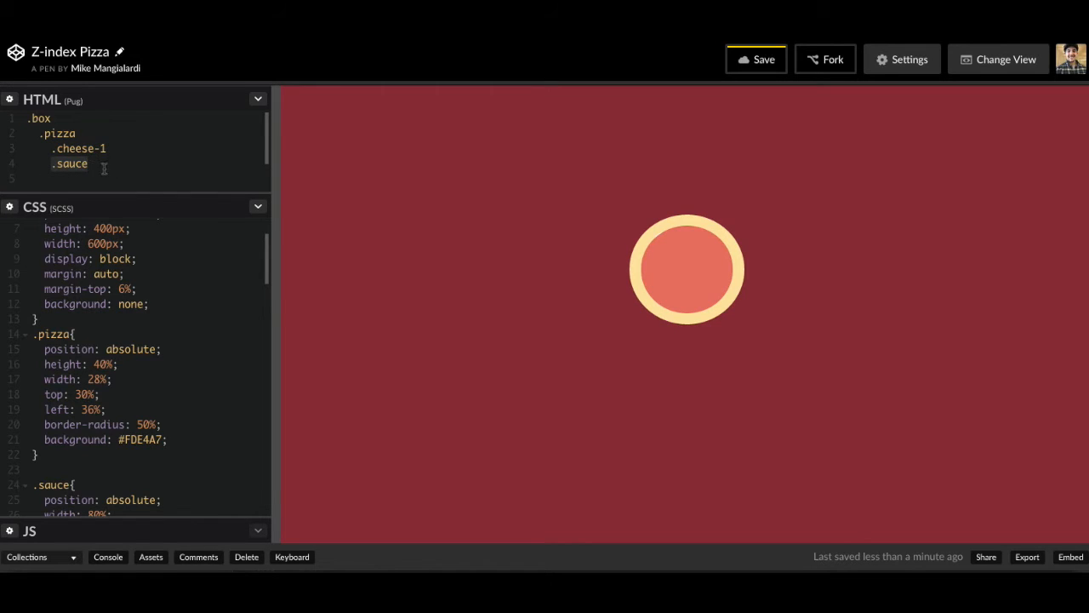
{"action": "mouse_move", "coordinate": [720, 269]}
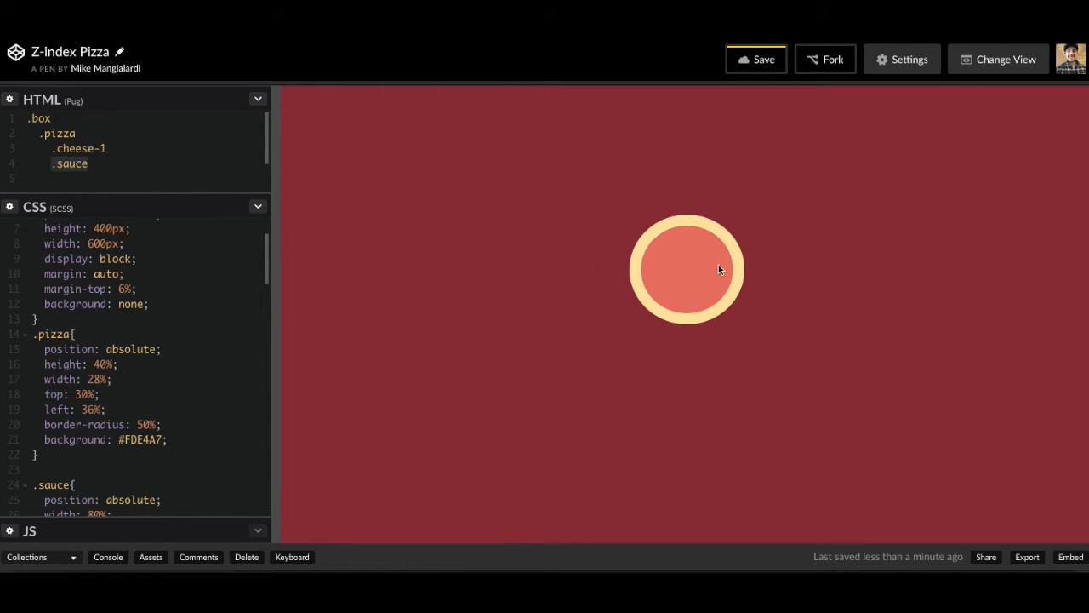
{"action": "mouse_move", "coordinate": [694, 251]}
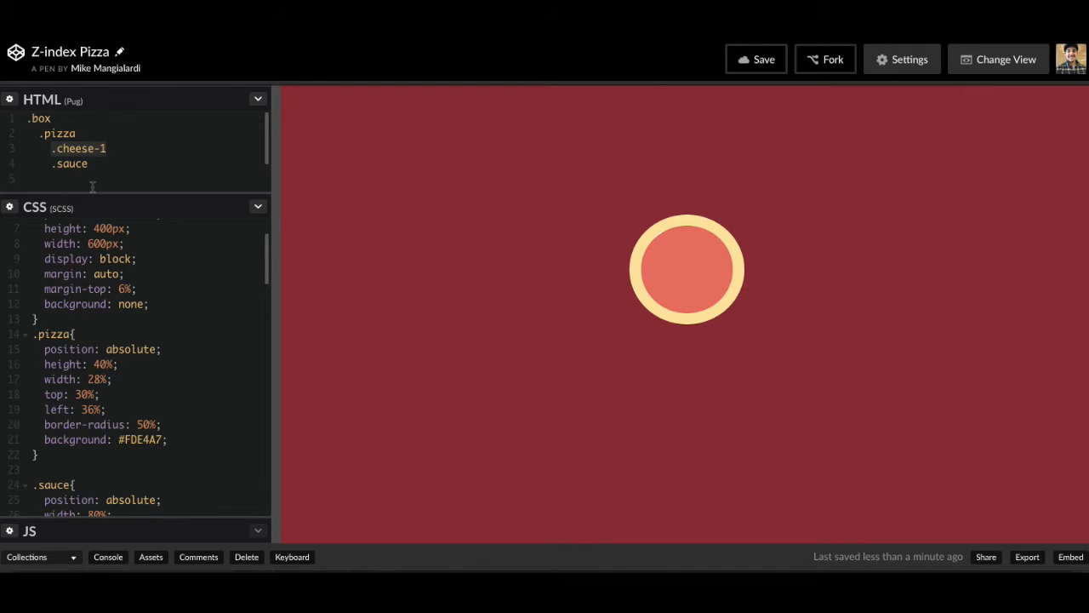
Retype the markup as .sauce followed by .cheese-1 and start a new property in the pizza rule.
{"action": "left_click", "coordinate": [78, 150]}
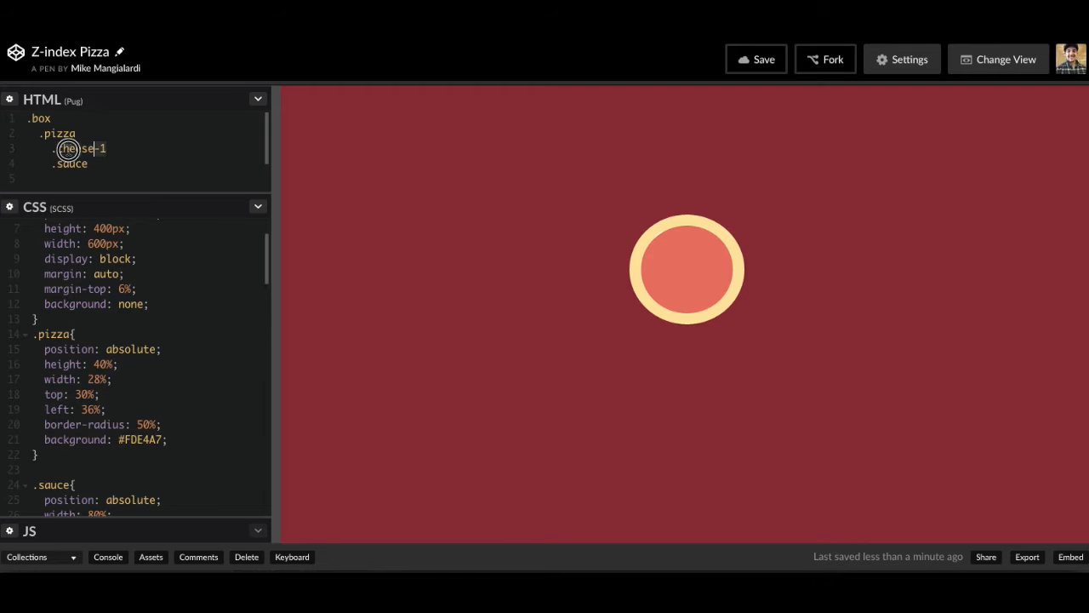
{"action": "type", "text": ".sauce"}
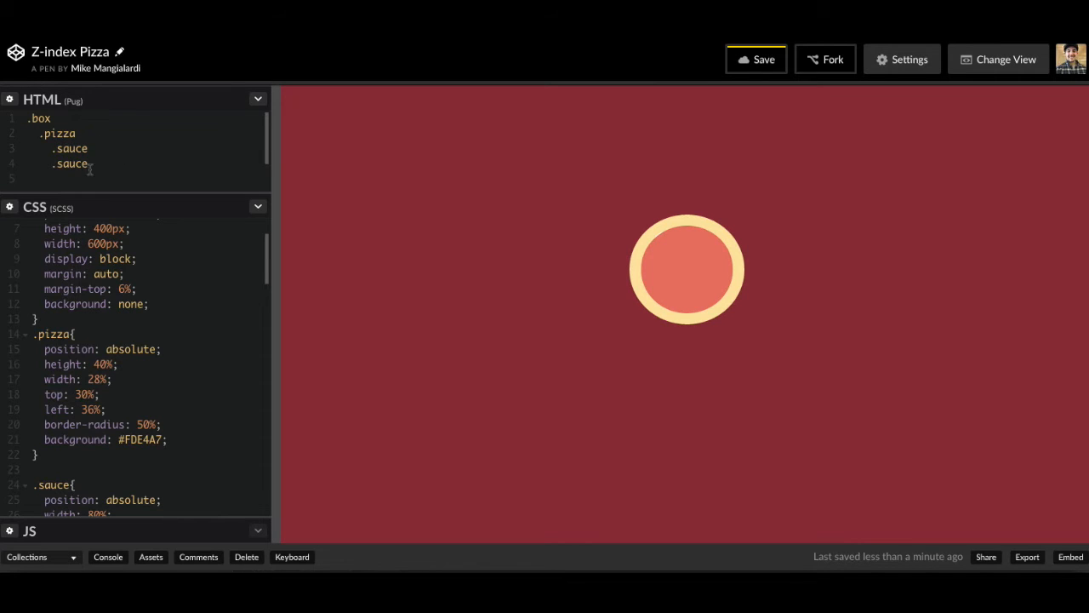
{"action": "type", "text": ".c"}
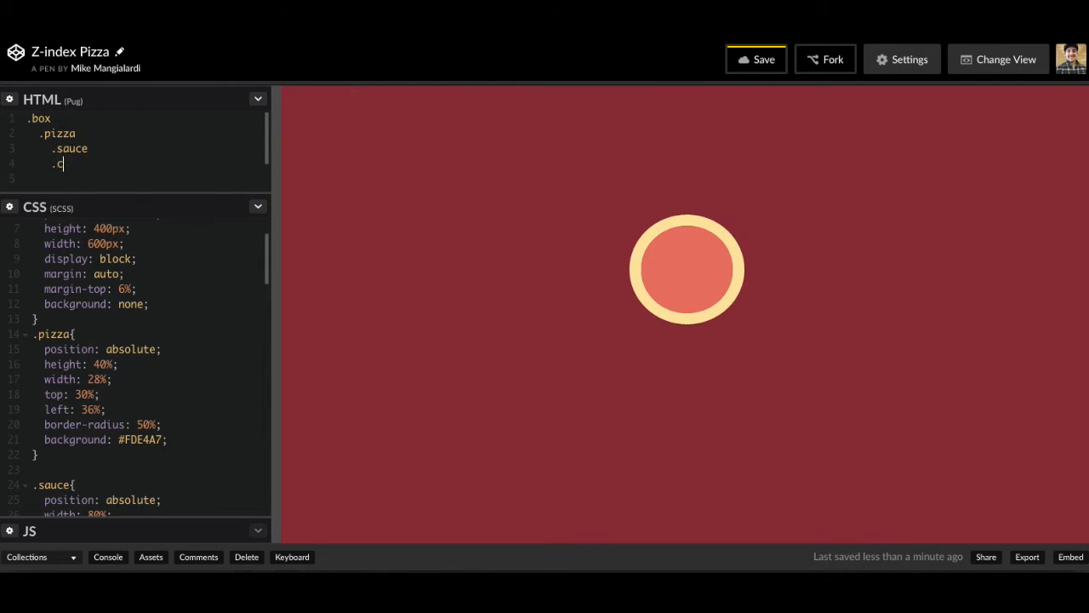
{"action": "type", "text": "heese-1"}
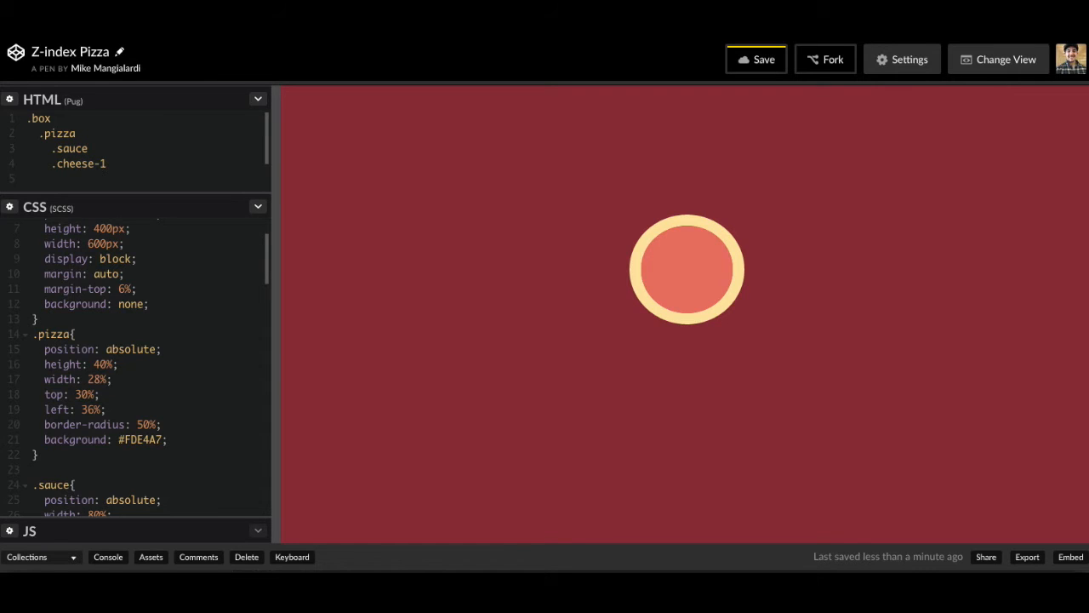
{"action": "left_click", "coordinate": [110, 163]}
{"action": "type", "text": "z-index:"}
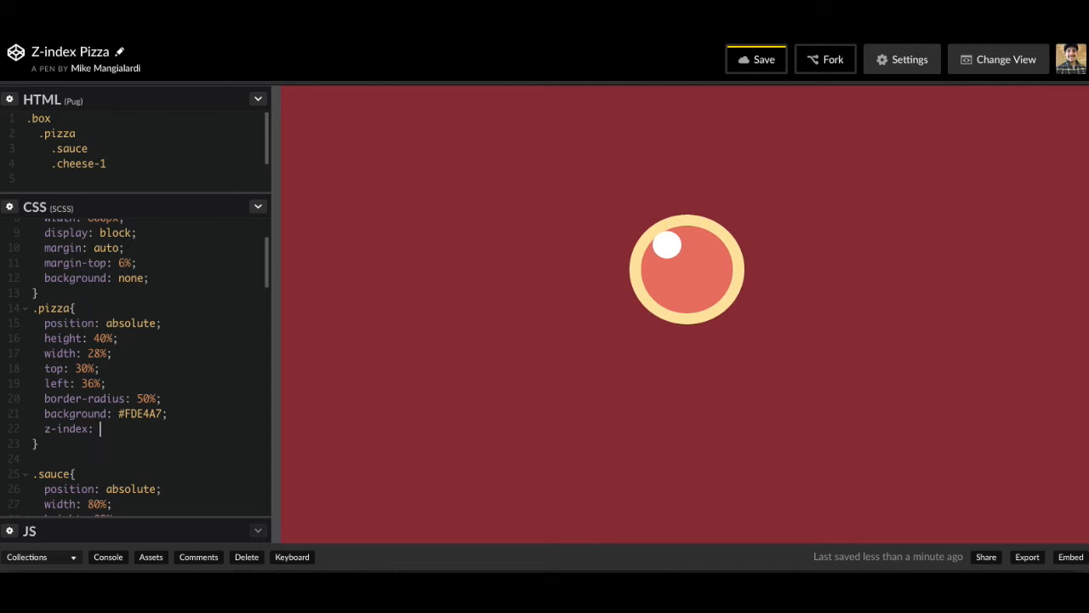
Give .pizza z-index 1 and .sauce z-index 2, then begin the cheese rule's z-index.
{"action": "type", "text": "1;"}
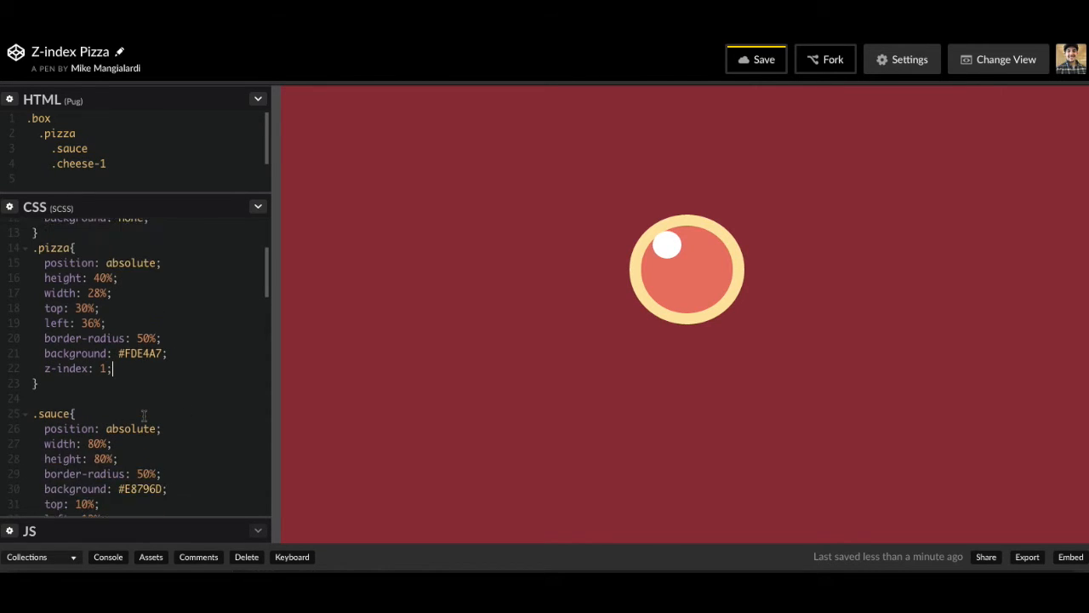
{"action": "scroll", "scroll_direction": "down", "scroll_amount": 3}
{"action": "type", "text": "z-index:"}
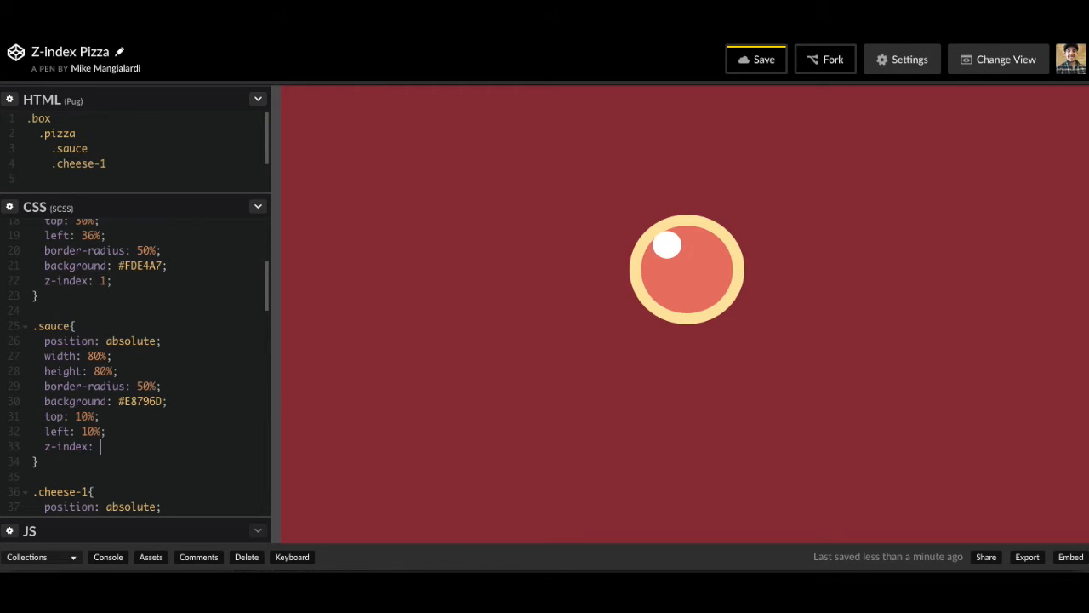
{"action": "type", "text": "2;"}
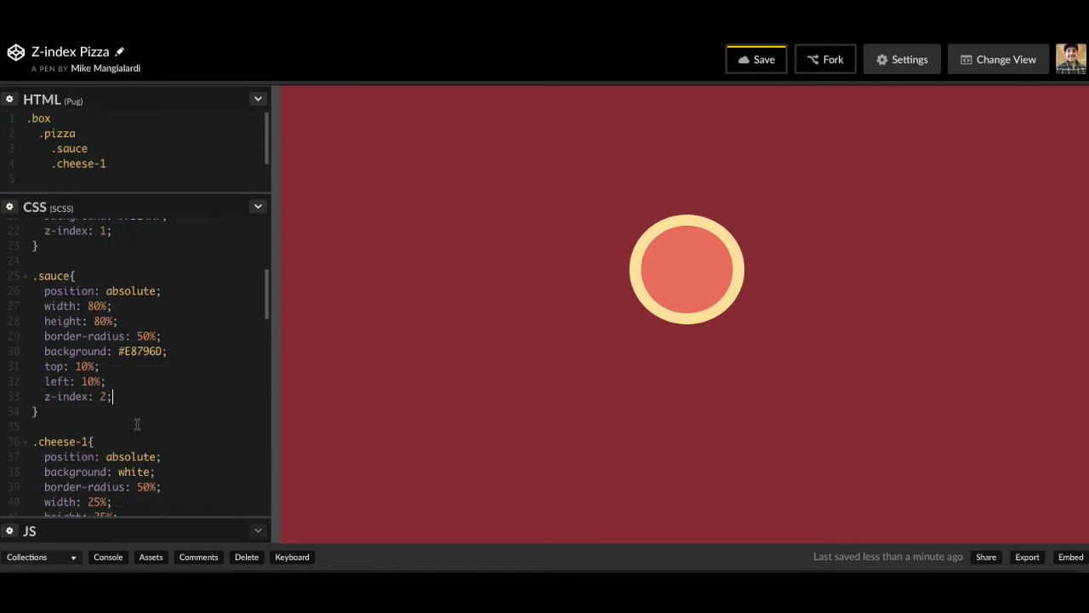
{"action": "scroll", "scroll_direction": "down", "scroll_amount": 3}
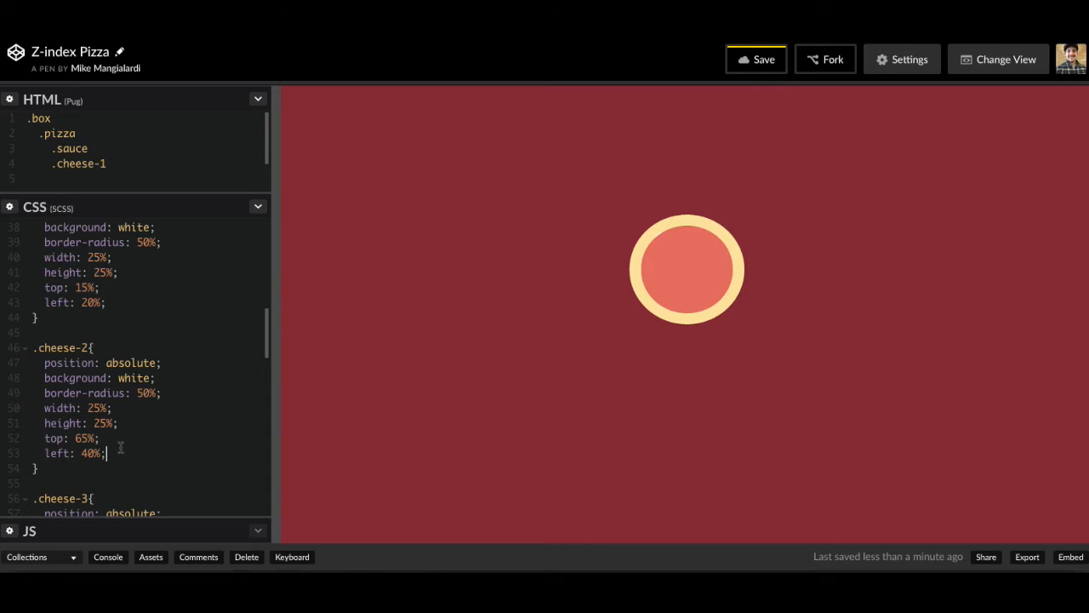
{"action": "type", "text": "o"}
{"action": "type", "text": "z-index: 3;"}
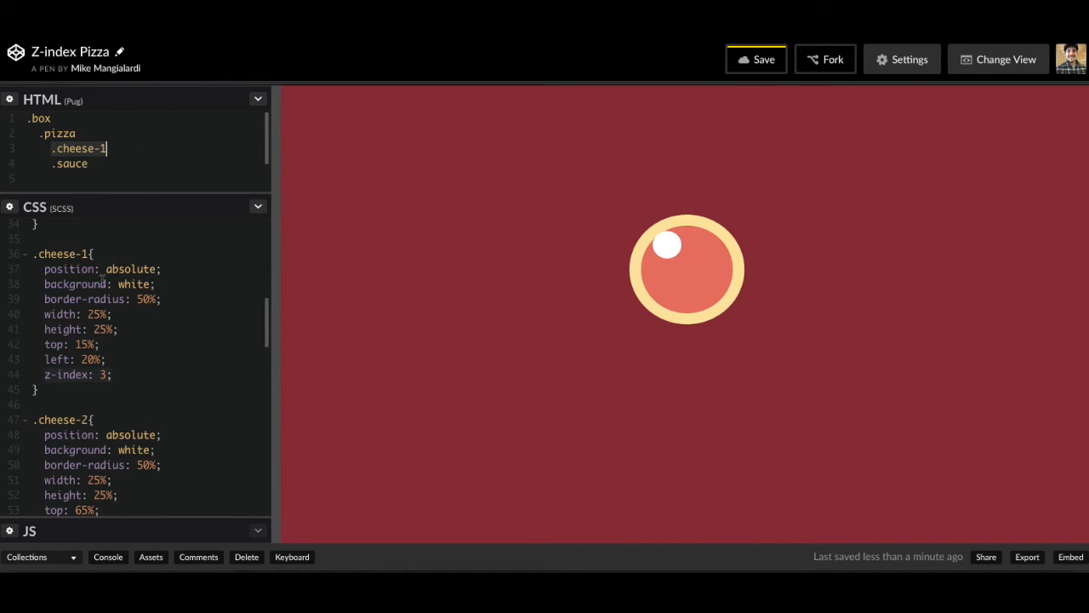
{"action": "mouse_move", "coordinate": [640, 259]}
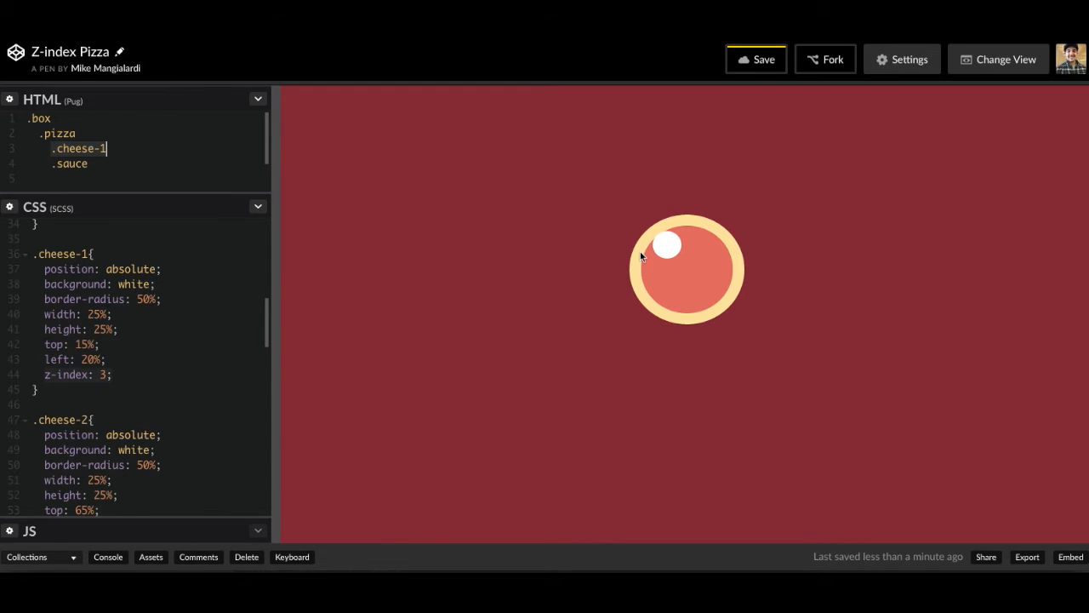
Review the cheese's z-index of 3 against the sauce and crust values.
{"action": "scroll", "scroll_direction": "up", "scroll_amount": 3}
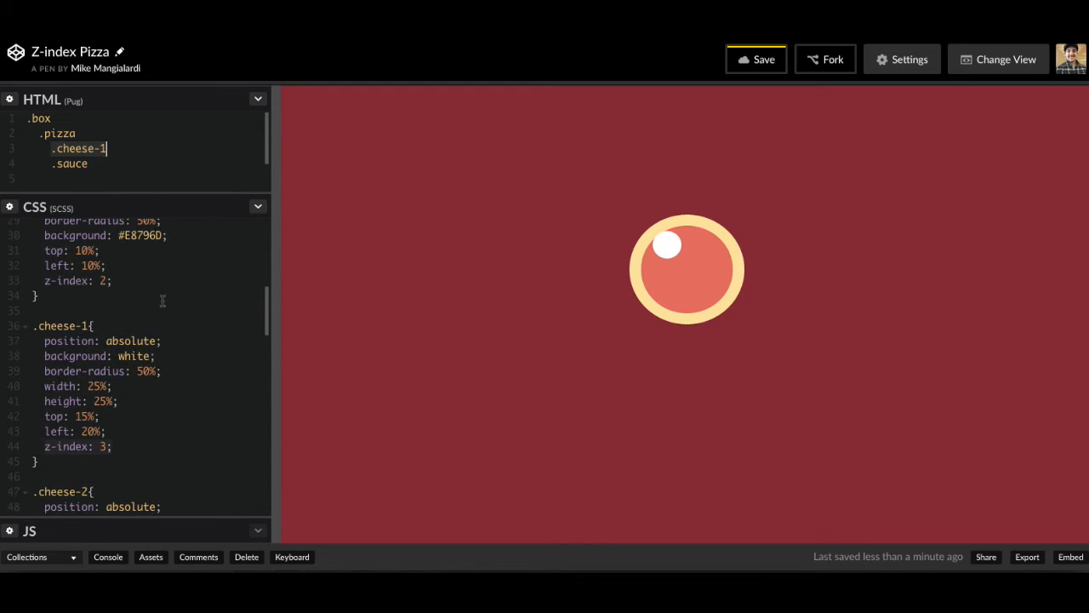
{"action": "left_click", "coordinate": [75, 446]}
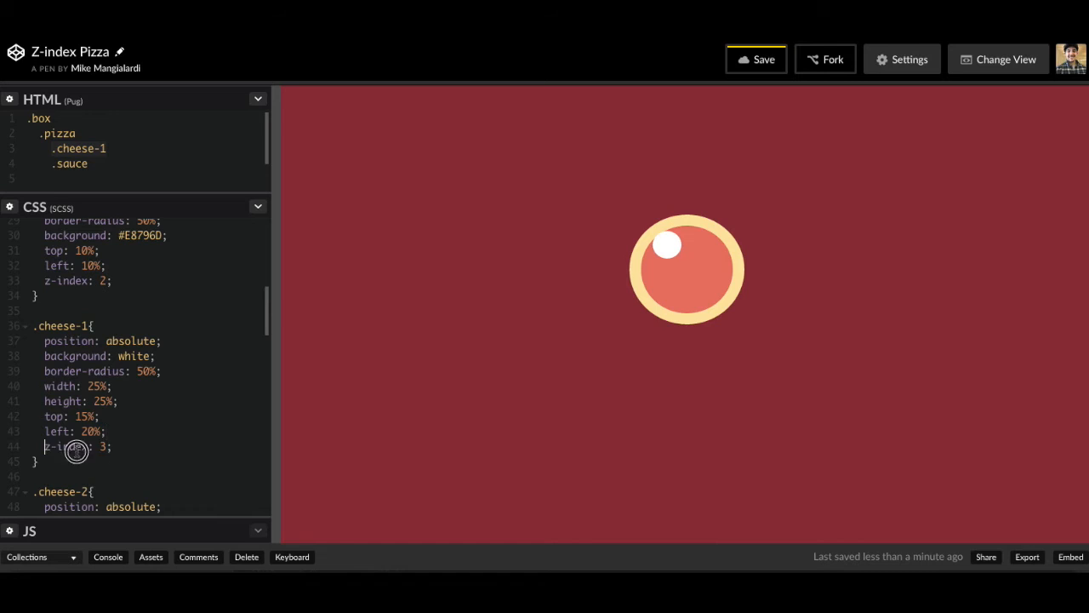
{"action": "scroll", "scroll_direction": "up", "scroll_amount": 3}
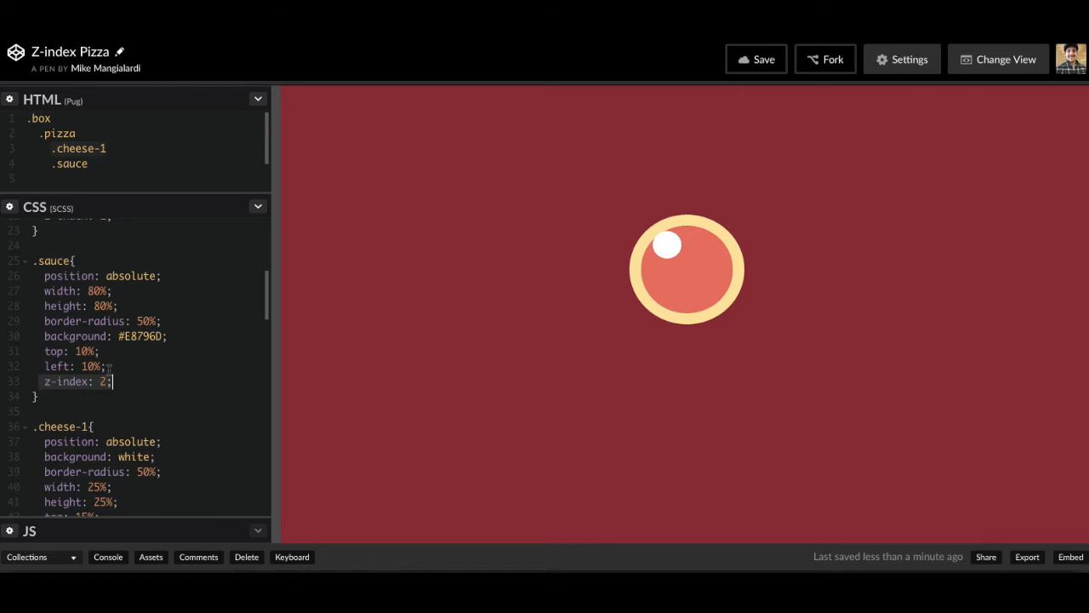
Put .cheese-1 back after .sauce in the markup and set its z-index to 3.
{"action": "left_click", "coordinate": [71, 163]}
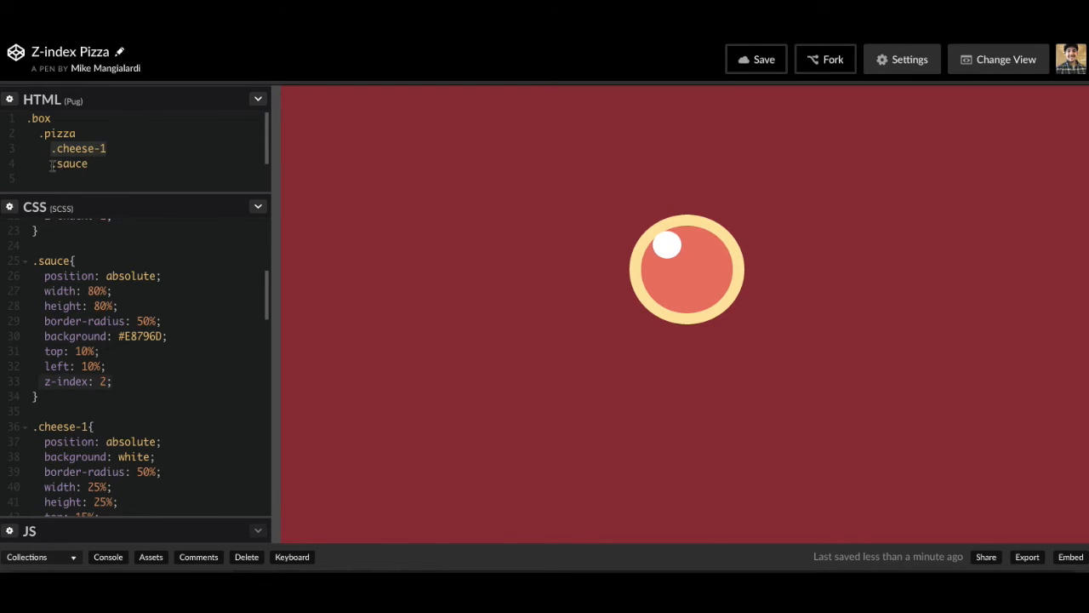
{"action": "scroll", "scroll_direction": "down", "scroll_amount": 3}
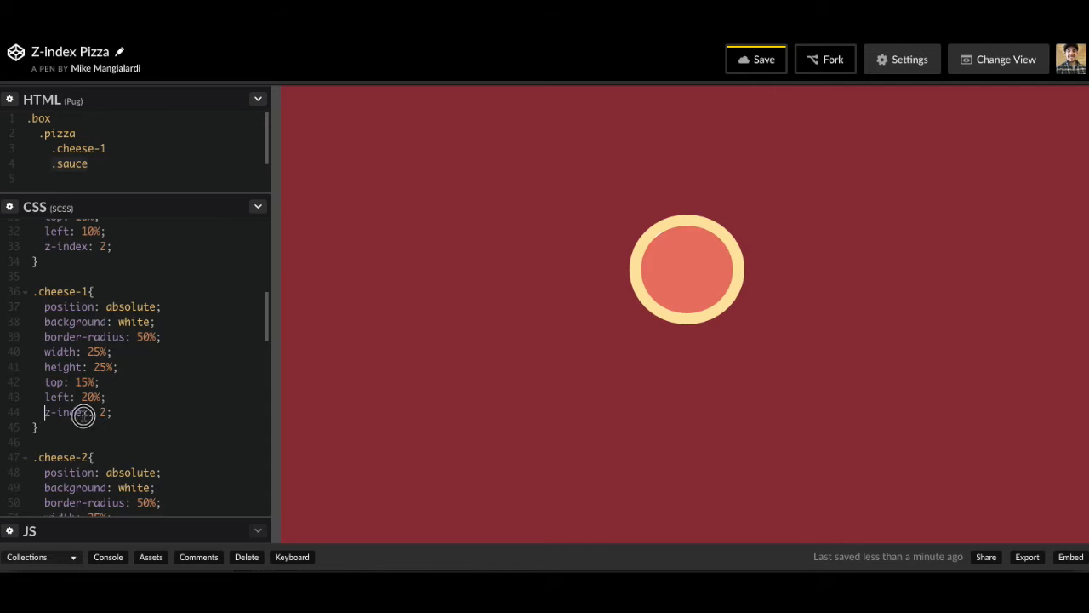
{"action": "scroll", "scroll_direction": "up", "scroll_amount": 3}
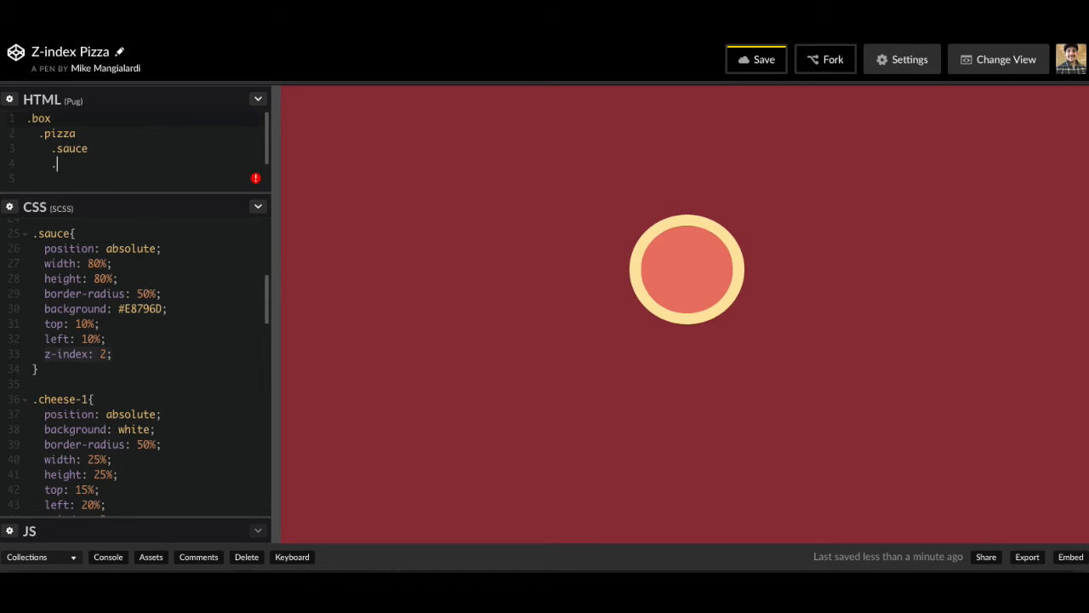
{"action": "type", "text": ".cheese-1"}
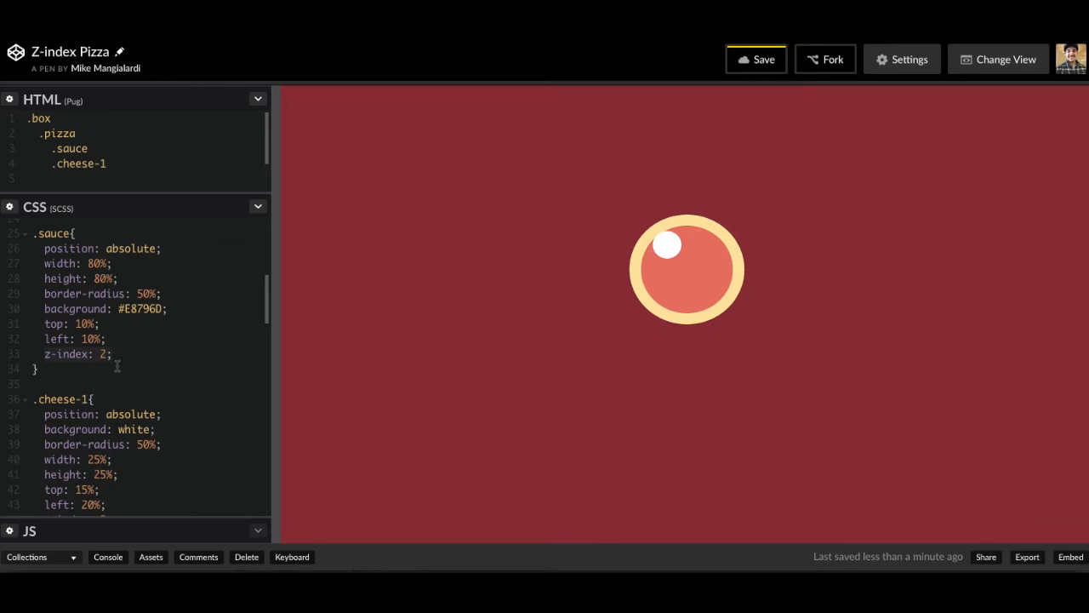
{"action": "scroll", "scroll_direction": "down", "scroll_amount": 3}
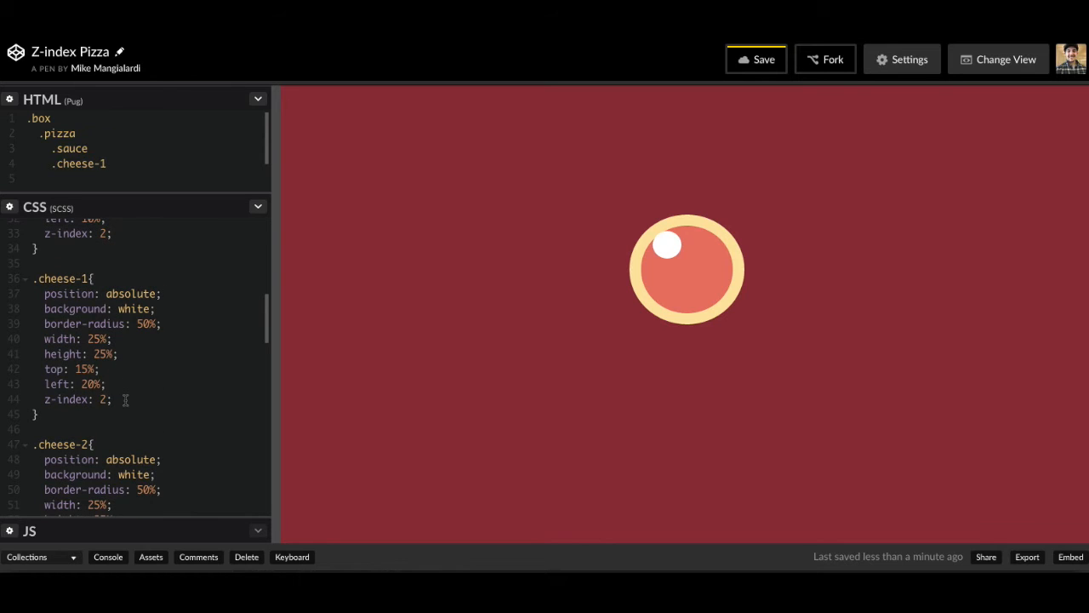
{"action": "type", "text": "3"}
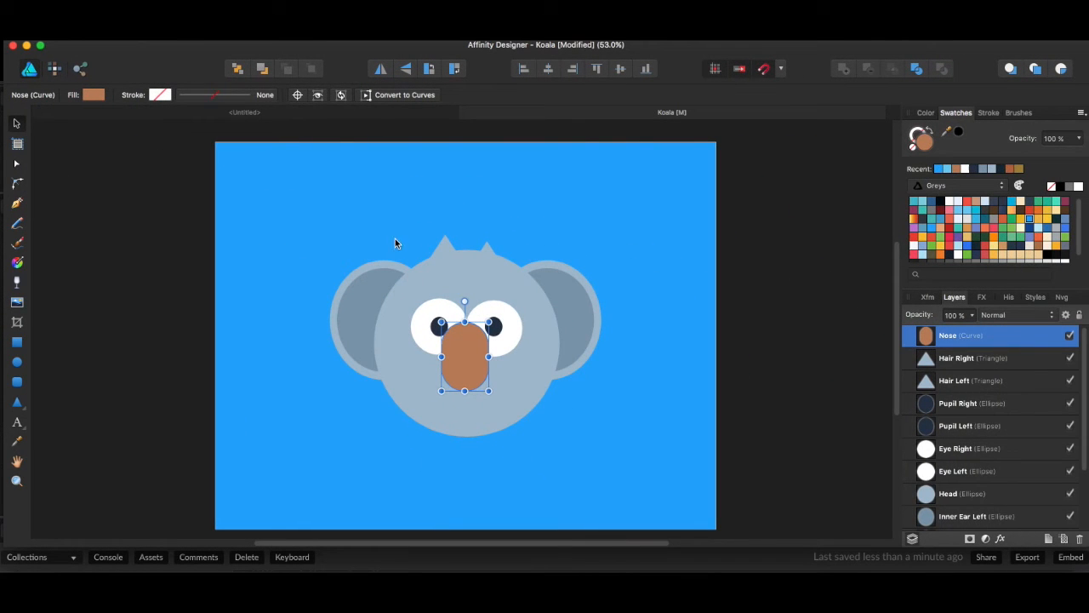
Use Arrange Move to Back to send the nose behind the koala's head.
{"action": "left_click", "coordinate": [262, 68]}
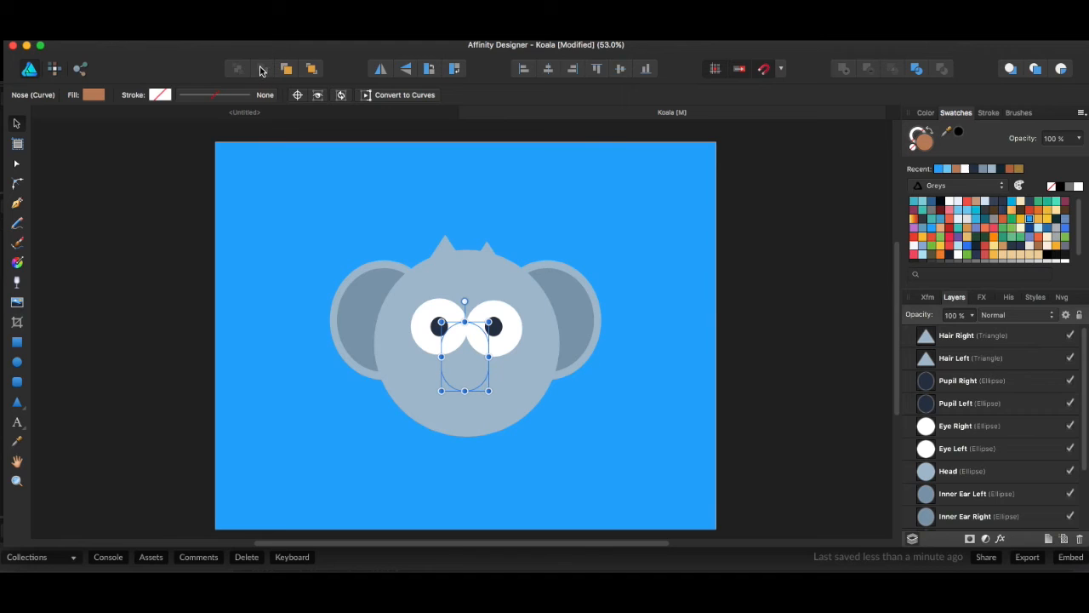
{"action": "left_click", "coordinate": [285, 68]}
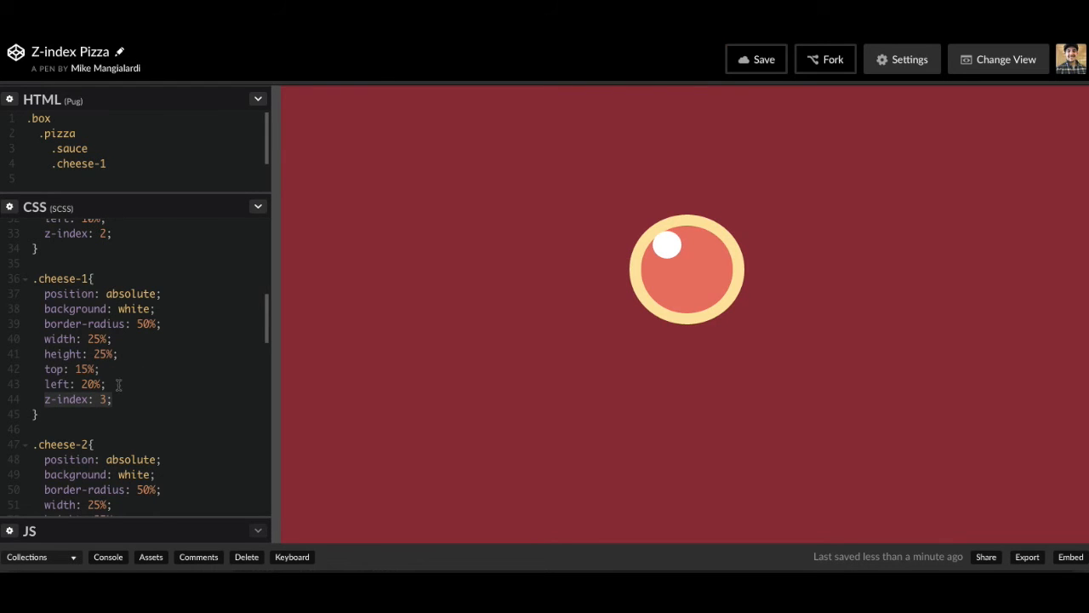
{"action": "scroll", "scroll_direction": "up", "scroll_amount": 3}
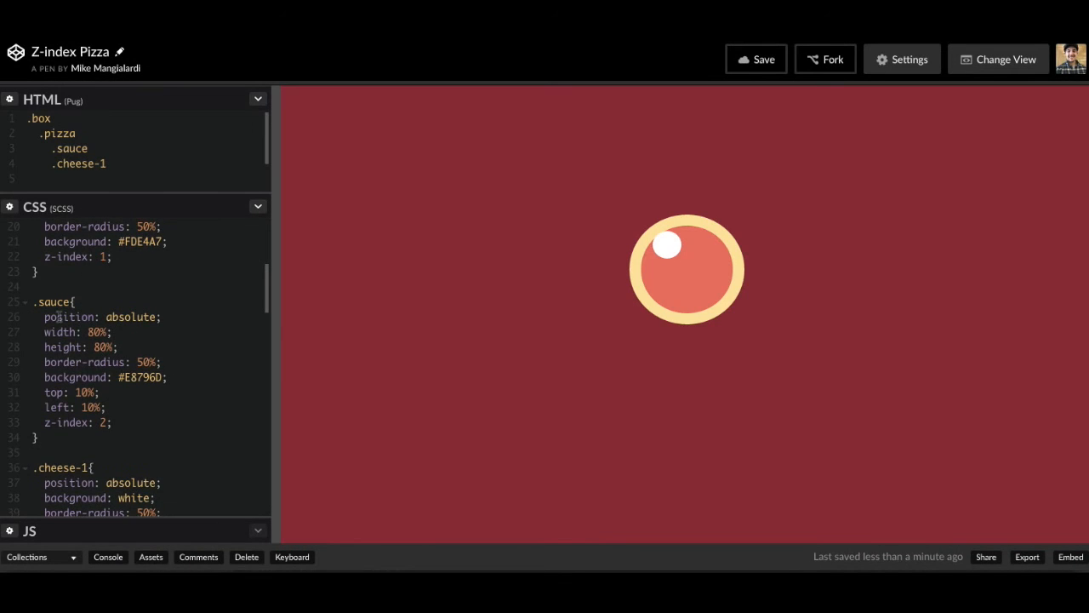
{"action": "left_click", "coordinate": [756, 58]}
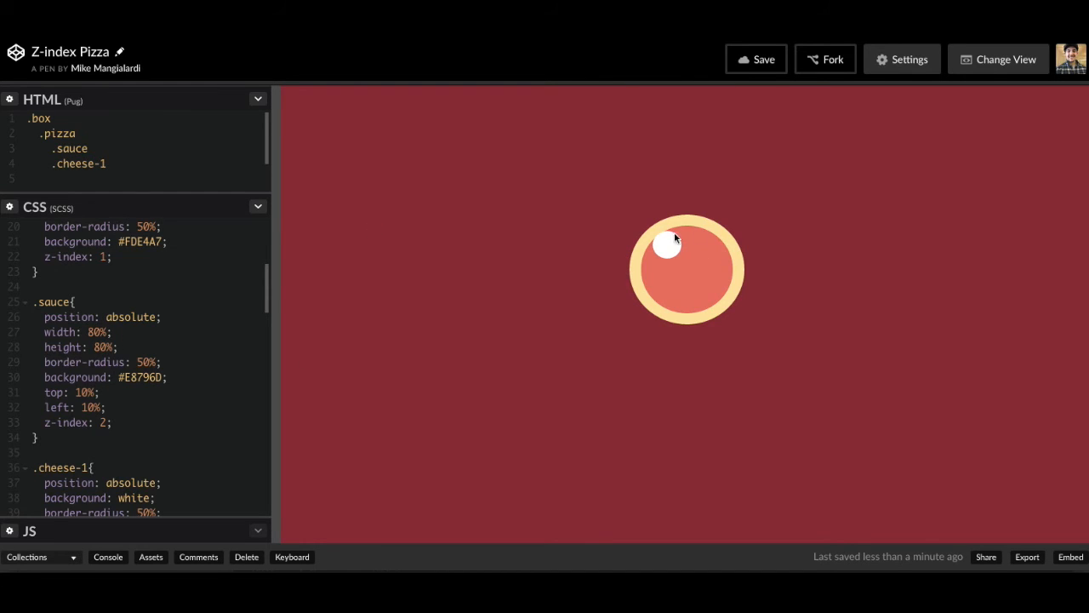
{"action": "mouse_move", "coordinate": [140, 351]}
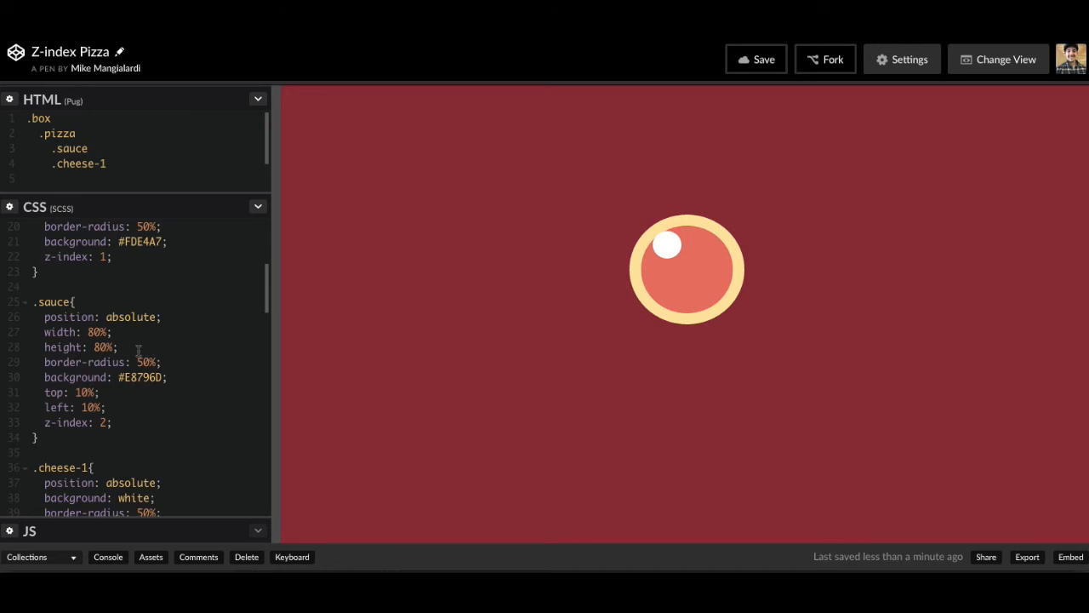
{"action": "scroll", "scroll_direction": "up", "scroll_amount": 3}
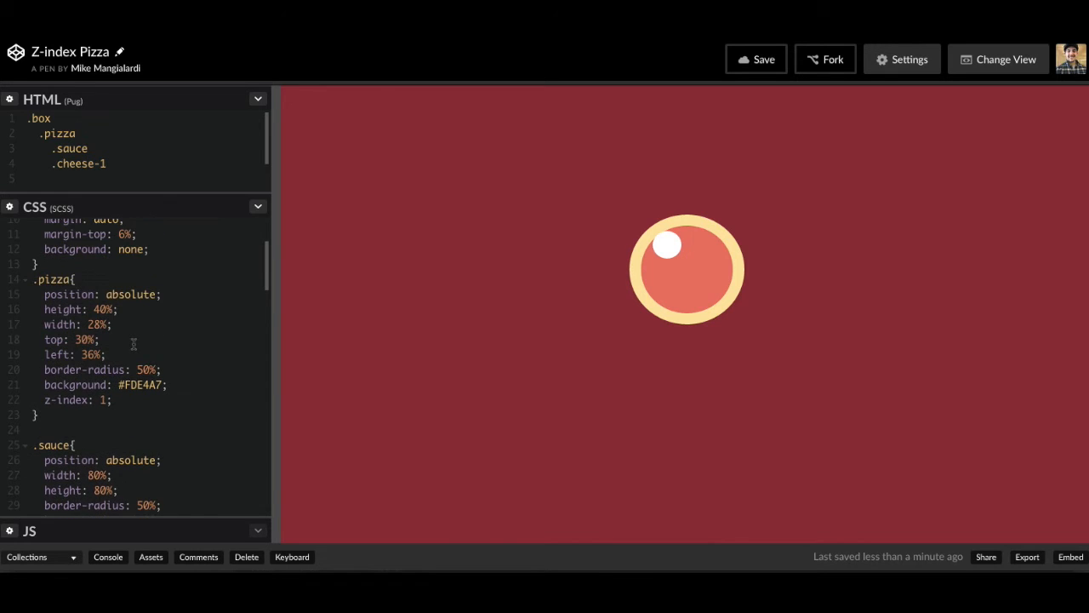
Set .cheese-1 to z-index 1 beneath the crust's z-index 2.
{"action": "scroll", "scroll_direction": "down", "scroll_amount": 3}
{"action": "type", "text": "2"}
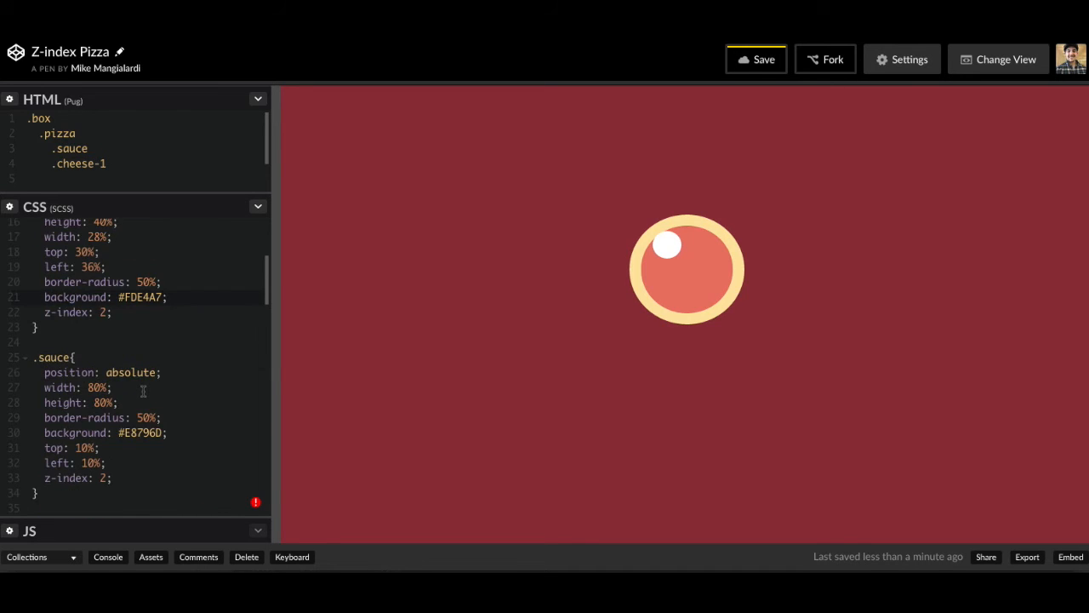
{"action": "scroll", "scroll_direction": "down", "scroll_amount": 3}
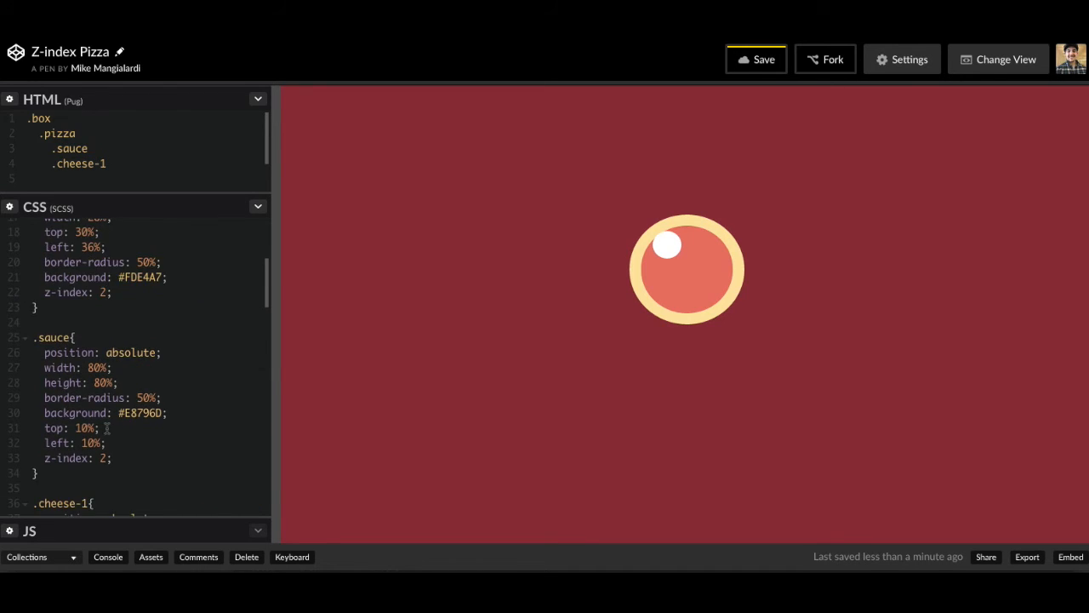
{"action": "scroll", "scroll_direction": "down", "scroll_amount": 3}
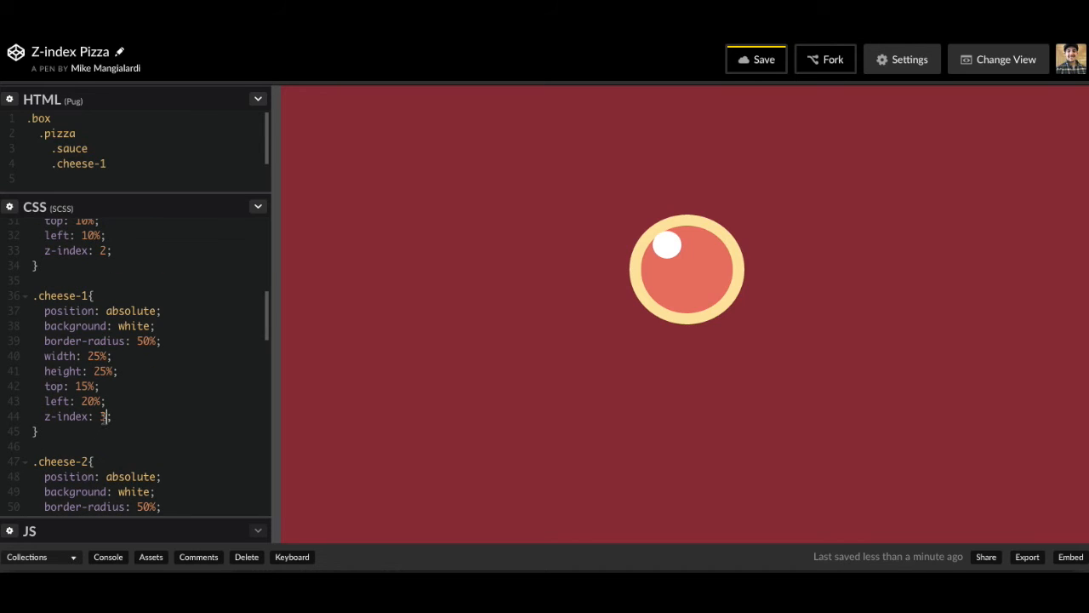
{"action": "type", "text": "1"}
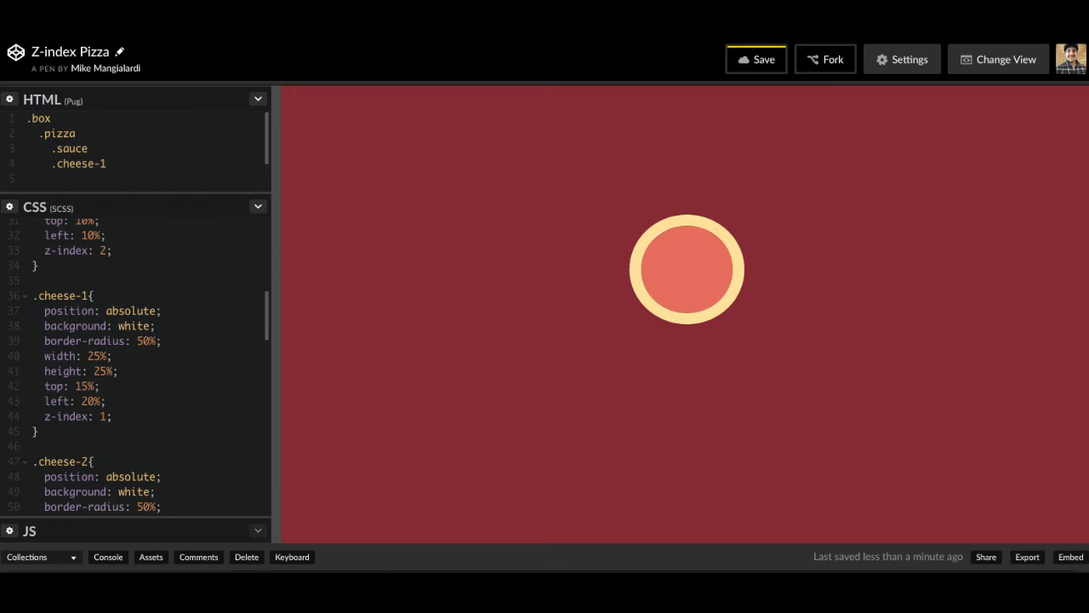
{"action": "scroll", "scroll_direction": "up", "scroll_amount": 3}
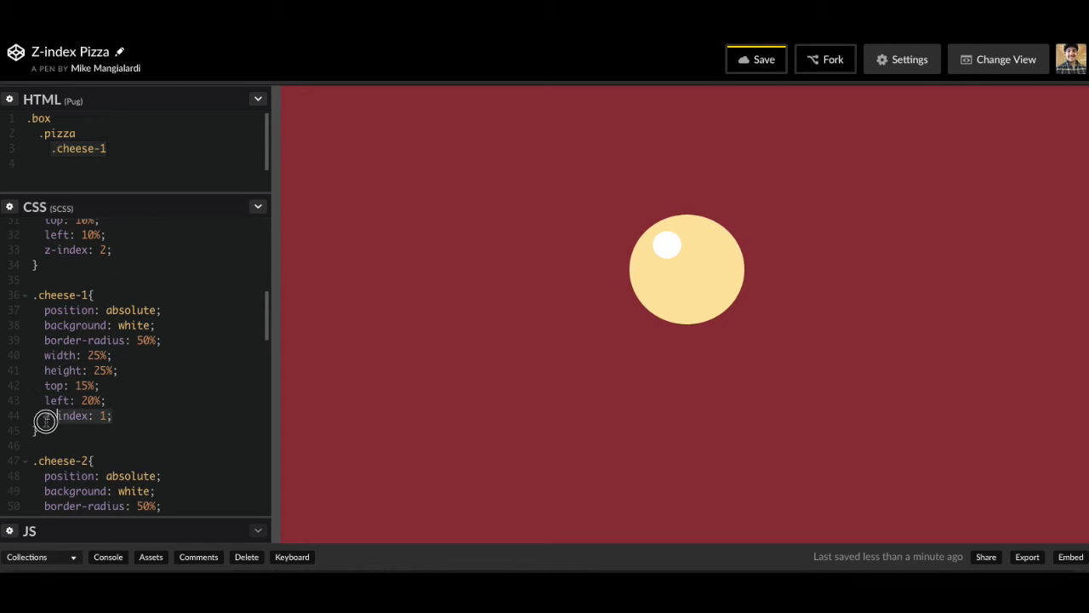
Put the insertion point at the end of the .pizza line, ready for a child below it.
{"action": "scroll", "scroll_direction": "up", "scroll_amount": 3}
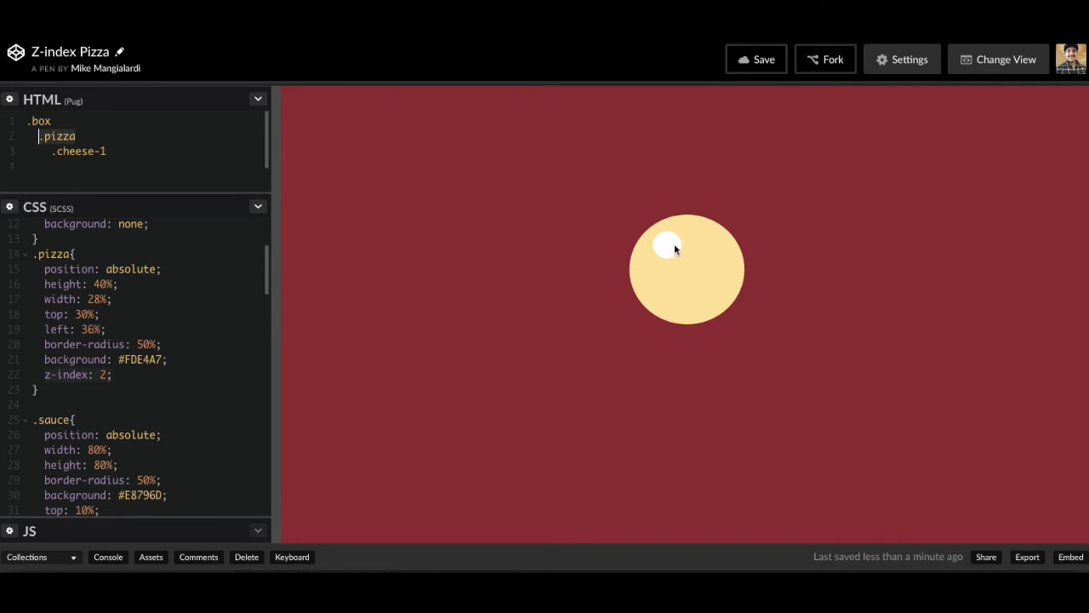
{"action": "mouse_move", "coordinate": [643, 259]}
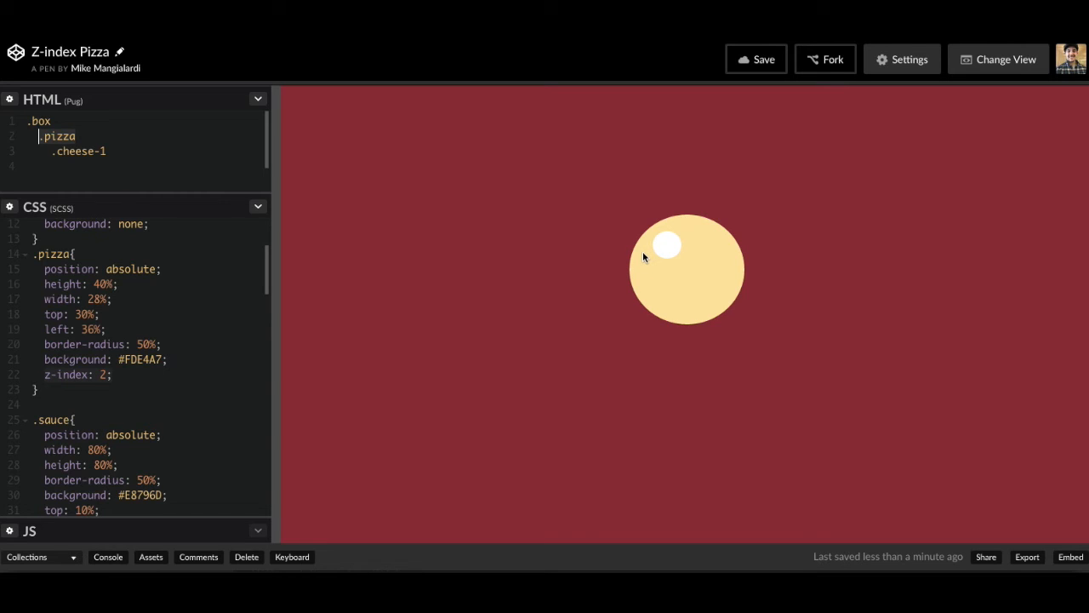
{"action": "mouse_move", "coordinate": [521, 270]}
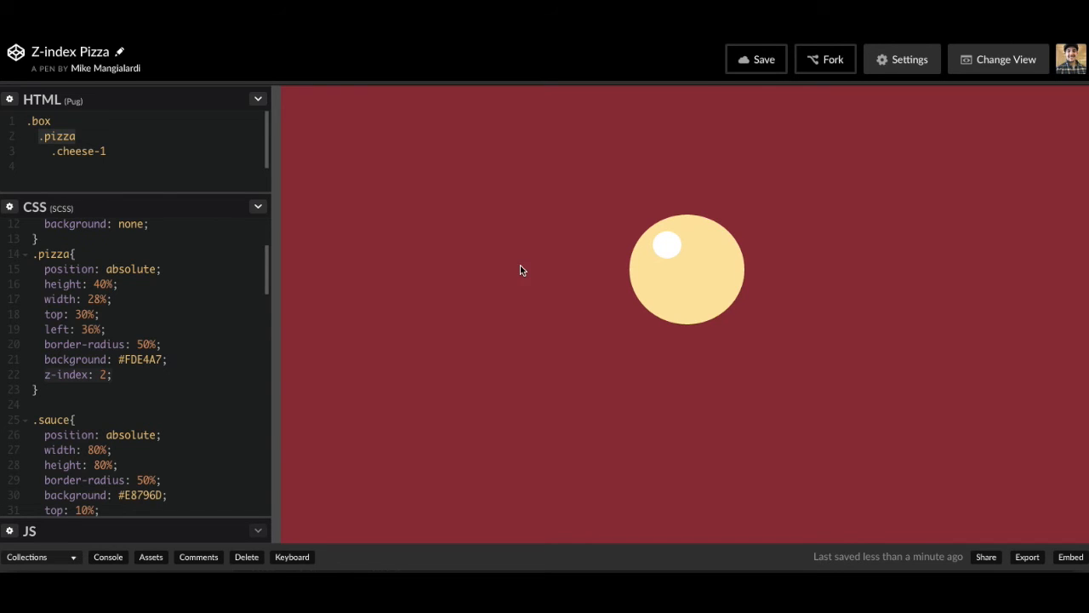
{"action": "left_click", "coordinate": [75, 137]}
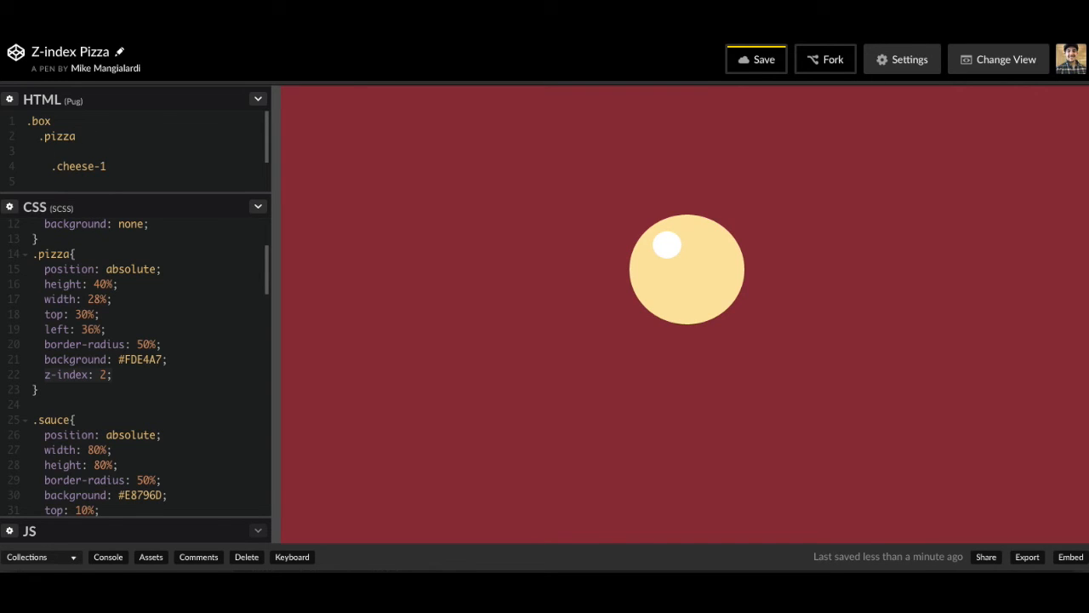
Add .pizza-copy under .pizza and style it 100% size at top/left 0%, hiding the cheese.
{"action": "type", "text": ".pizza-"}
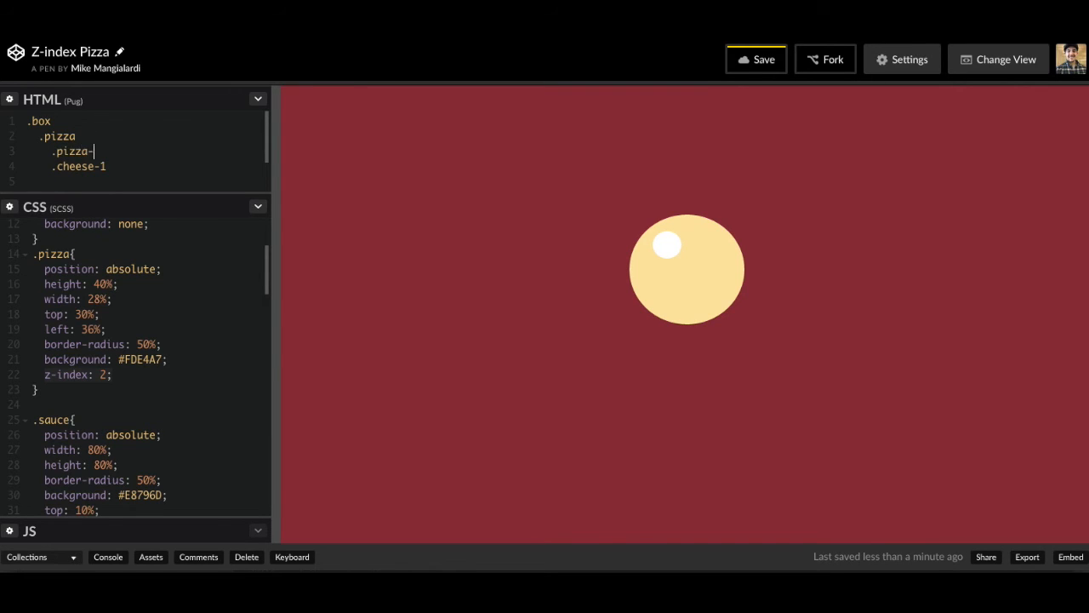
{"action": "type", "text": "copy"}
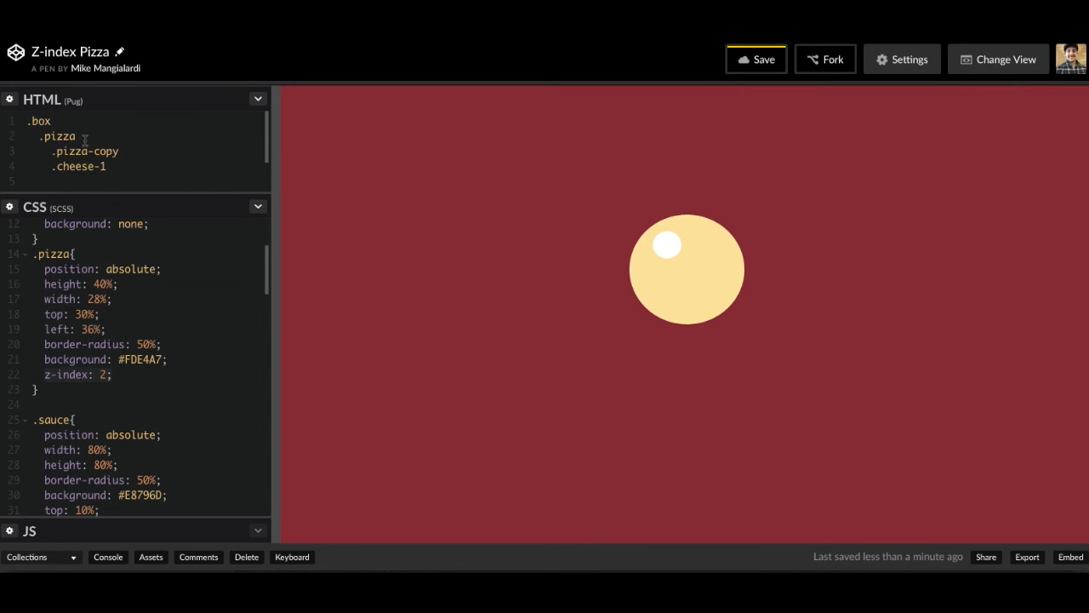
{"action": "scroll", "scroll_direction": "down", "scroll_amount": 3}
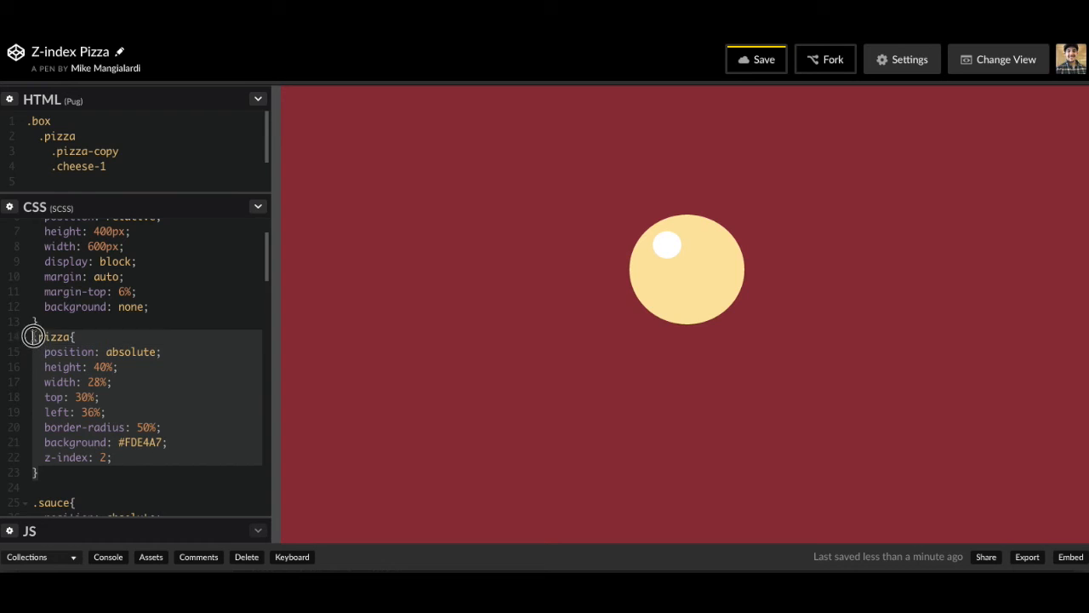
{"action": "scroll", "scroll_direction": "down", "scroll_amount": 3}
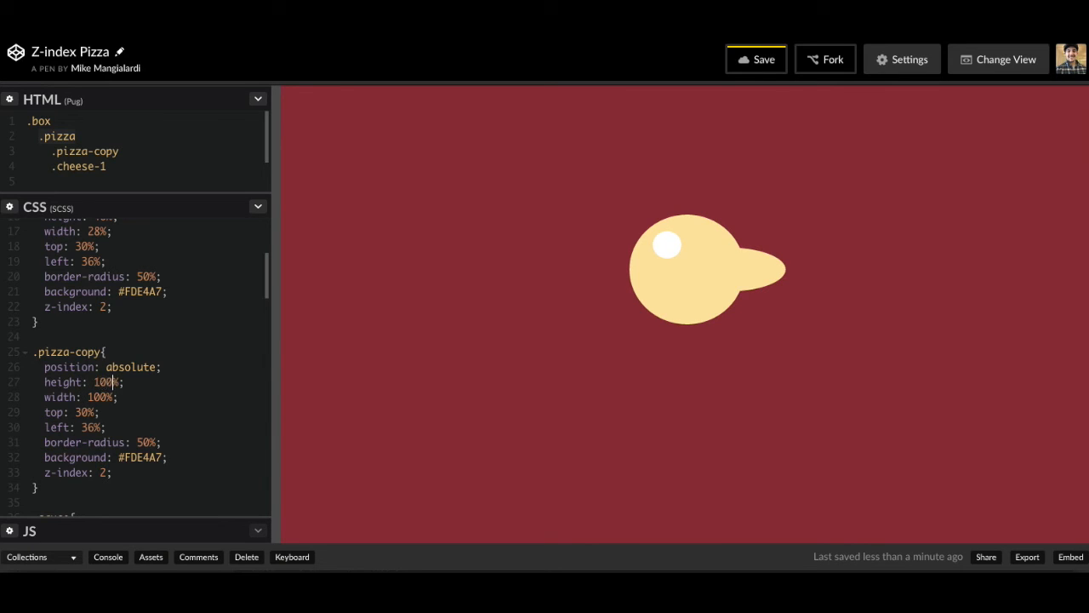
{"action": "type", "text": "0"}
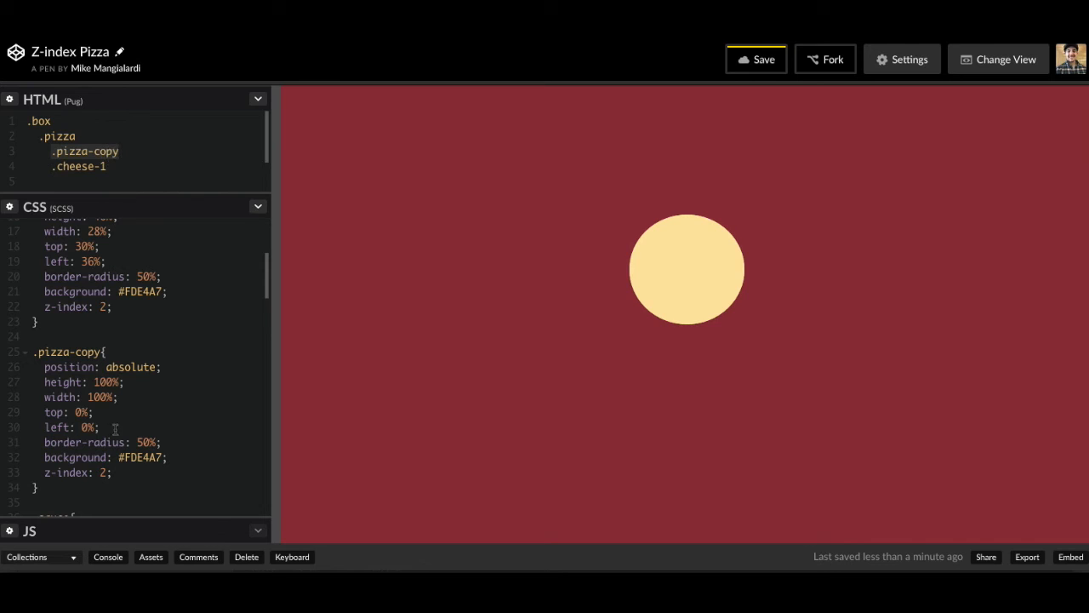
Shift .cheese-1 to left -10% so its dot peeks past the crust edge.
{"action": "scroll", "scroll_direction": "down", "scroll_amount": 3}
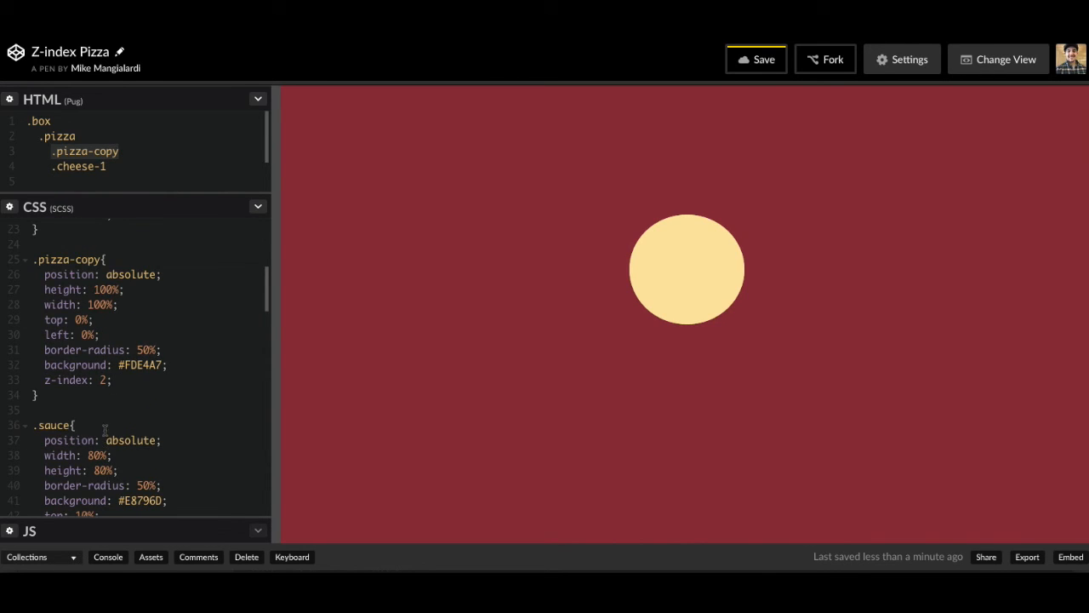
{"action": "scroll", "scroll_direction": "down", "scroll_amount": 3}
{"action": "type", "text": "left: -0%;"}
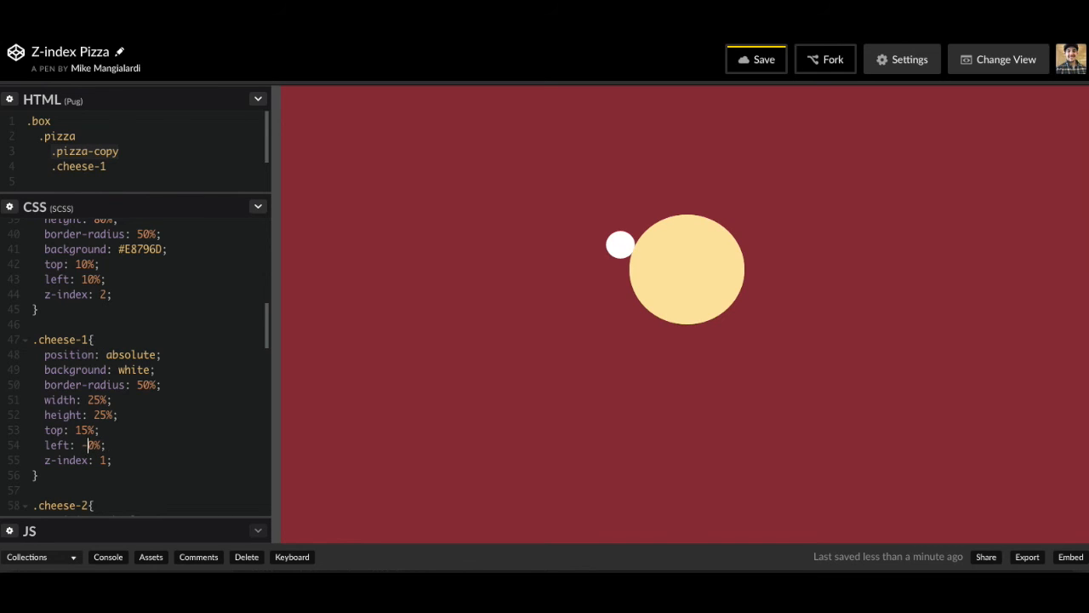
{"action": "type", "text": "-10%"}
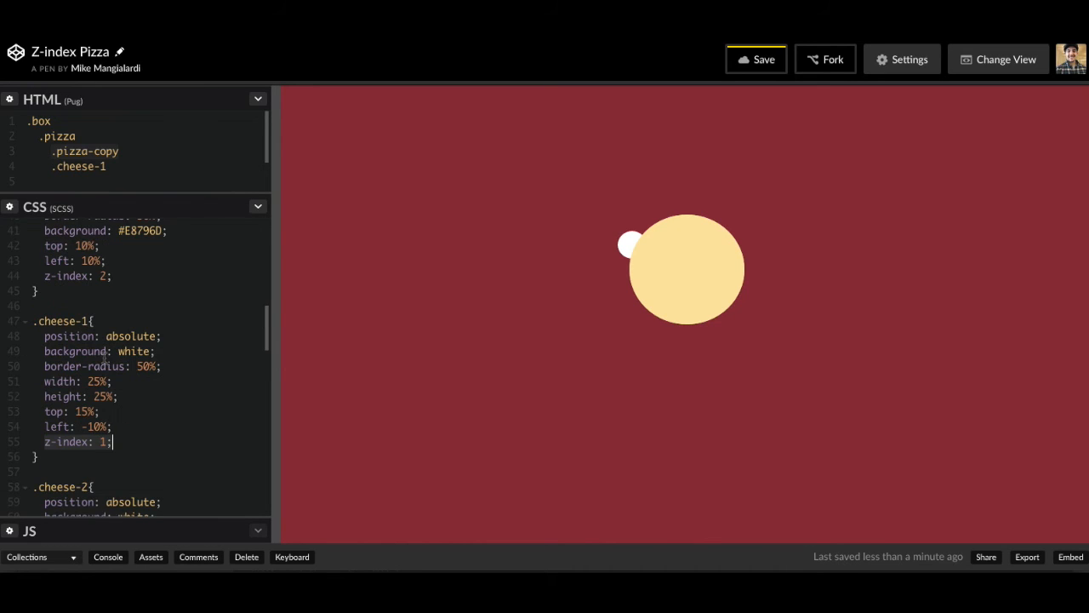
{"action": "left_click", "coordinate": [47, 439]}
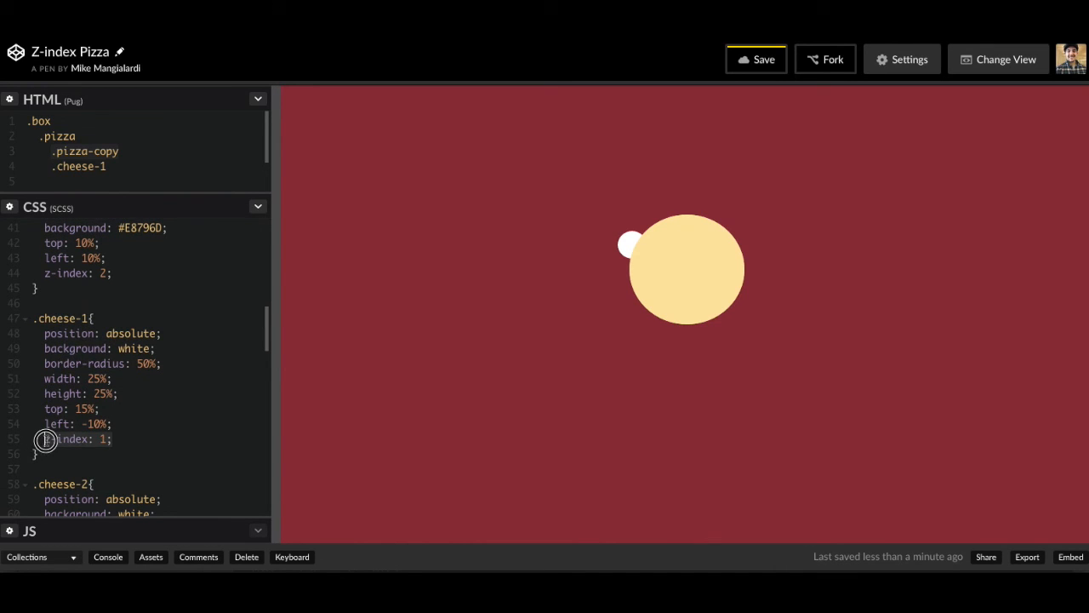
{"action": "scroll", "scroll_direction": "up", "scroll_amount": 3}
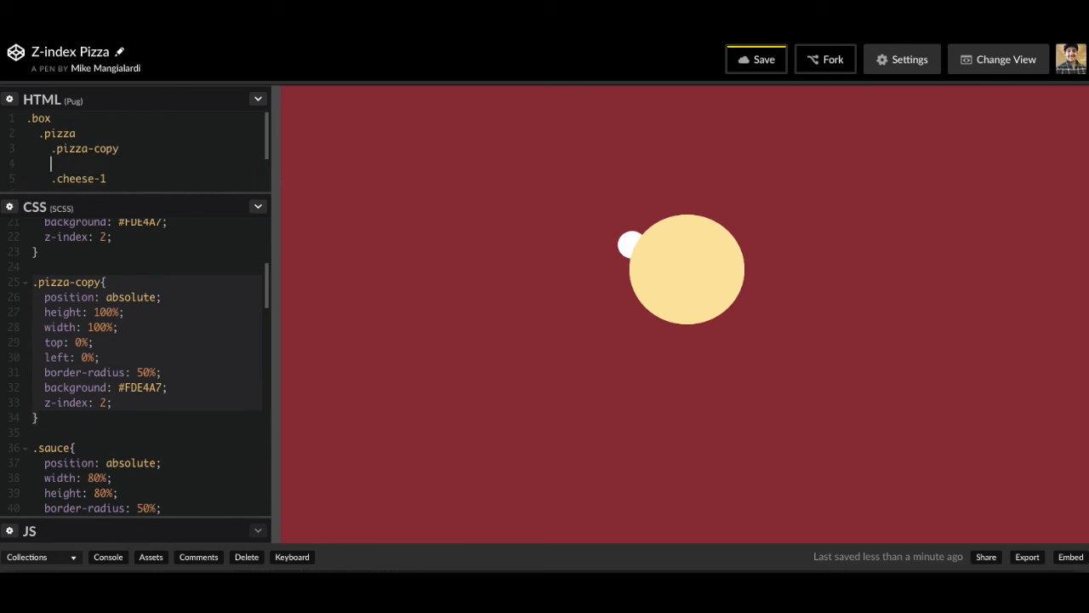
Add a .sauce child and drop the pizza's z-index to 1 beneath it.
{"action": "type", "text": ".sauce"}
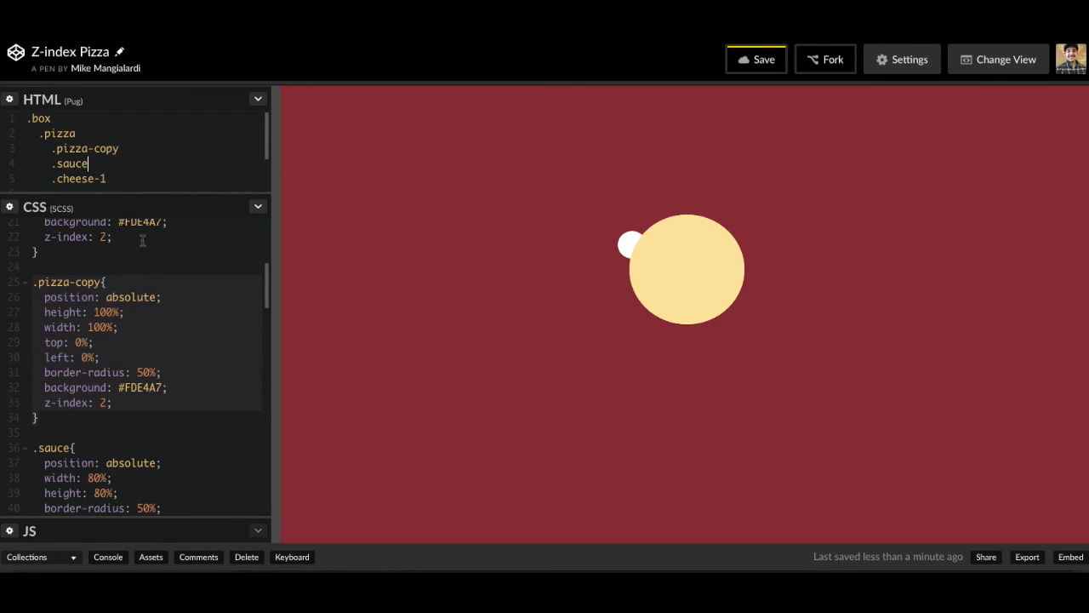
{"action": "scroll", "scroll_direction": "up", "scroll_amount": 3}
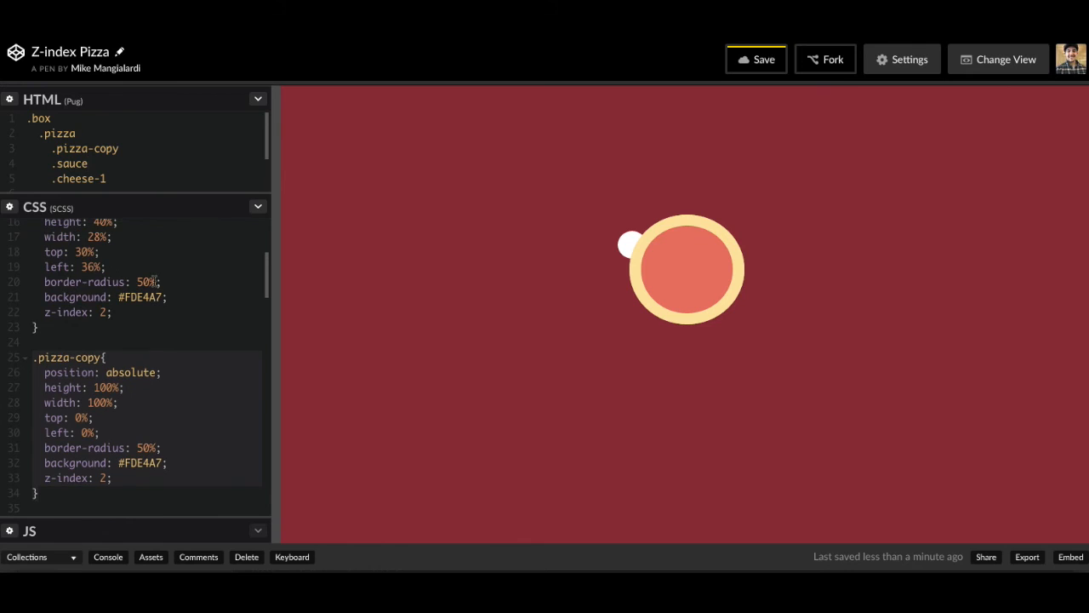
{"action": "scroll", "scroll_direction": "up", "scroll_amount": 3}
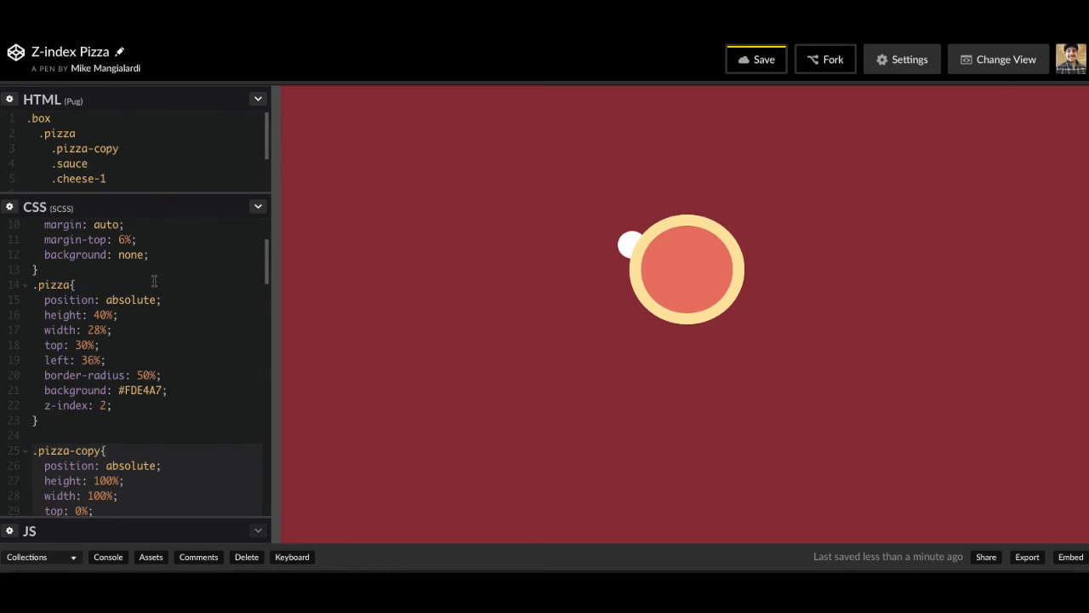
{"action": "key", "text": "Backspace"}
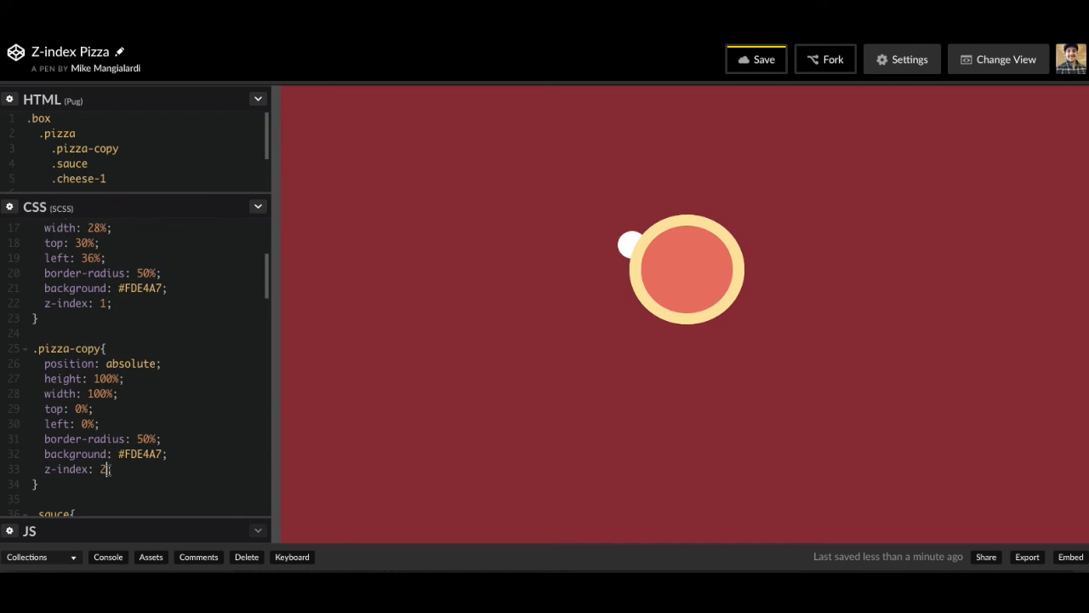
{"action": "type", "text": "1"}
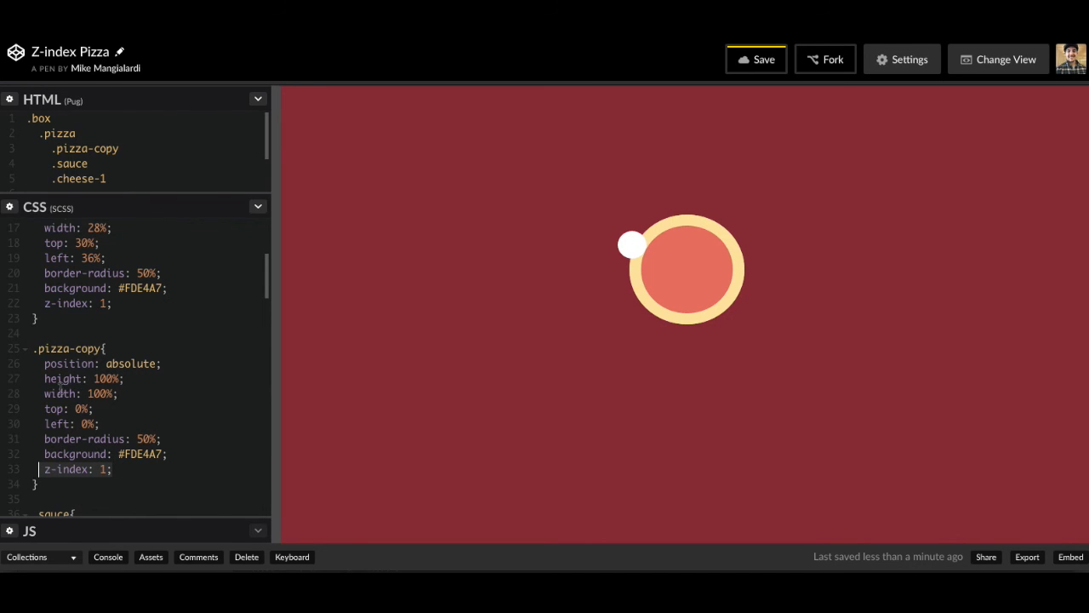
Raise .cheese-1 to z-index 3 and left 20% so it sits on the sauce.
{"action": "scroll", "scroll_direction": "up", "scroll_amount": 3}
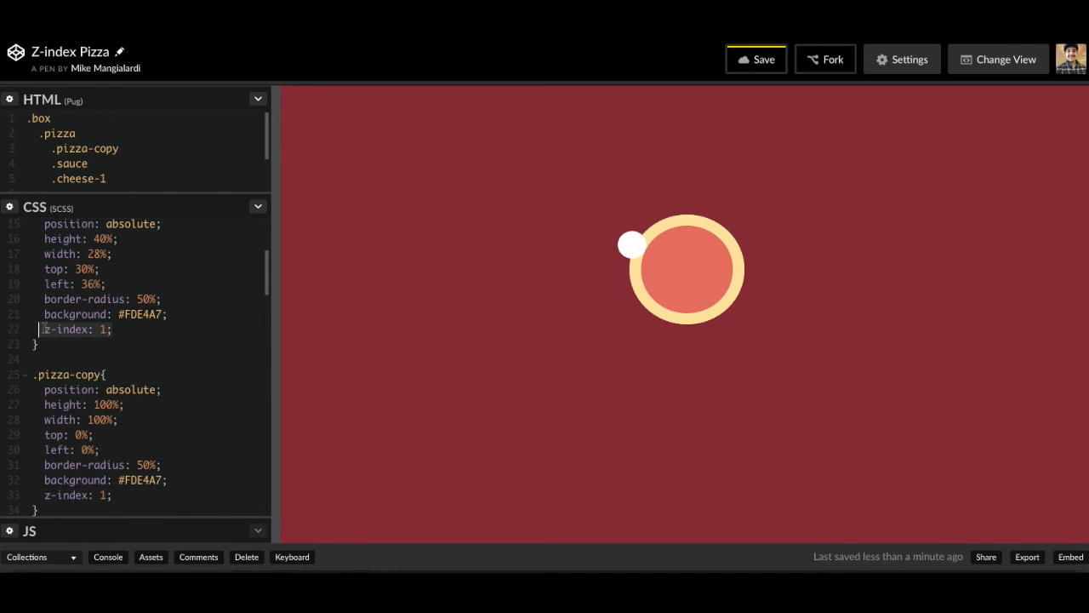
{"action": "scroll", "scroll_direction": "down", "scroll_amount": 3}
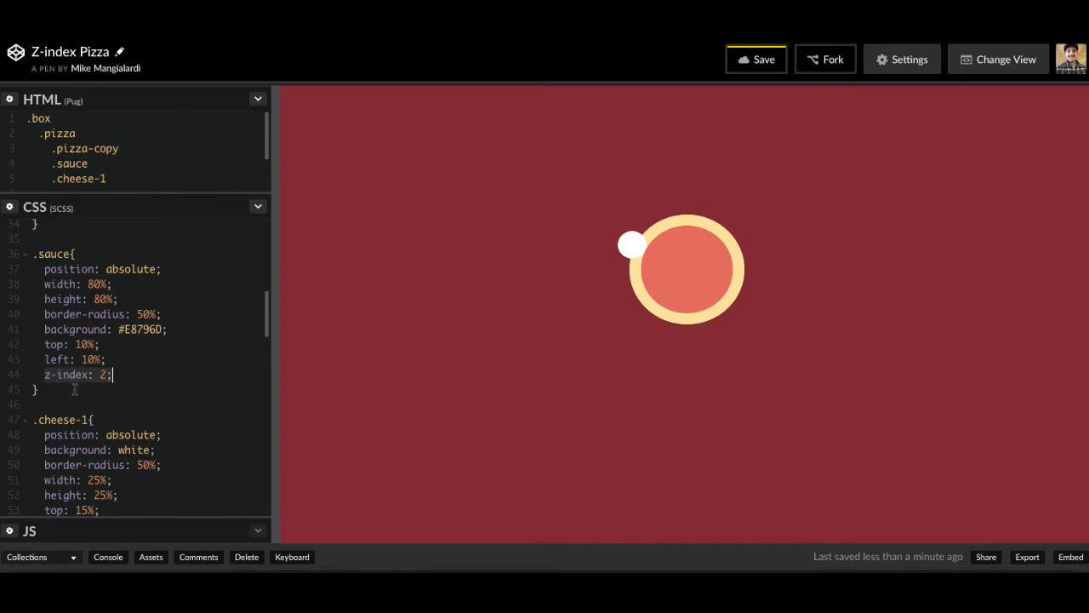
{"action": "scroll", "scroll_direction": "down", "scroll_amount": 3}
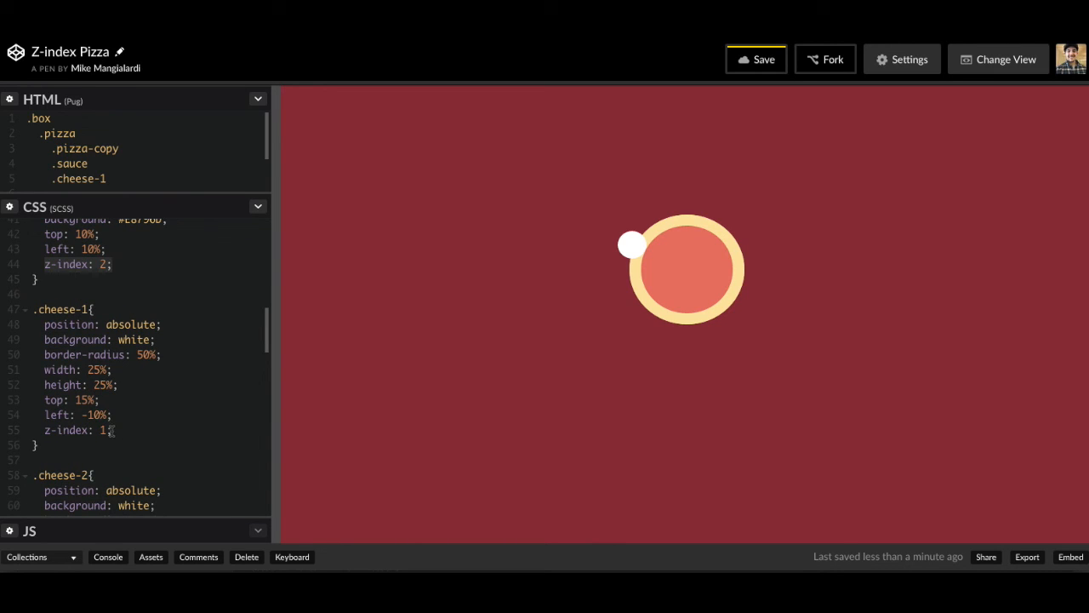
{"action": "type", "text": "3"}
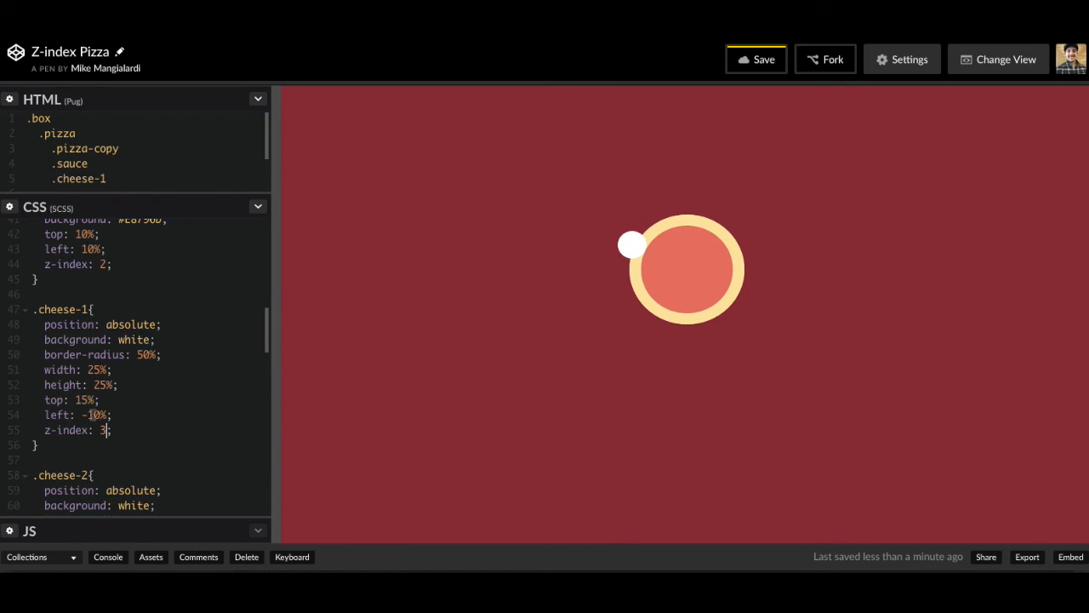
{"action": "type", "text": "20%"}
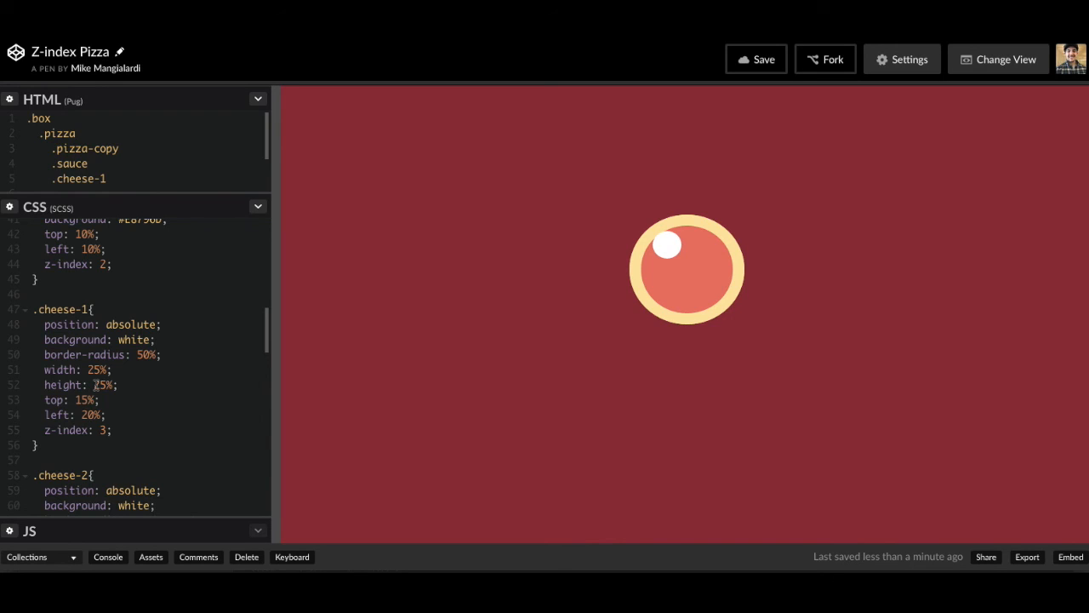
Revisit .cheese-1's left 20% value and confirm the dot rests on the sauce.
{"action": "left_click", "coordinate": [85, 415]}
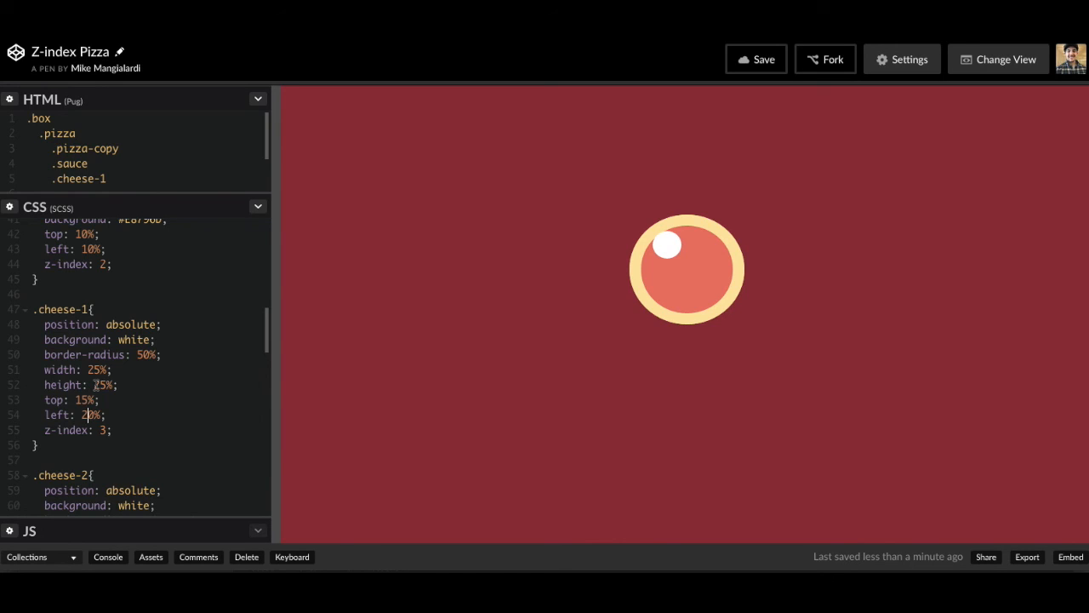